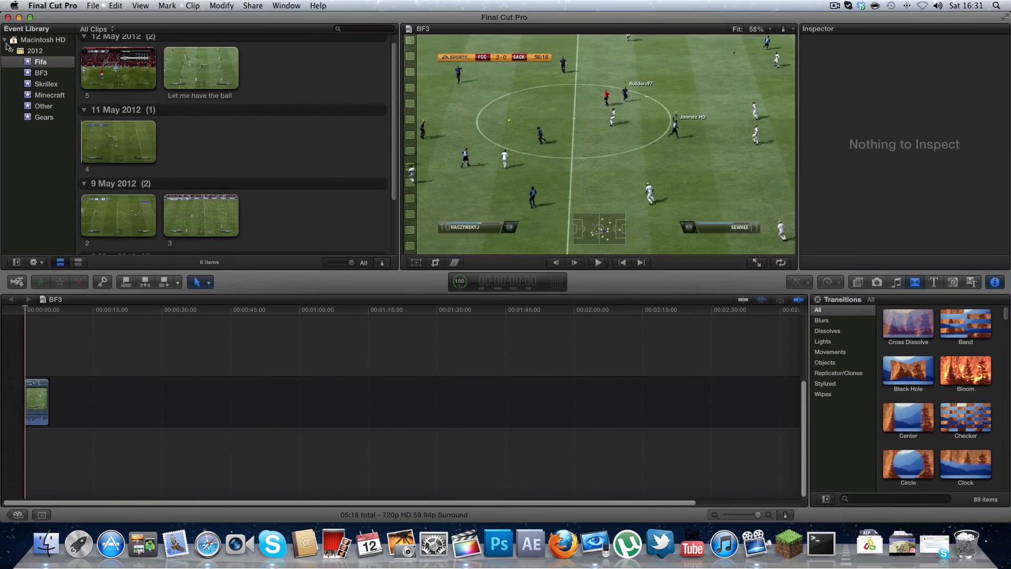
# View Final Cut Pro X's About window showing version 10.0.3, then dismiss it.
pyautogui.click(13, 6)
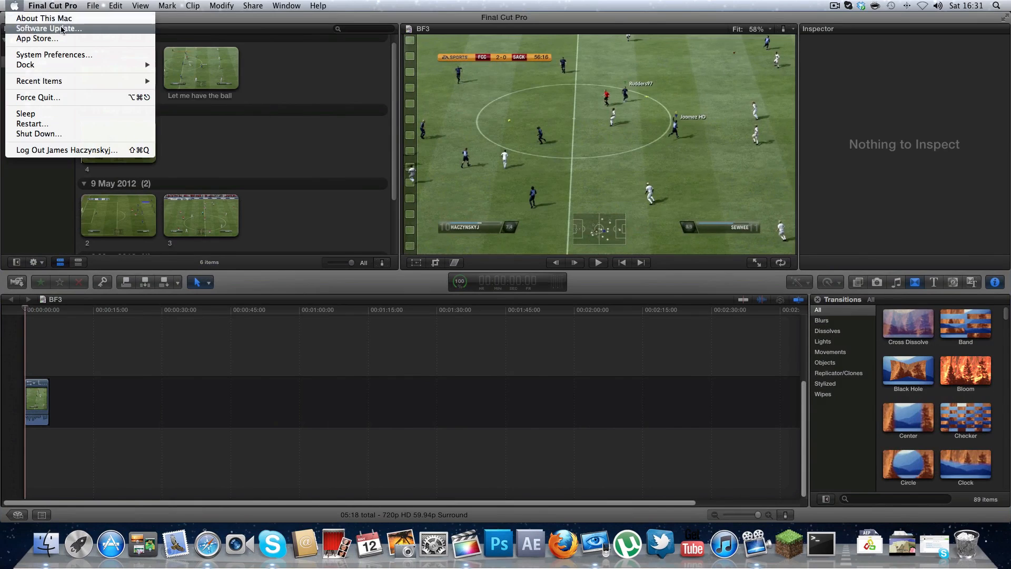
pyautogui.moveTo(45, 17)
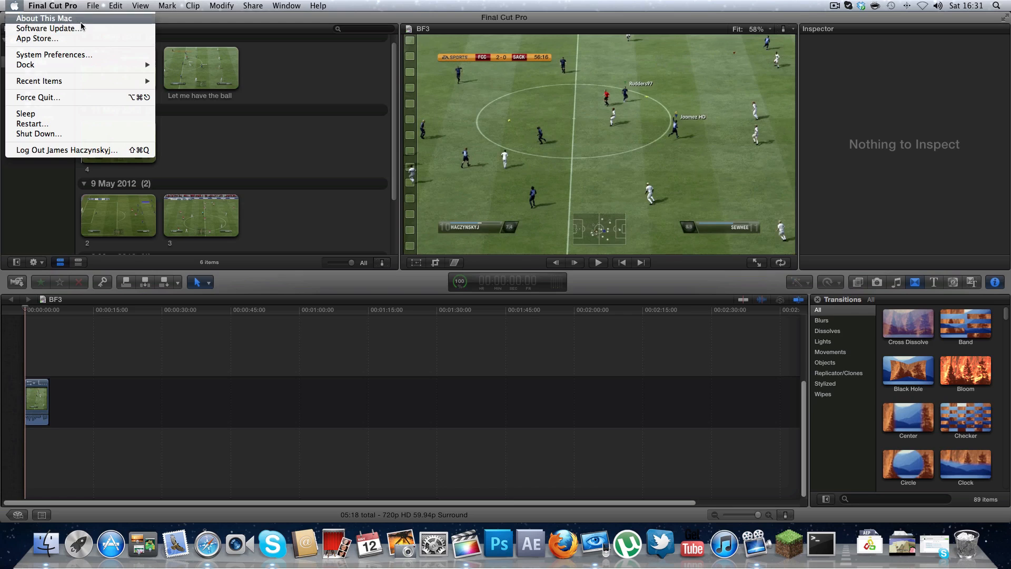
pyautogui.click(53, 6)
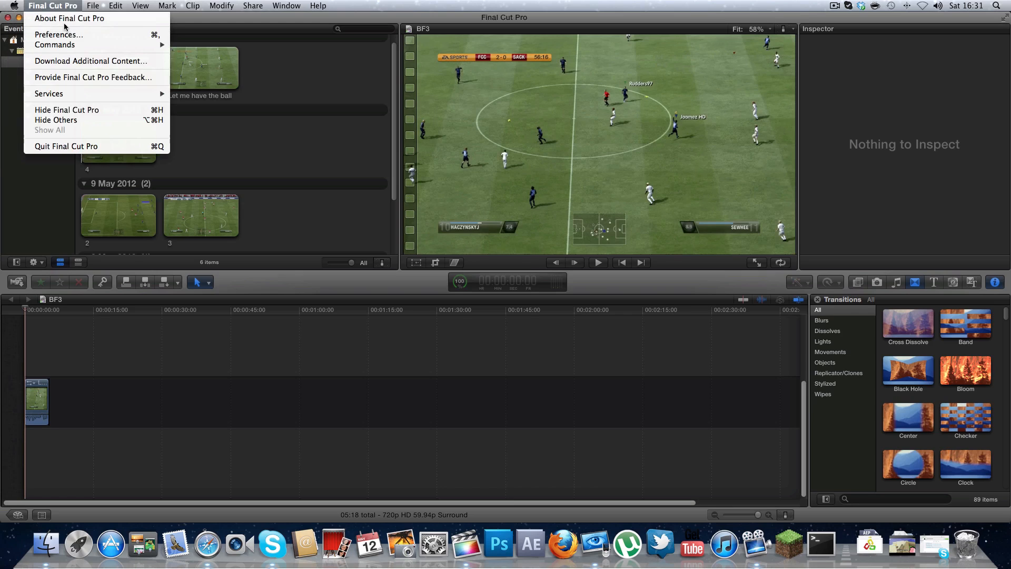
pyautogui.click(69, 18)
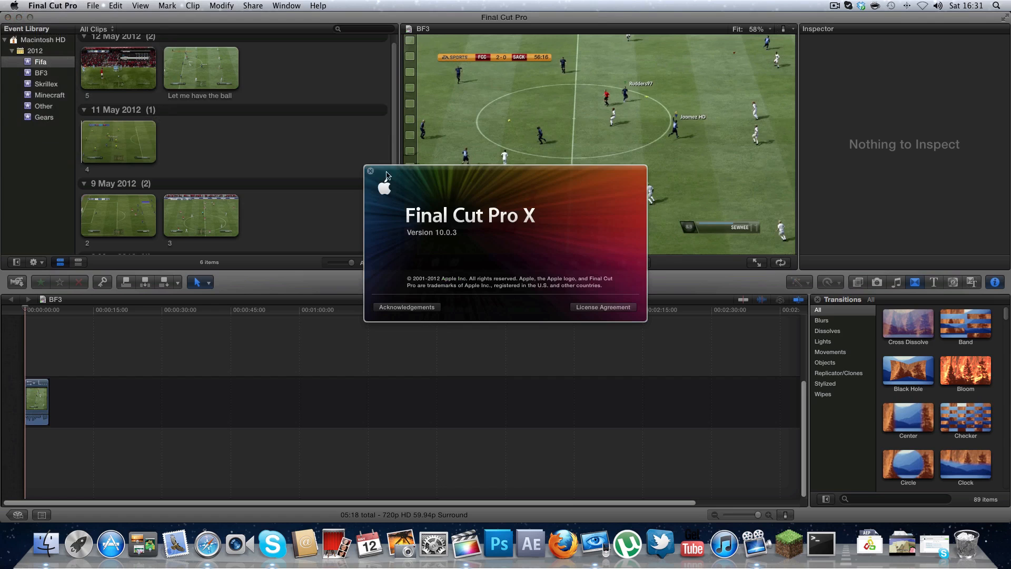
pyautogui.click(369, 172)
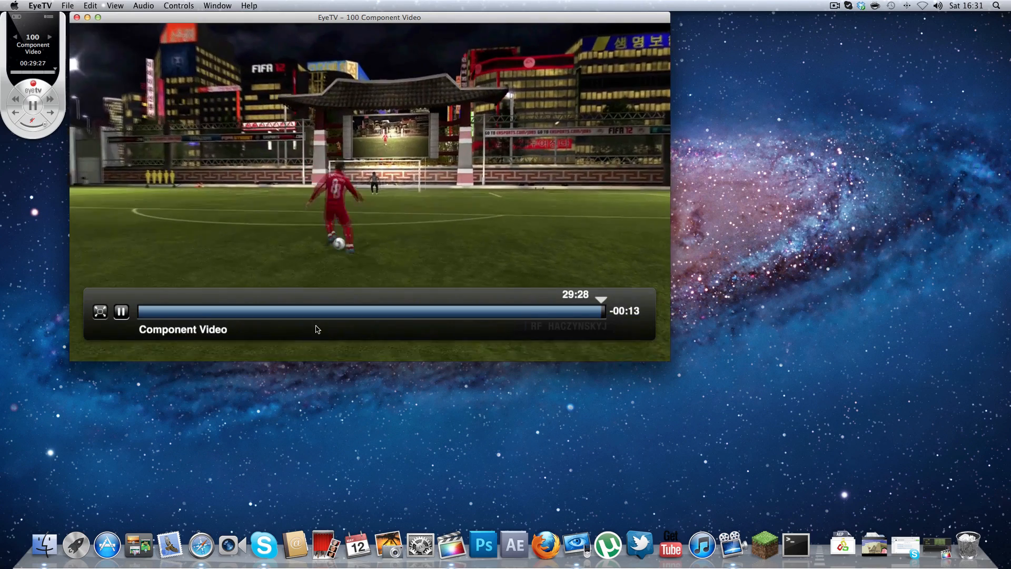
# Pause and resume the live Component Video FIFA footage in EyeTV.
pyautogui.click(120, 311)
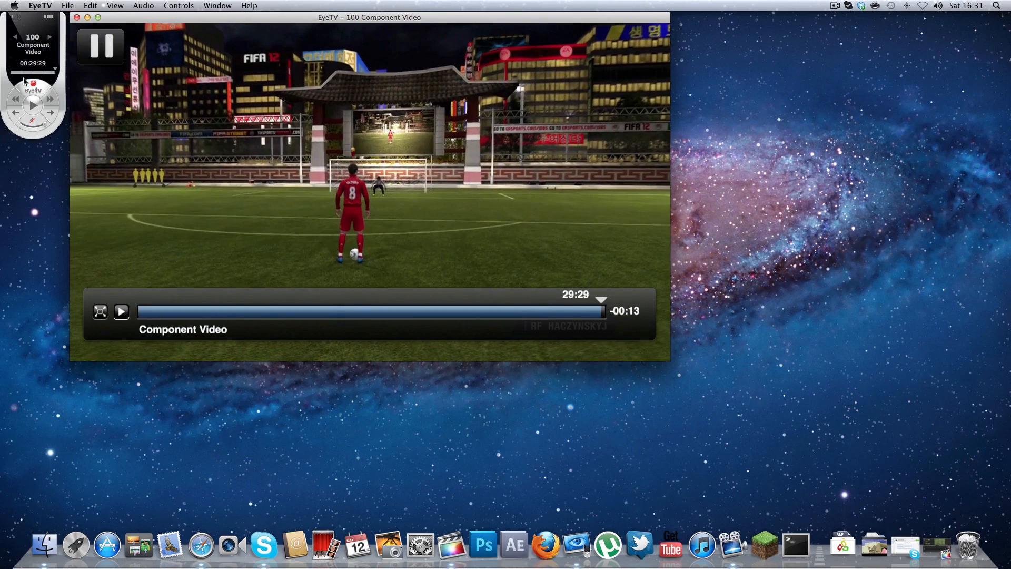
pyautogui.click(100, 45)
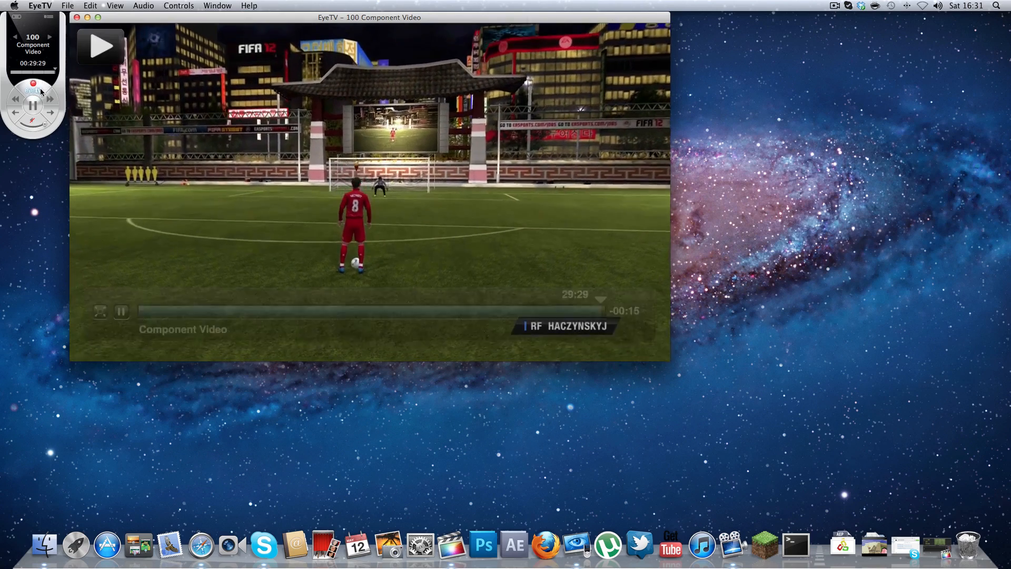
pyautogui.click(33, 84)
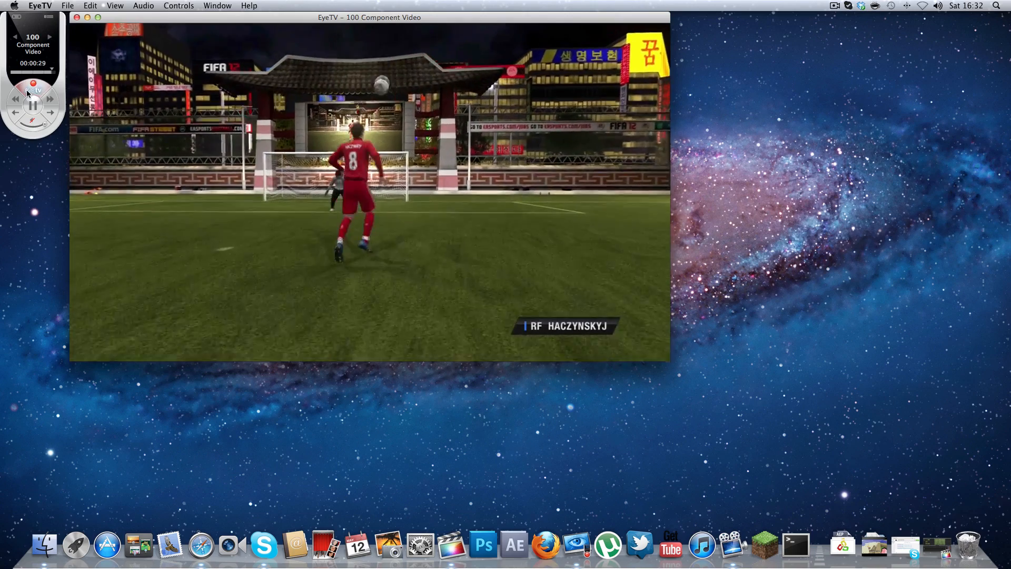
pyautogui.click(32, 84)
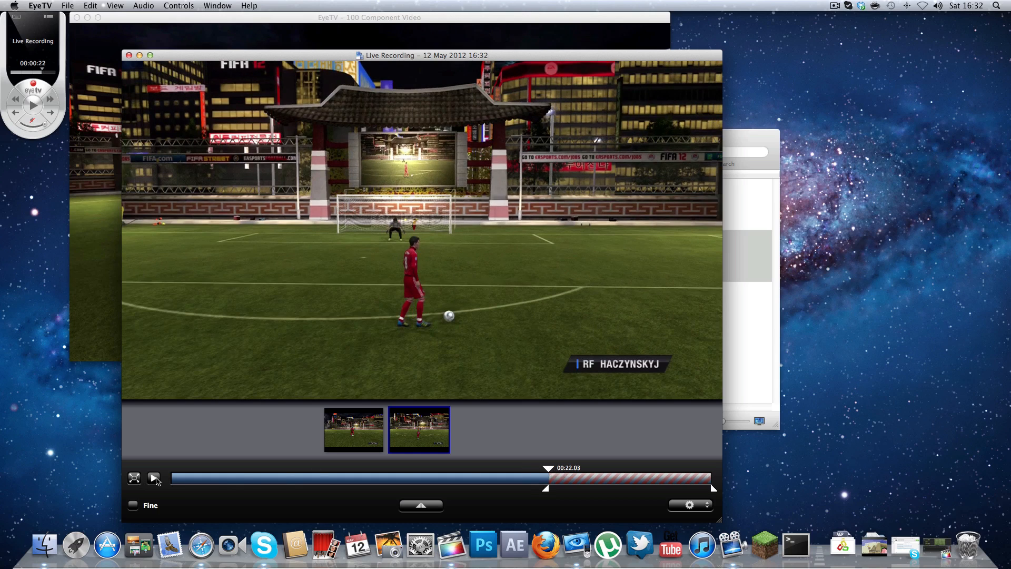
# Play the marked section from about 22 seconds to the clip's end at 31 seconds, then stop.
pyautogui.click(154, 478)
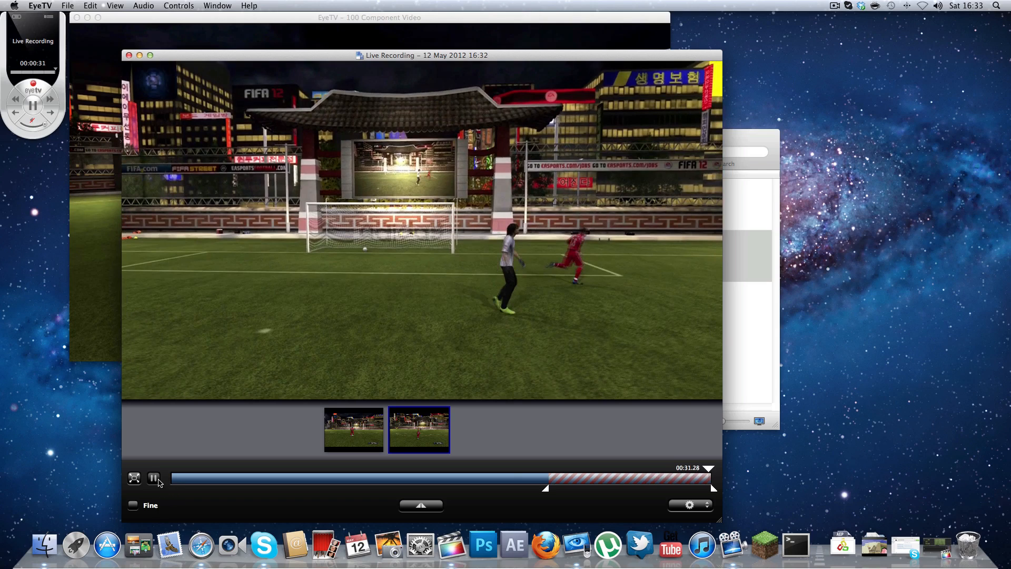
pyautogui.click(154, 478)
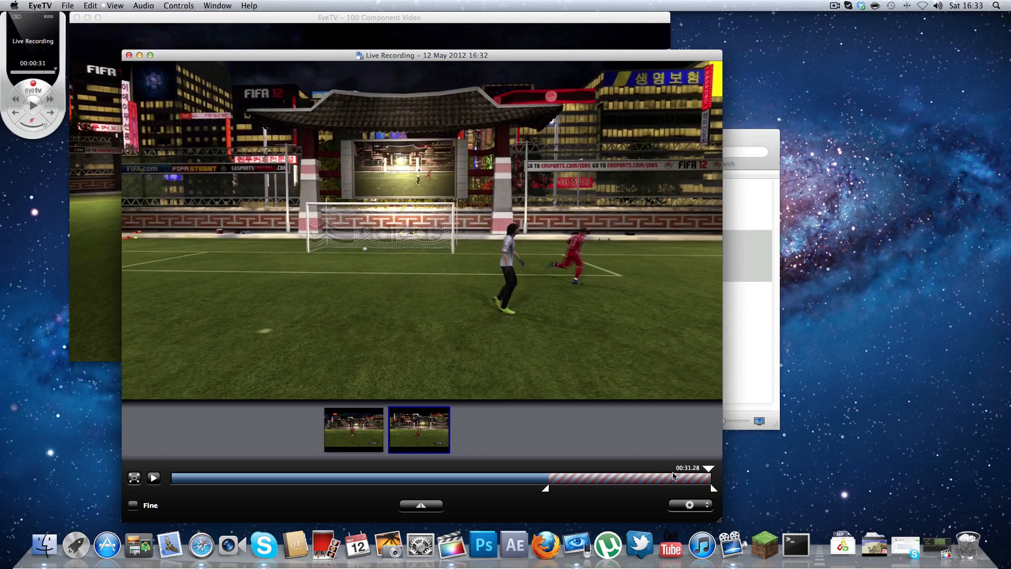
# Export the marked clip keeping H.264 format and show its MPEG-4 settings (1920×1080, 8000 kbps).
pyautogui.click(688, 505)
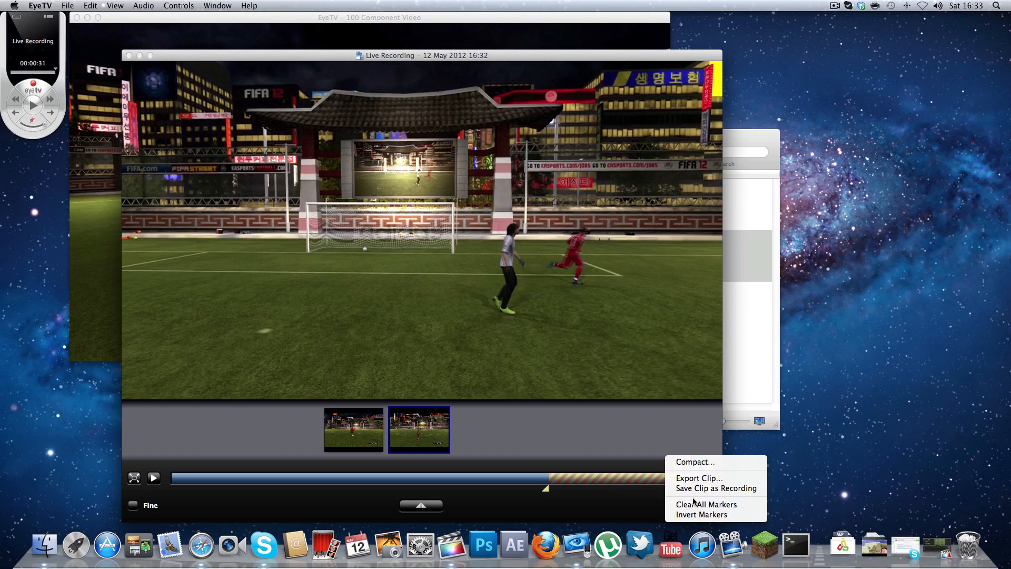
pyautogui.moveTo(704, 471)
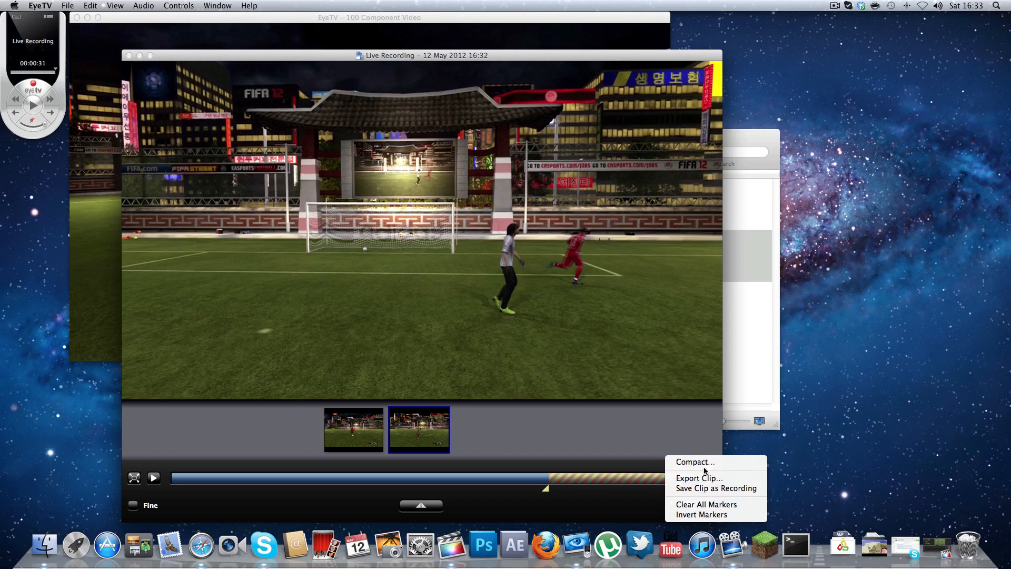
pyautogui.click(699, 478)
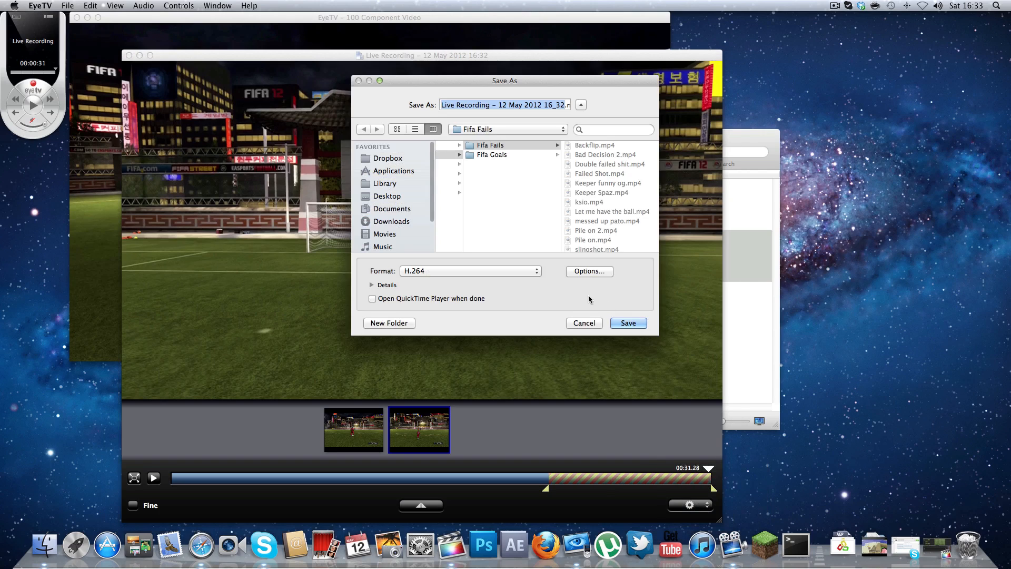
pyautogui.click(469, 270)
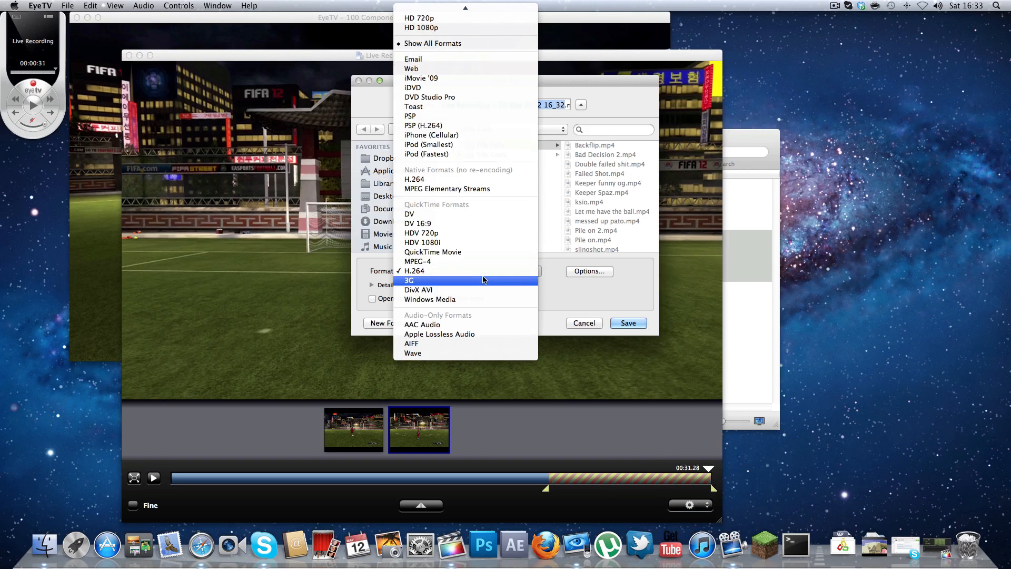
pyautogui.moveTo(504, 283)
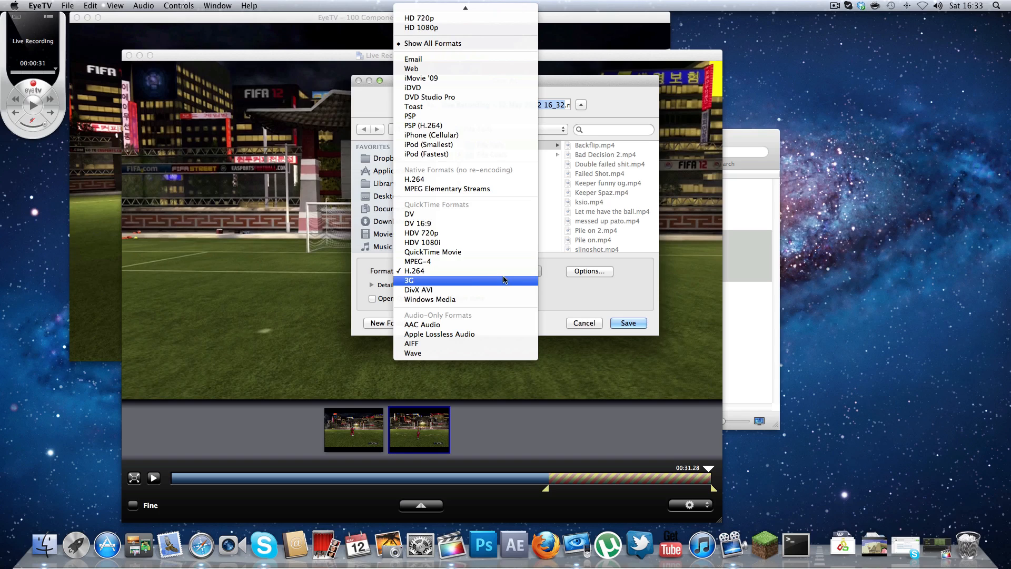
pyautogui.moveTo(512, 266)
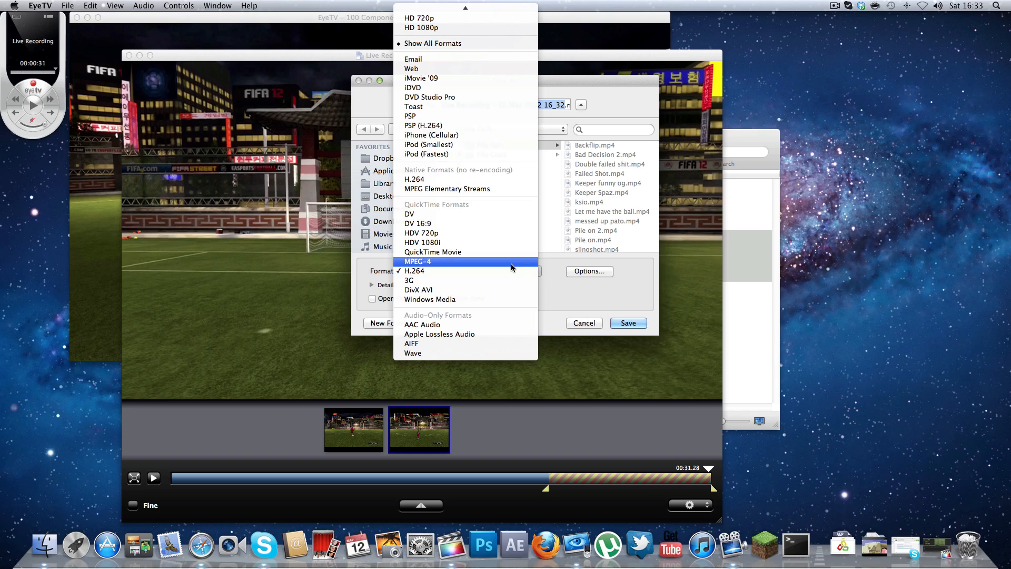
pyautogui.moveTo(511, 270)
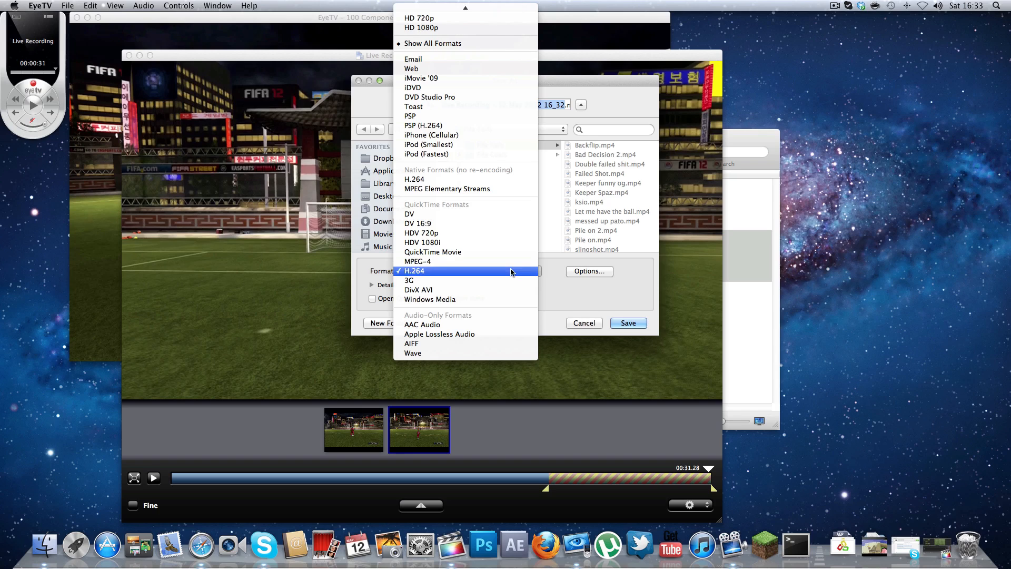
pyautogui.click(415, 270)
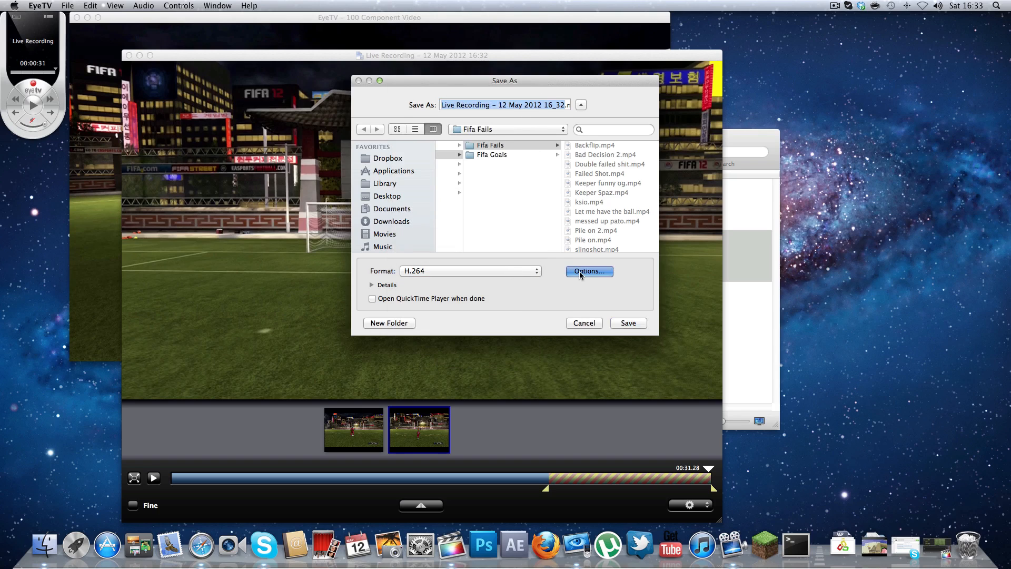
pyautogui.click(587, 271)
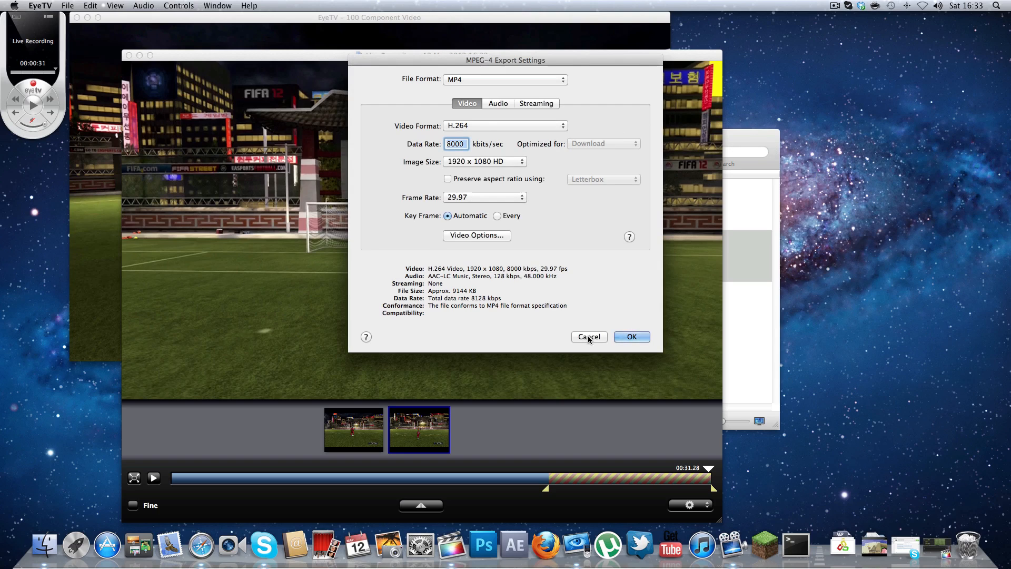
# Browse Finder through Documents > Youtube Stuff > Ragetage FIFA clips, then close the window.
pyautogui.click(630, 335)
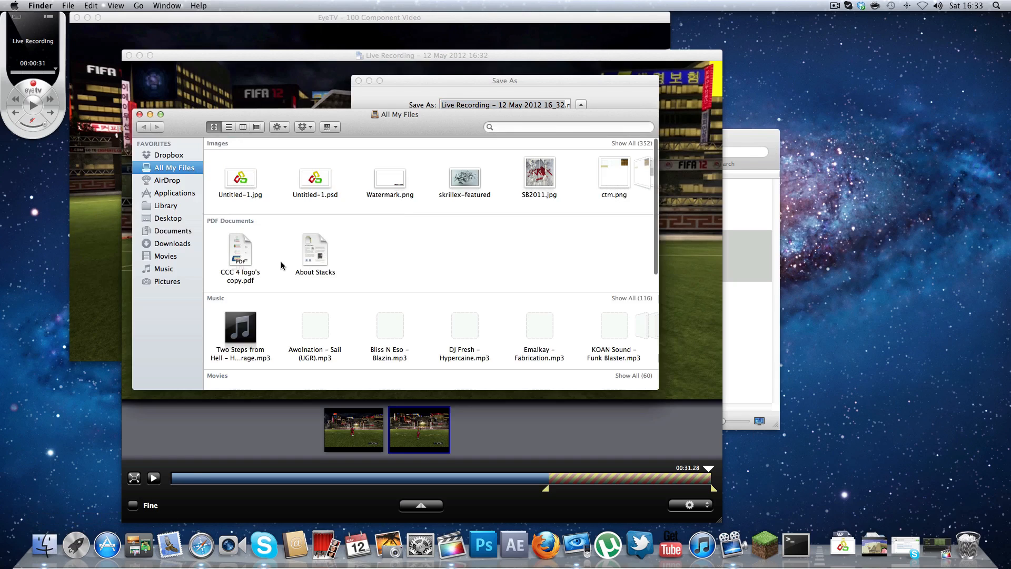
pyautogui.click(173, 230)
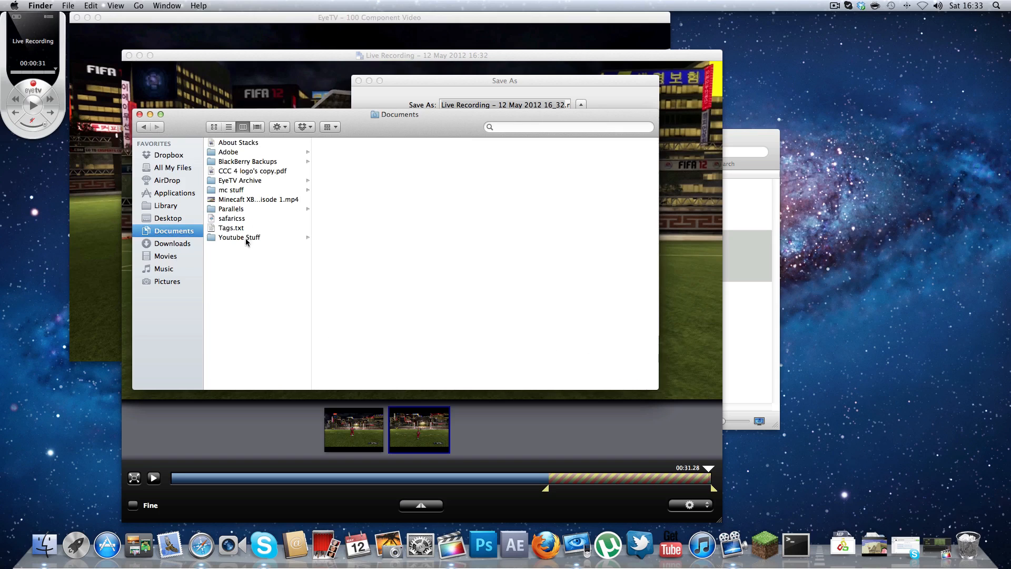
pyautogui.click(239, 237)
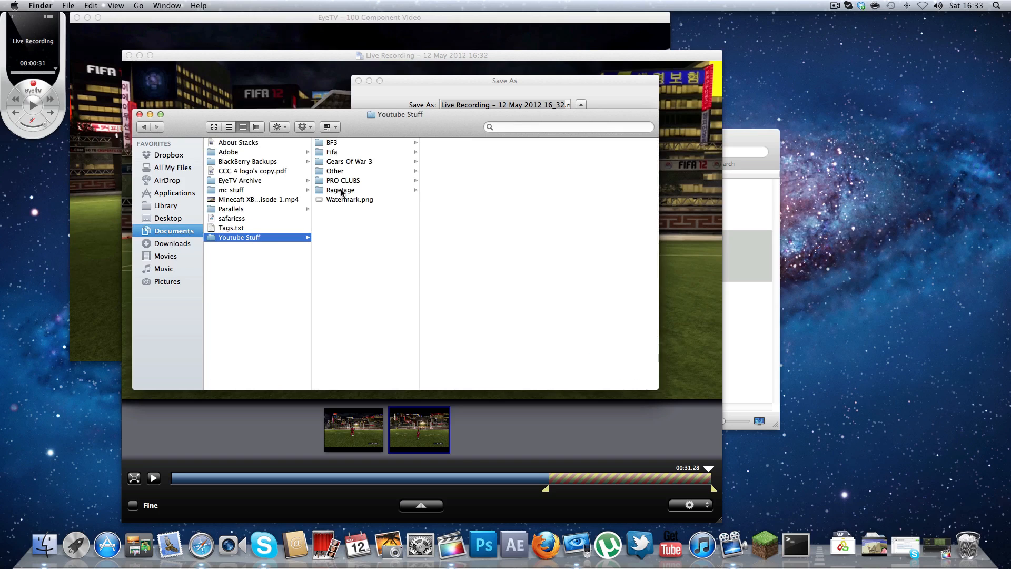
pyautogui.click(340, 190)
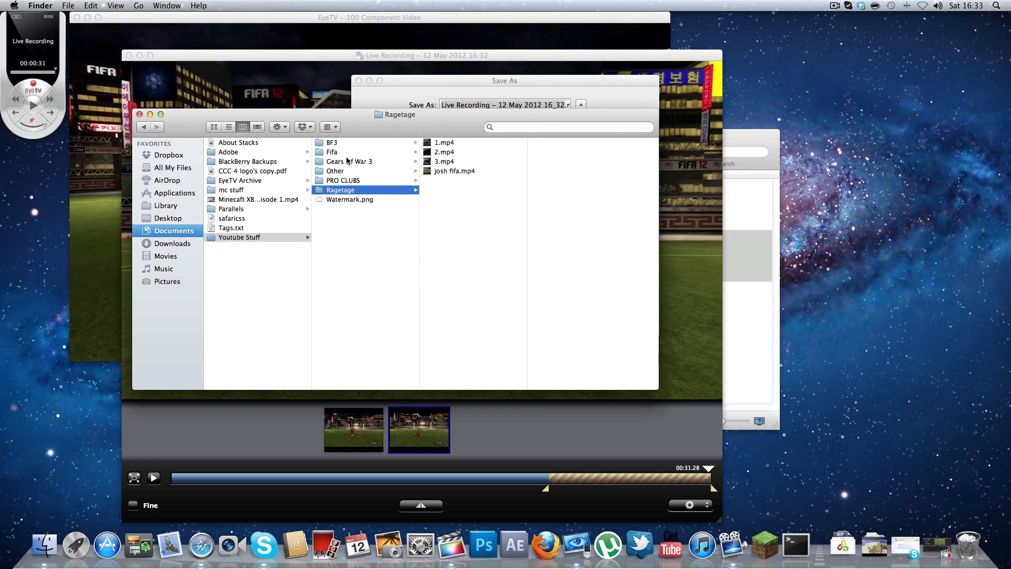
pyautogui.click(333, 152)
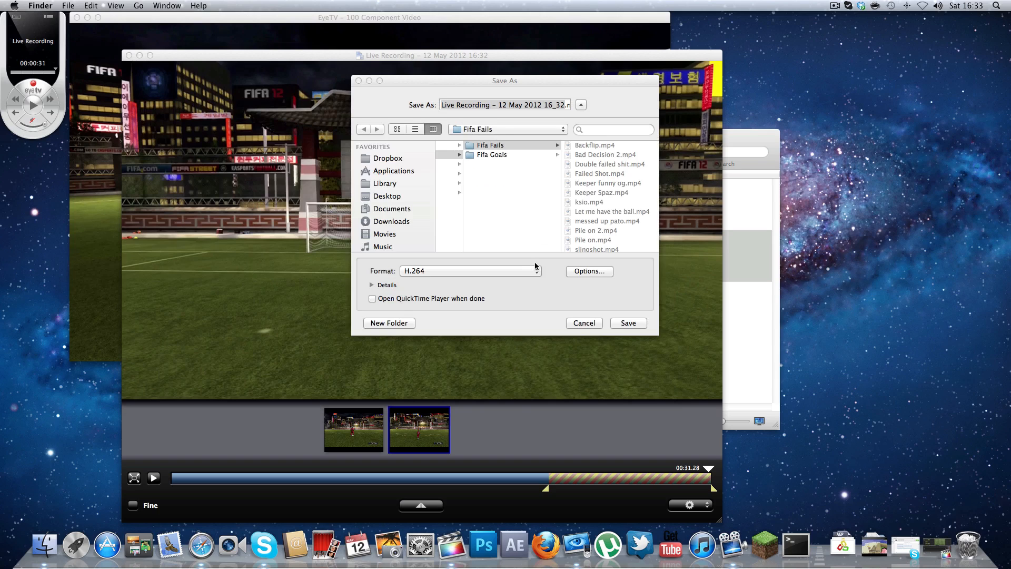
# Set the MPEG-4 export image size to 1280 x 720 HD and frame rate to 59.94.
pyautogui.click(587, 270)
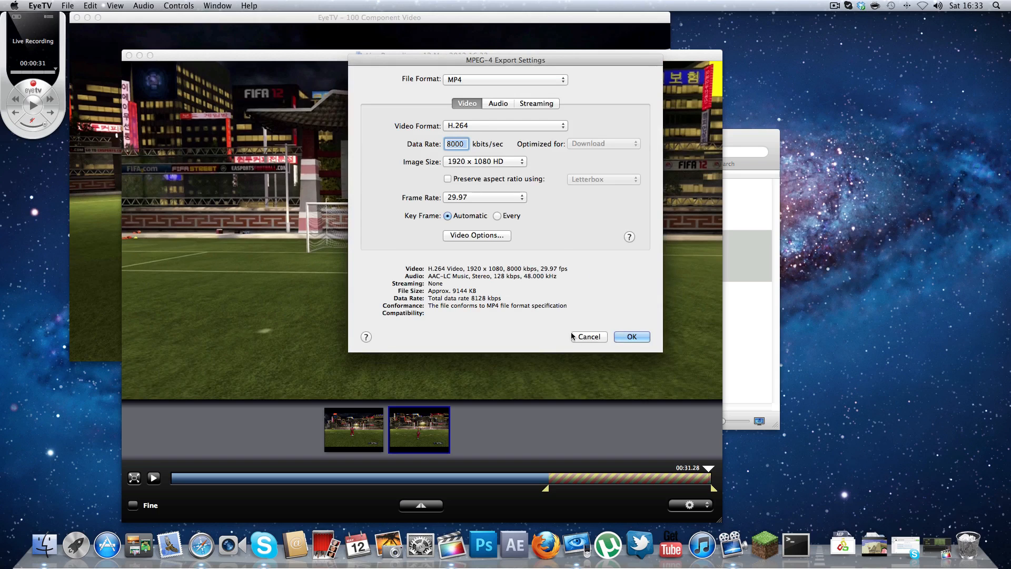
pyautogui.moveTo(585, 274)
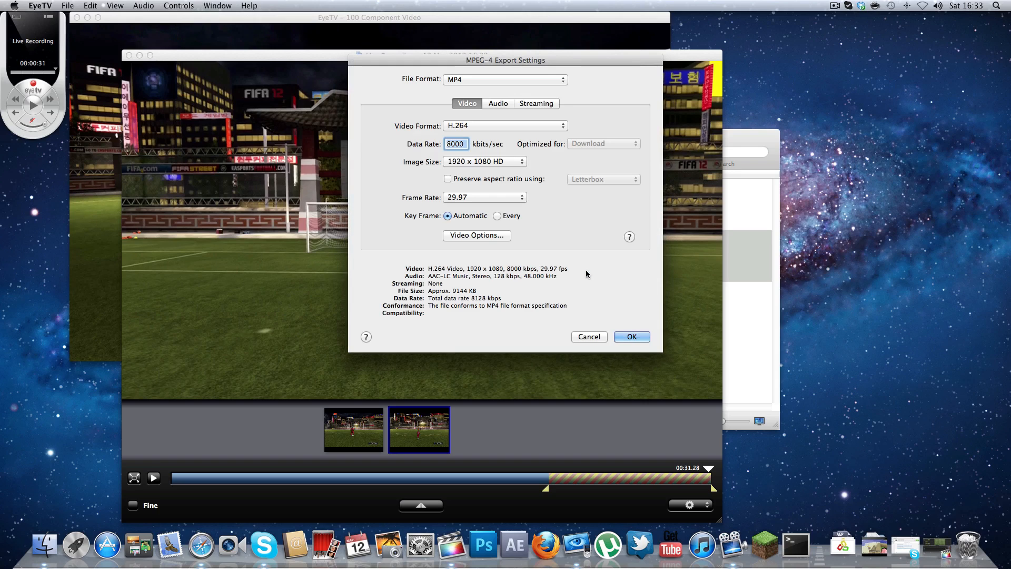
pyautogui.moveTo(527, 98)
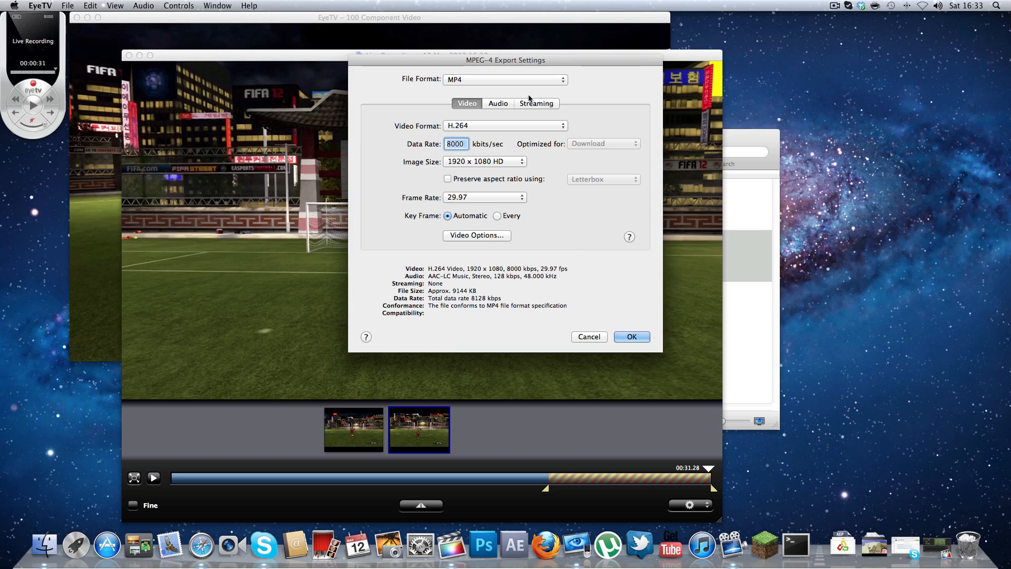
pyautogui.moveTo(523, 120)
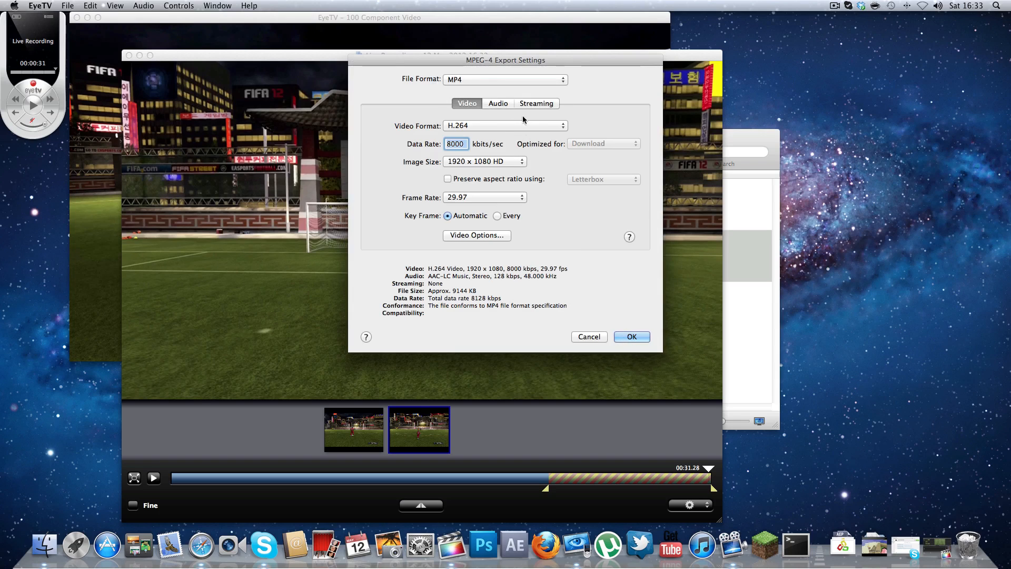
pyautogui.click(536, 103)
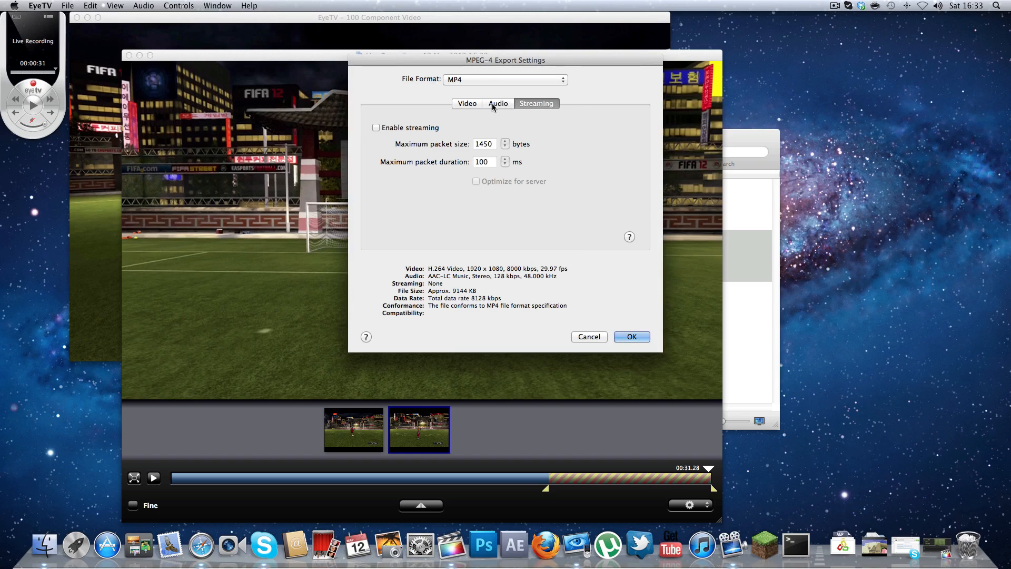
pyautogui.click(467, 103)
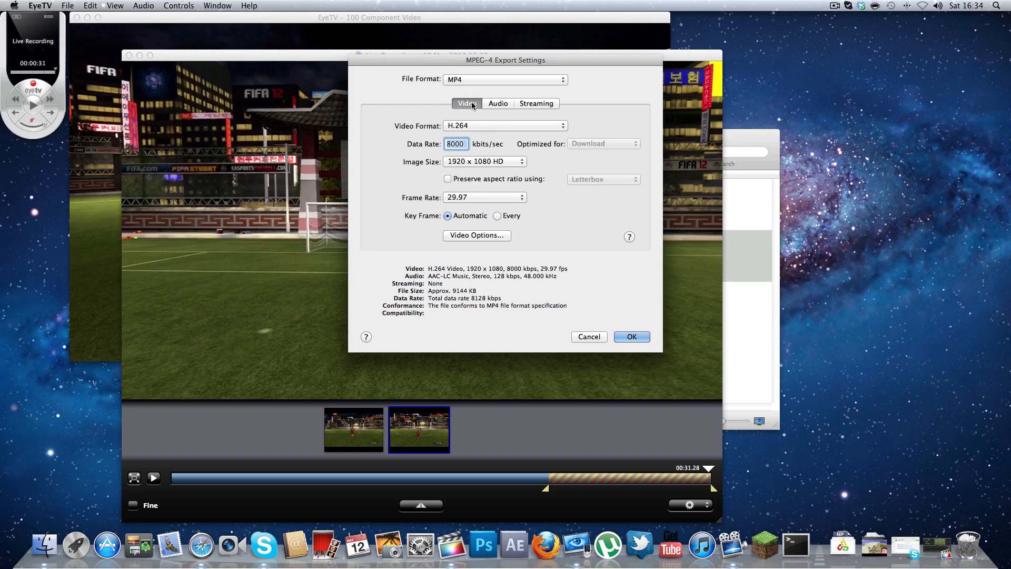
pyautogui.moveTo(486, 124)
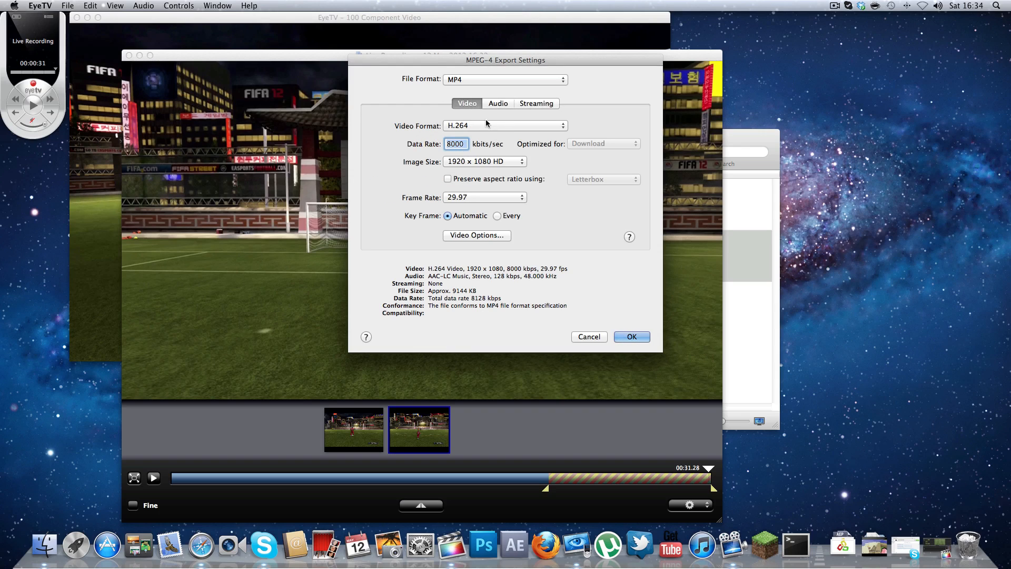
pyautogui.moveTo(494, 164)
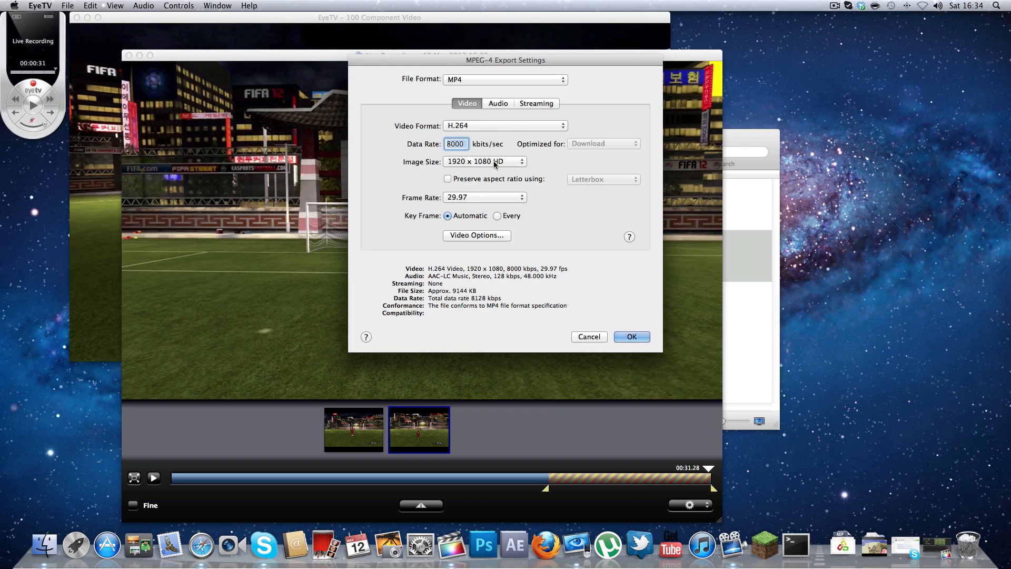
pyautogui.click(484, 161)
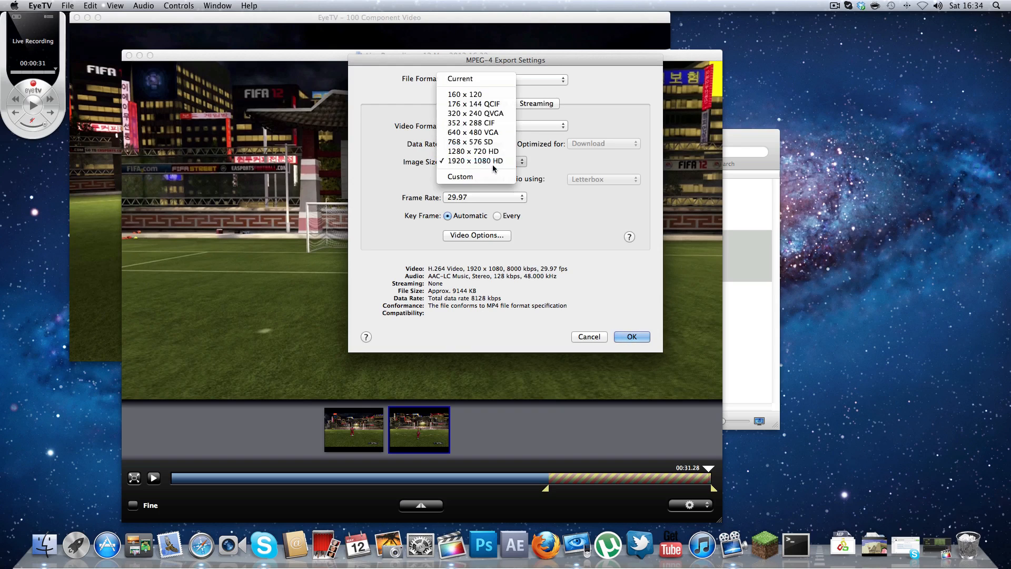
pyautogui.moveTo(475, 151)
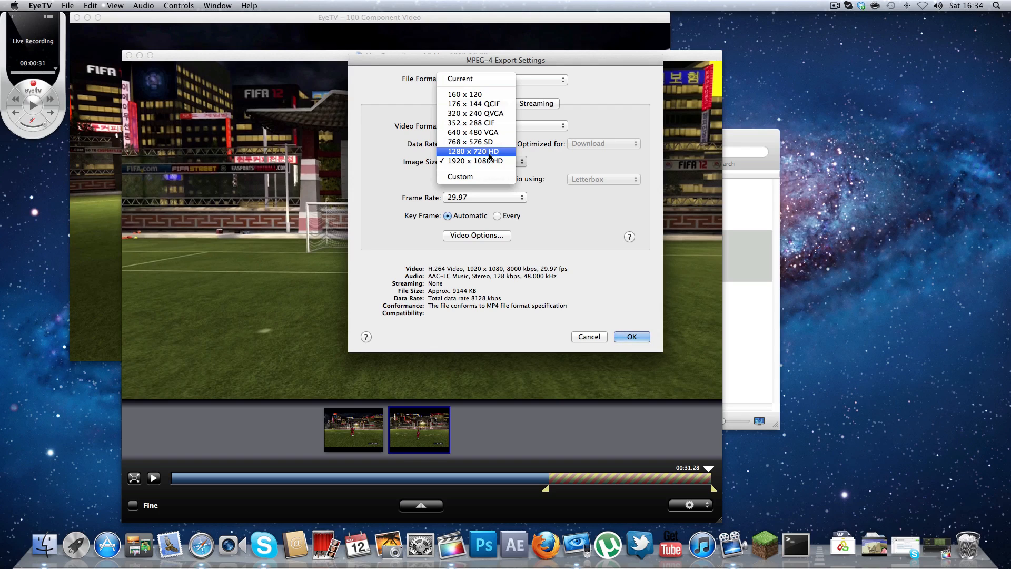
pyautogui.moveTo(475, 160)
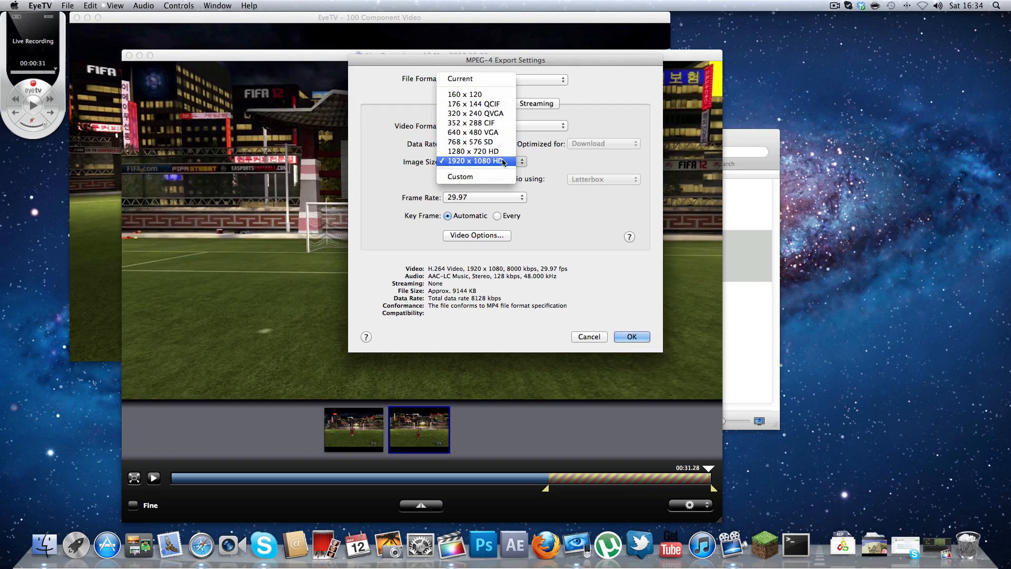
pyautogui.moveTo(484, 169)
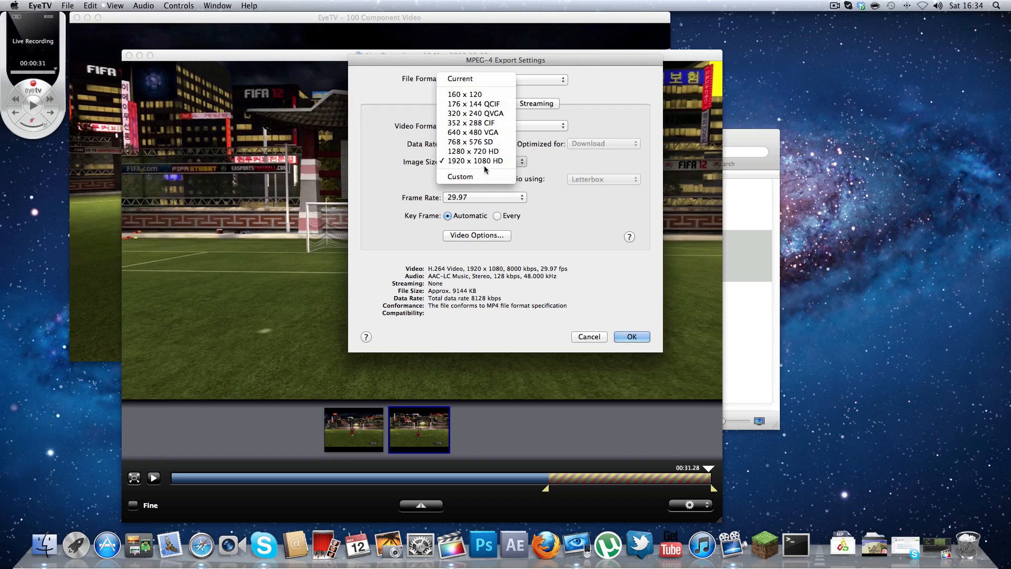
pyautogui.click(474, 150)
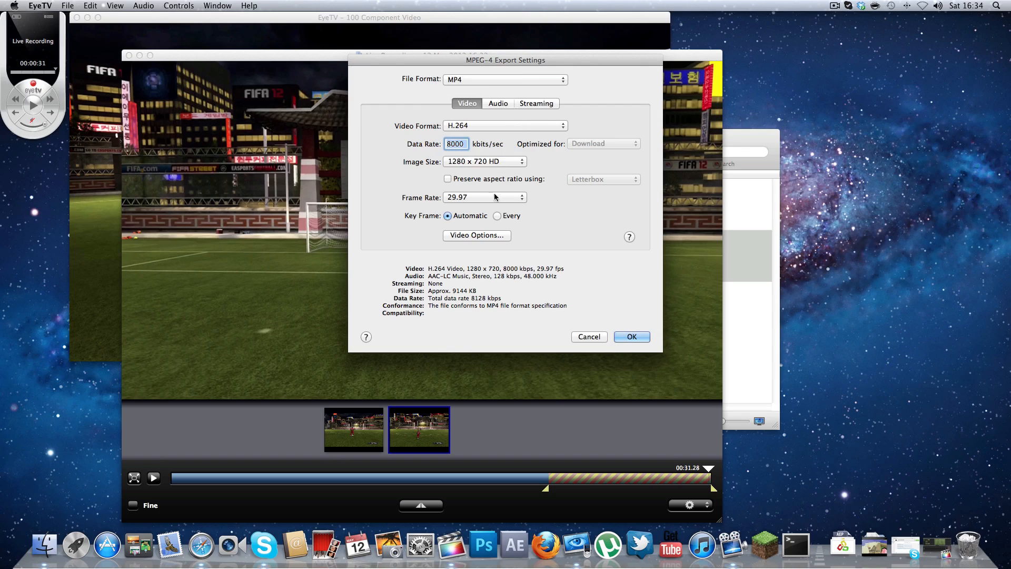
pyautogui.moveTo(515, 201)
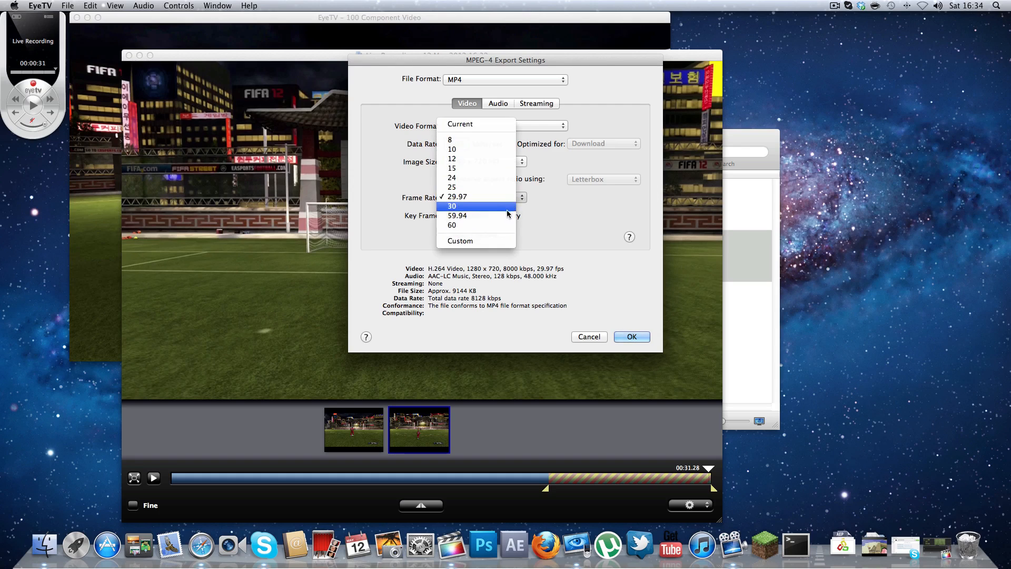
pyautogui.moveTo(507, 215)
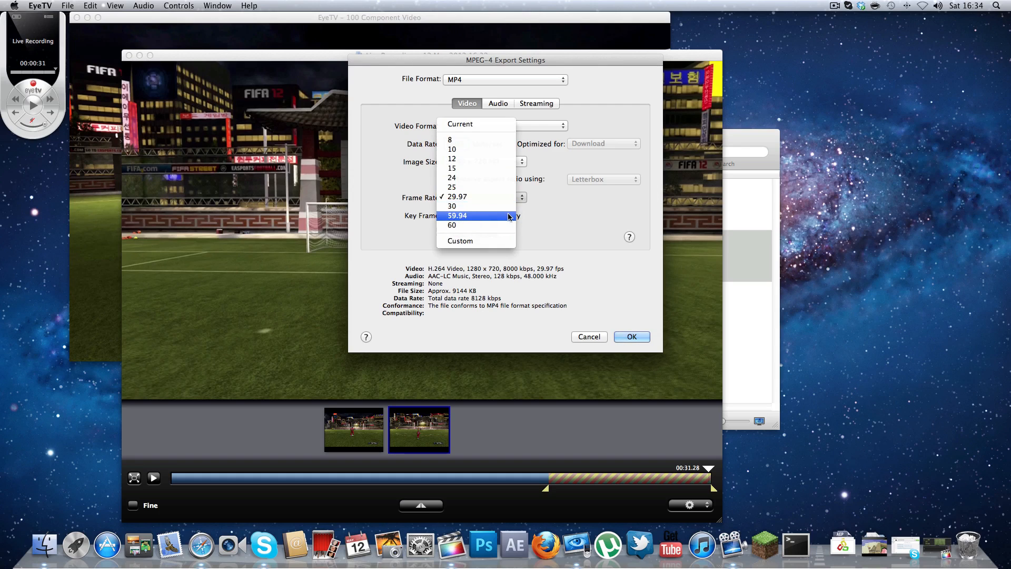
pyautogui.click(457, 215)
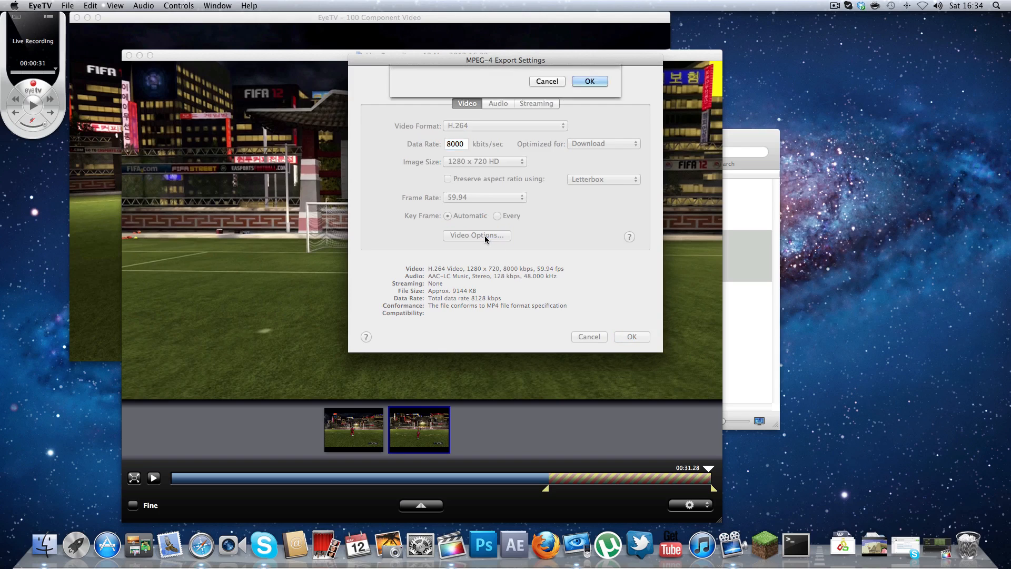
# Keep H.264 Main profile with Faster single-pass encode and confirm the export settings.
pyautogui.click(476, 235)
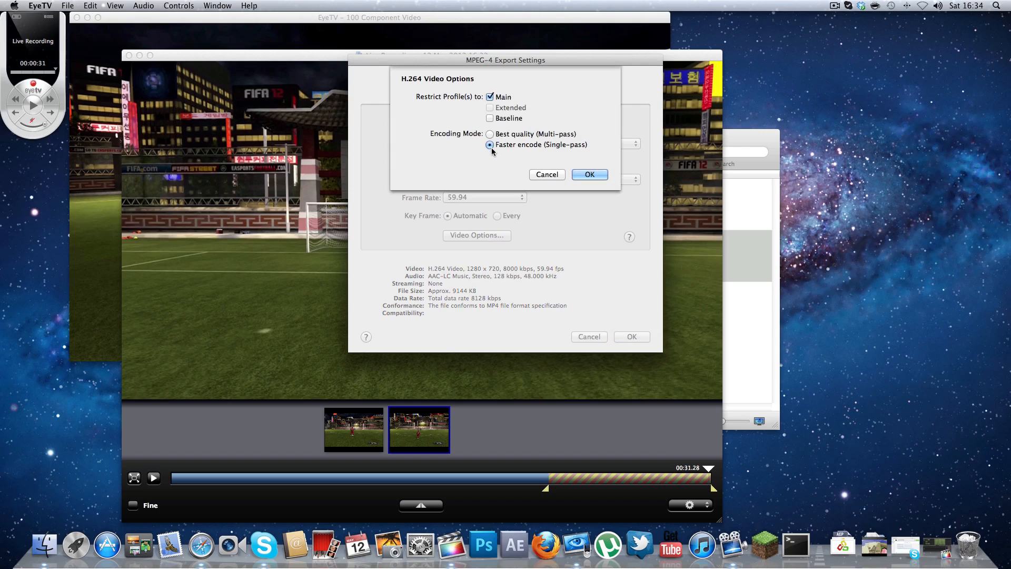
pyautogui.moveTo(529, 121)
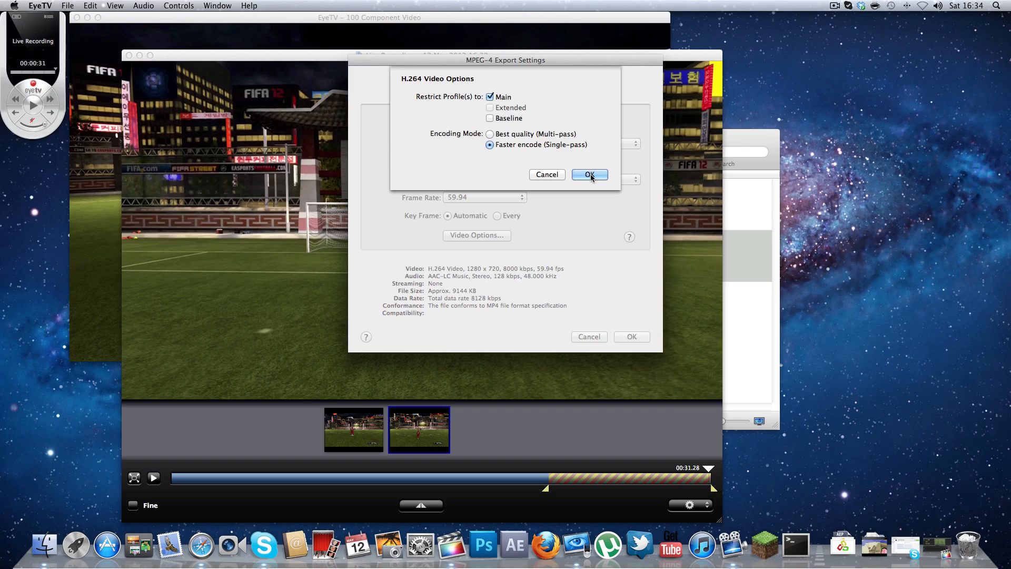
pyautogui.click(587, 175)
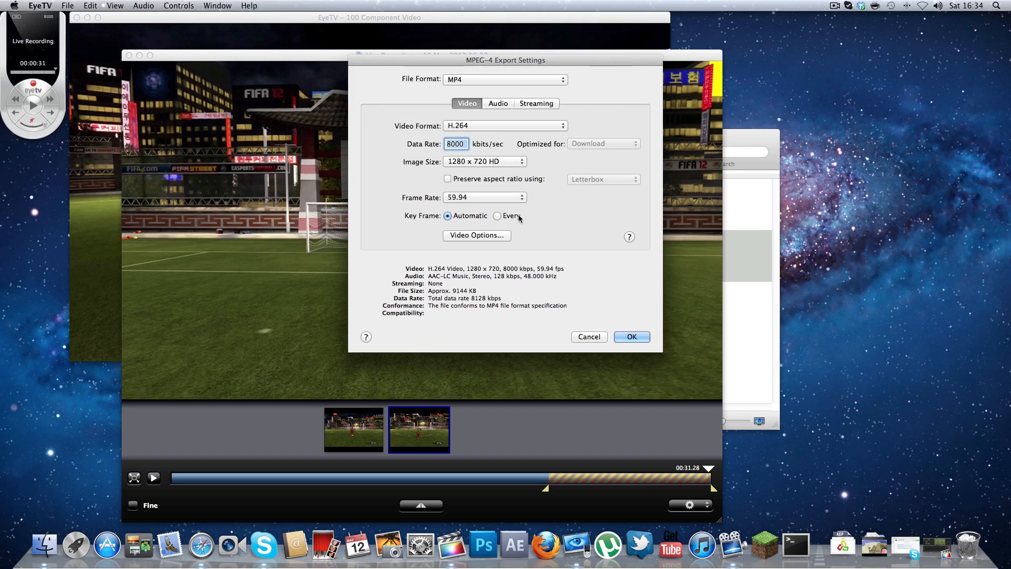
pyautogui.click(630, 336)
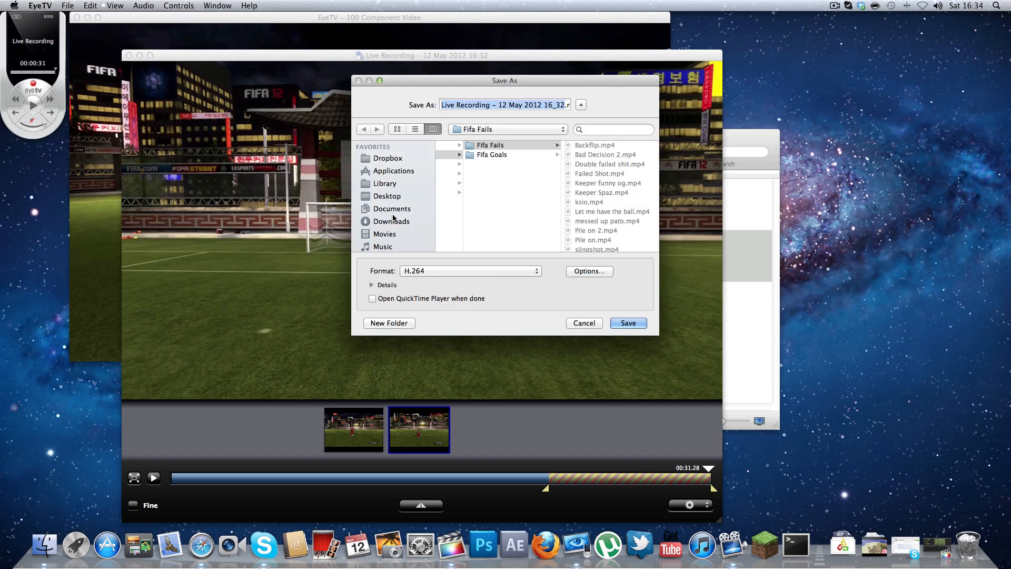
# Save the Live Recording MP4 export to the Desktop and close the recording window when done.
pyautogui.click(387, 196)
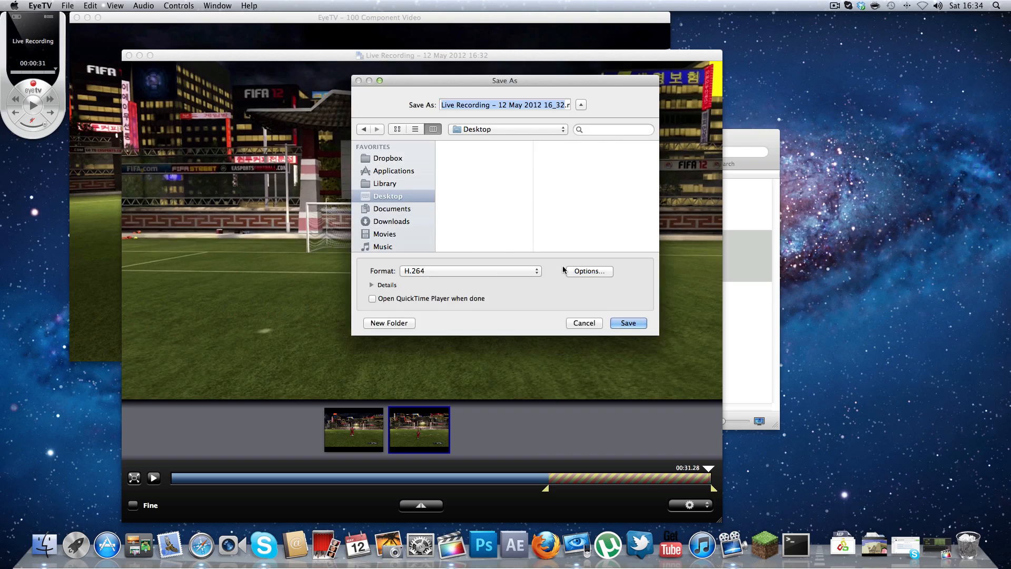
pyautogui.click(627, 322)
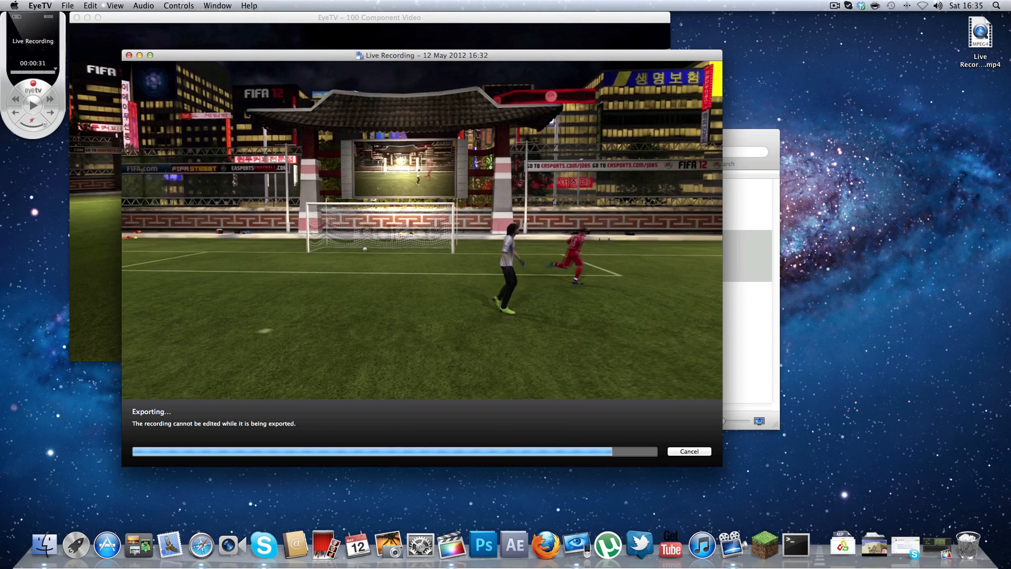
pyautogui.click(688, 451)
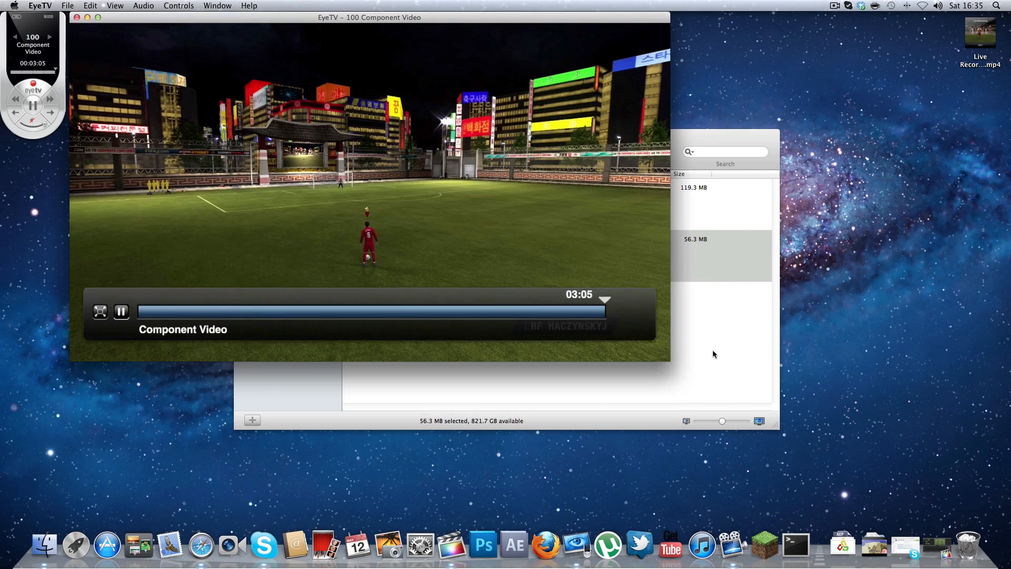
# Delete the 12 May 2012 16:32 Live Recording from the EyeTV library and confirm.
pyautogui.rightClick(444, 255)
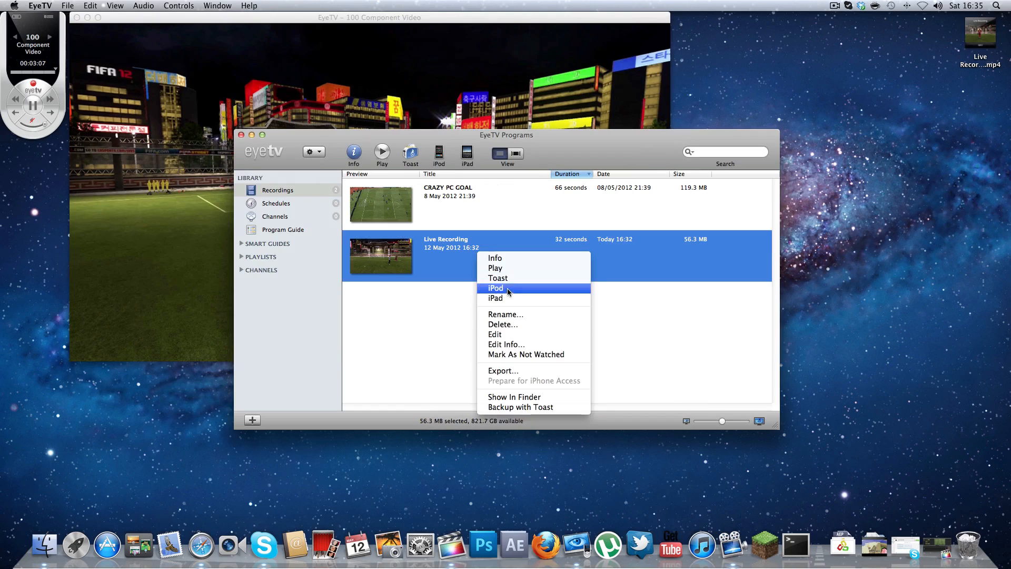
pyautogui.click(503, 323)
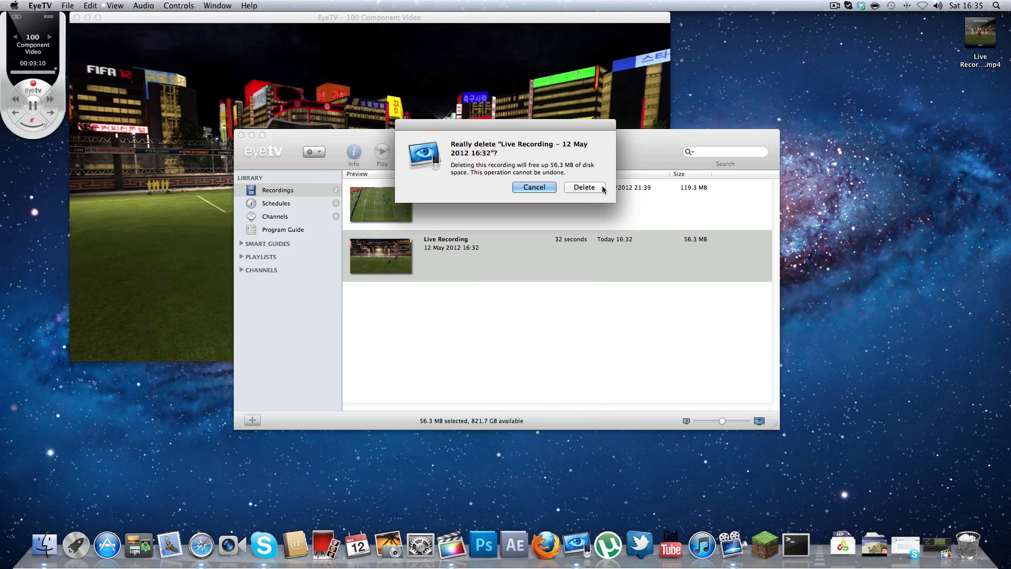
pyautogui.click(583, 187)
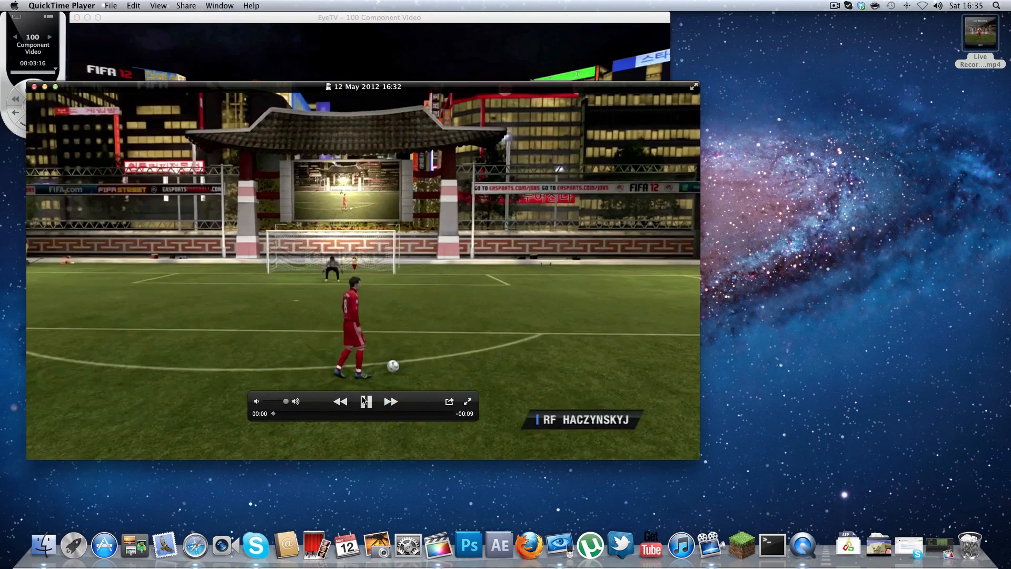
# Play the exported clip in QuickTime Player, close it, and bring up Final Cut Pro.
pyautogui.click(365, 401)
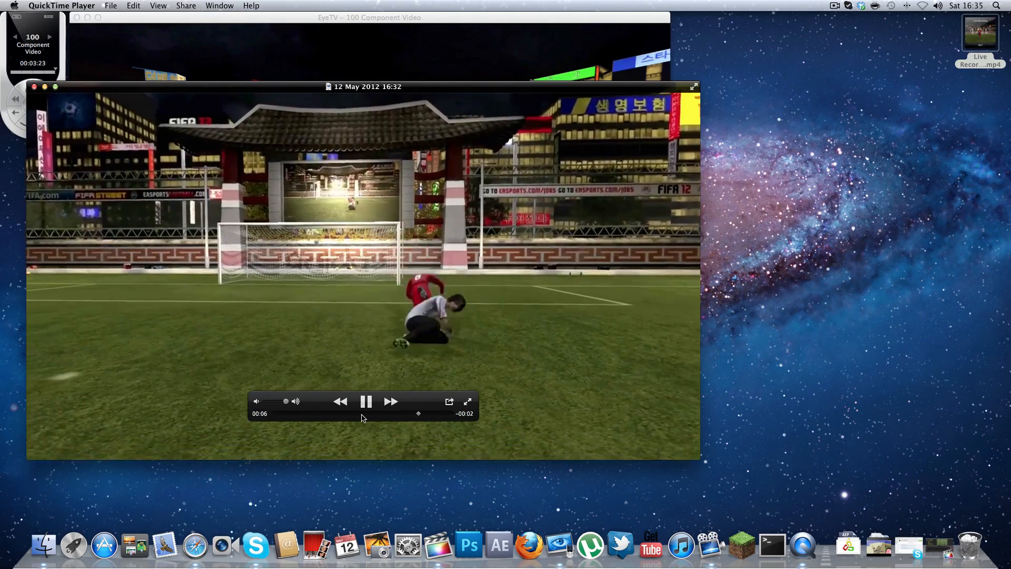
pyautogui.click(365, 401)
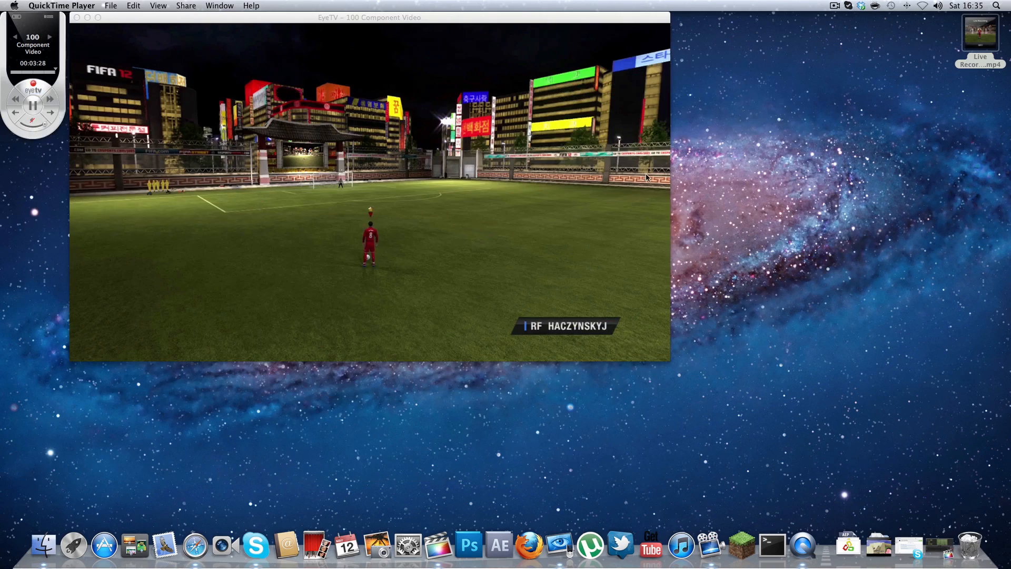
pyautogui.click(438, 546)
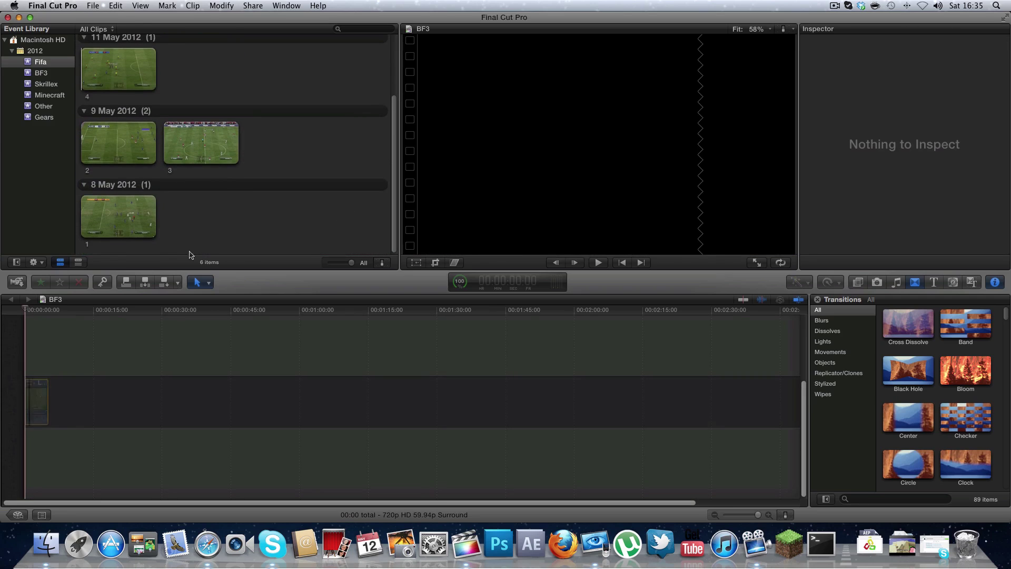
# Delete the 'Let me have the ball' clip from the Fifa event, moving its media to trash.
pyautogui.scroll(3)
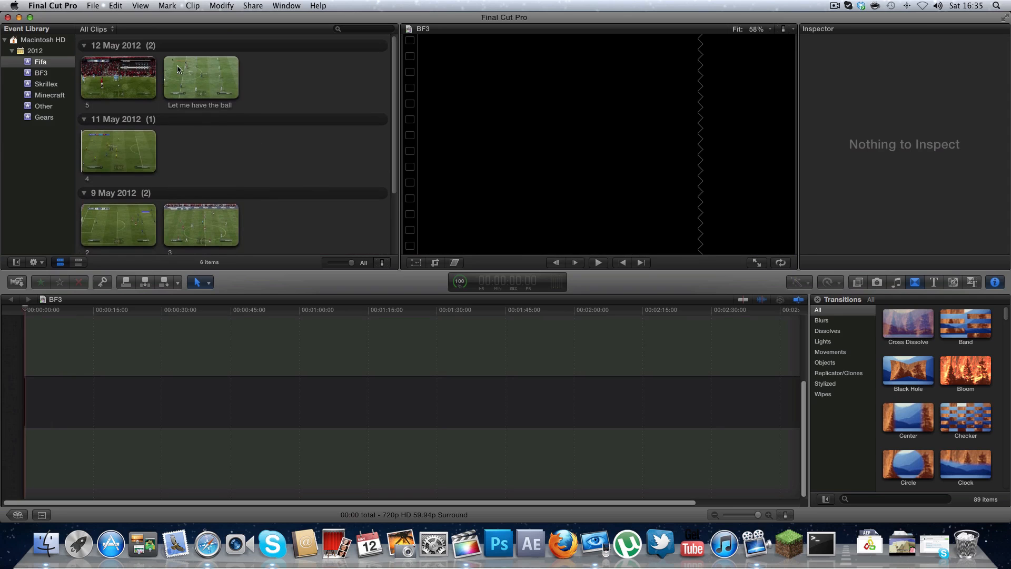
pyautogui.click(200, 76)
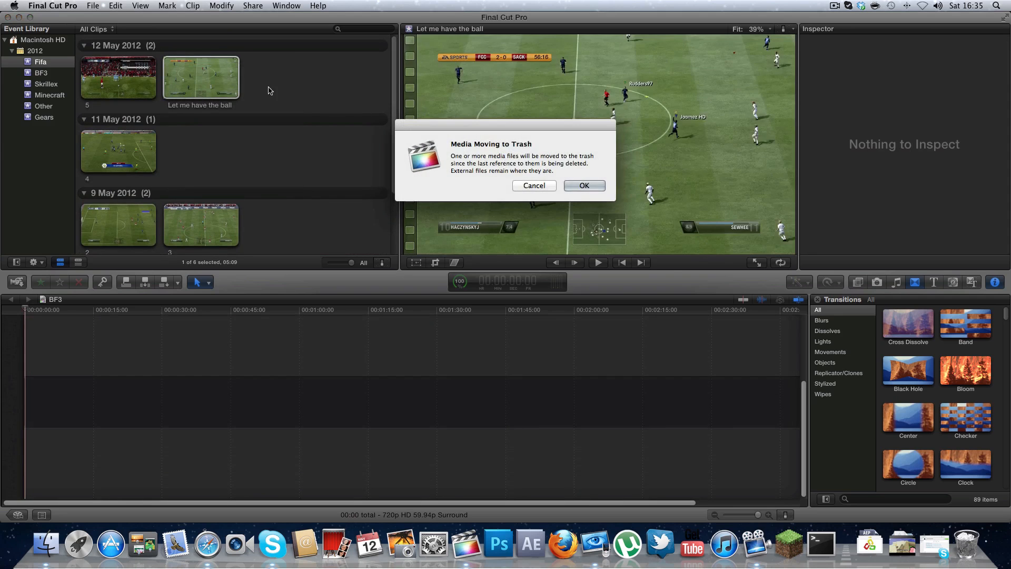
pyautogui.click(583, 186)
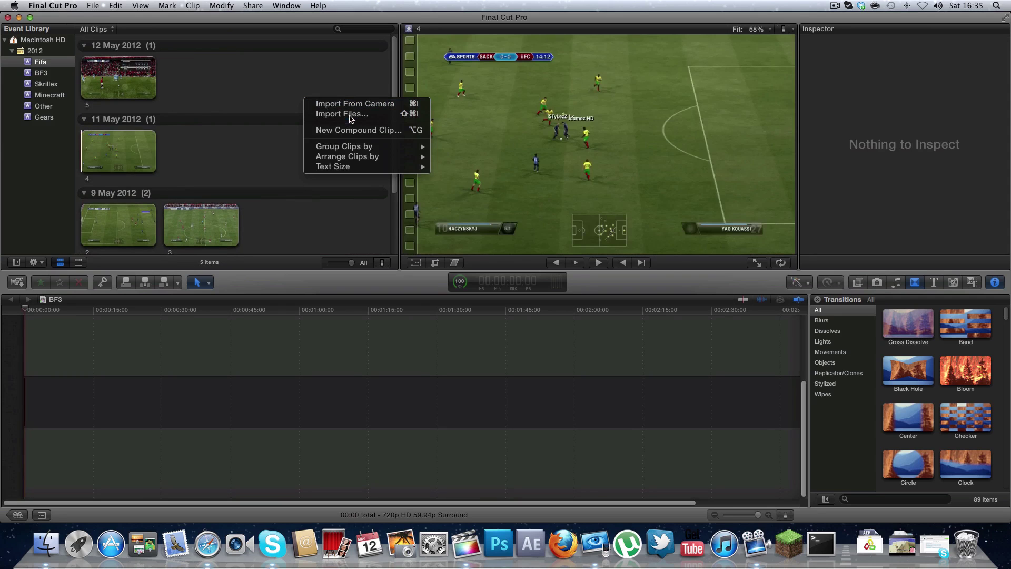
# Import the Live Recording MP4 from the Desktop into the Fifa event.
pyautogui.click(341, 114)
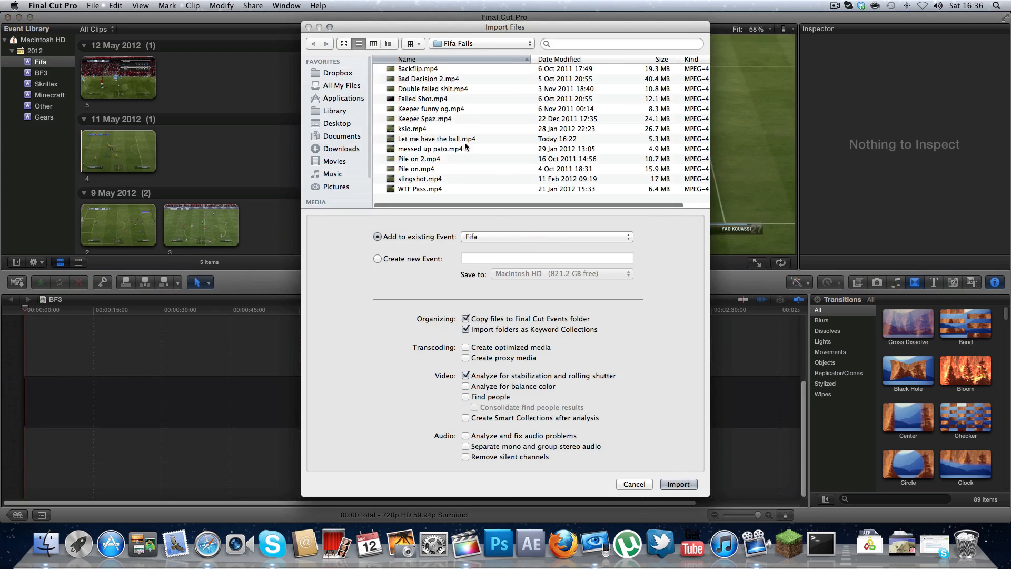
pyautogui.click(341, 136)
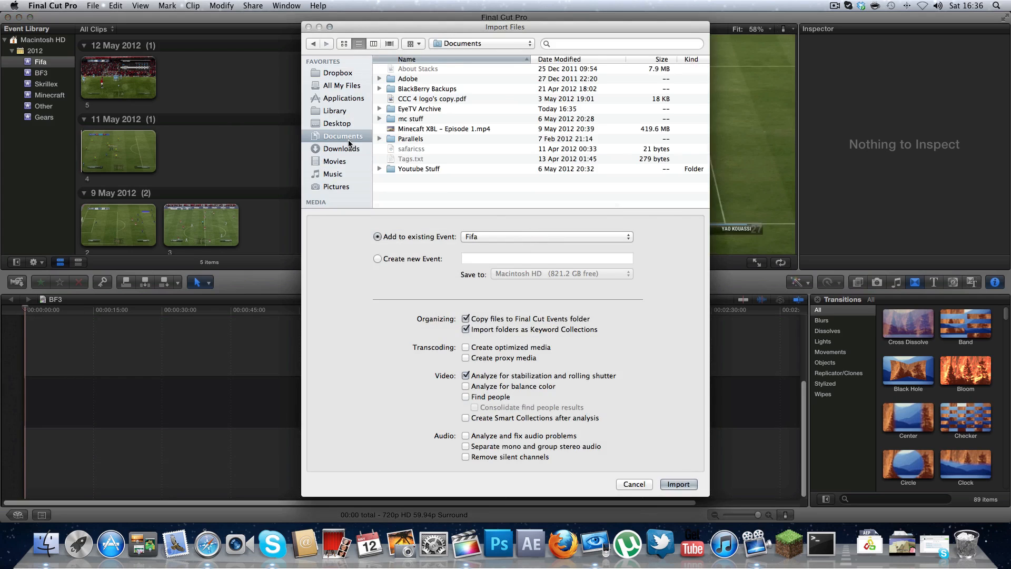
pyautogui.click(338, 123)
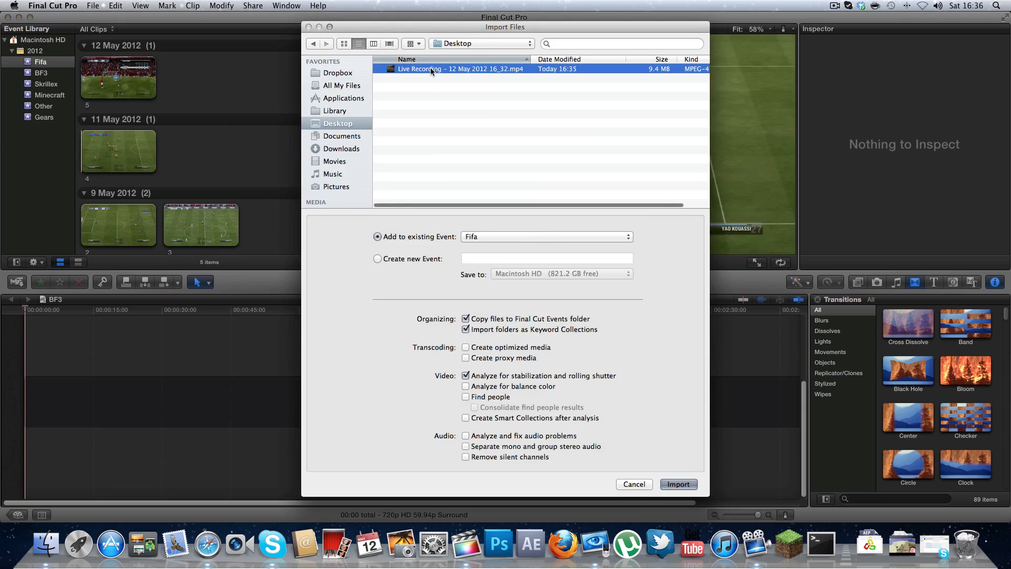
pyautogui.click(677, 484)
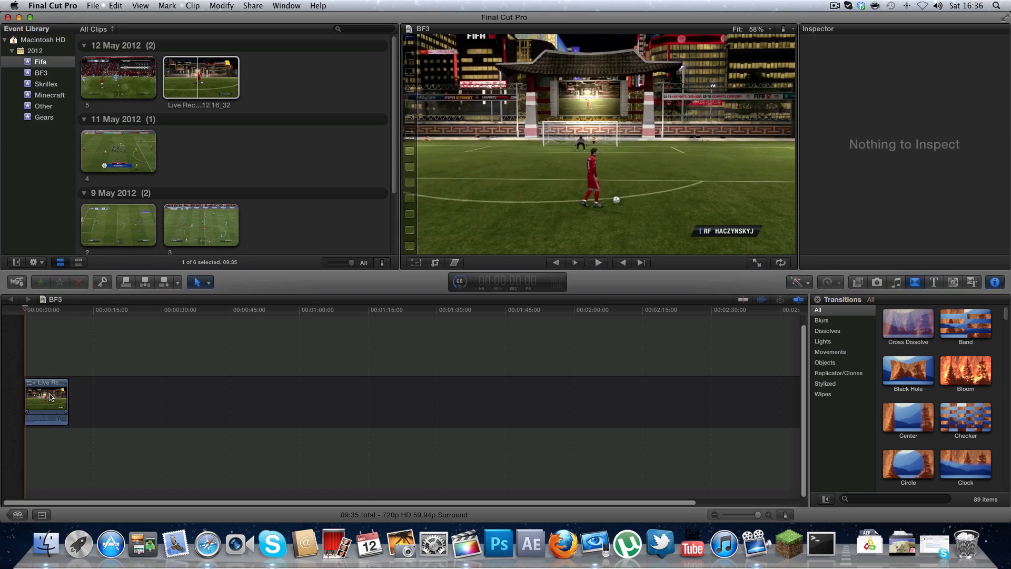
# Select the Live Recording timeline clip and bring up its editing actions.
pyautogui.click(46, 401)
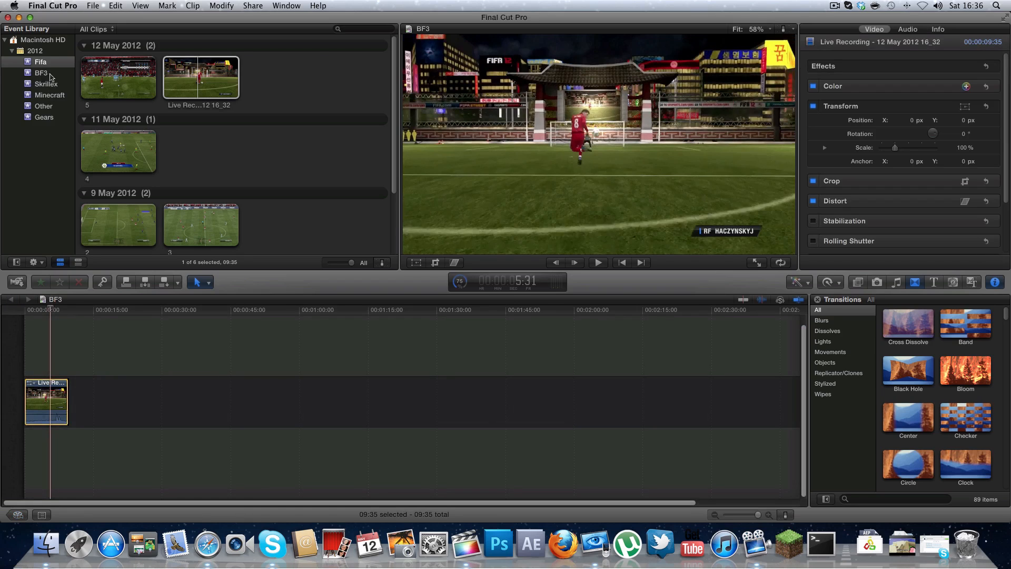
pyautogui.rightClick(45, 400)
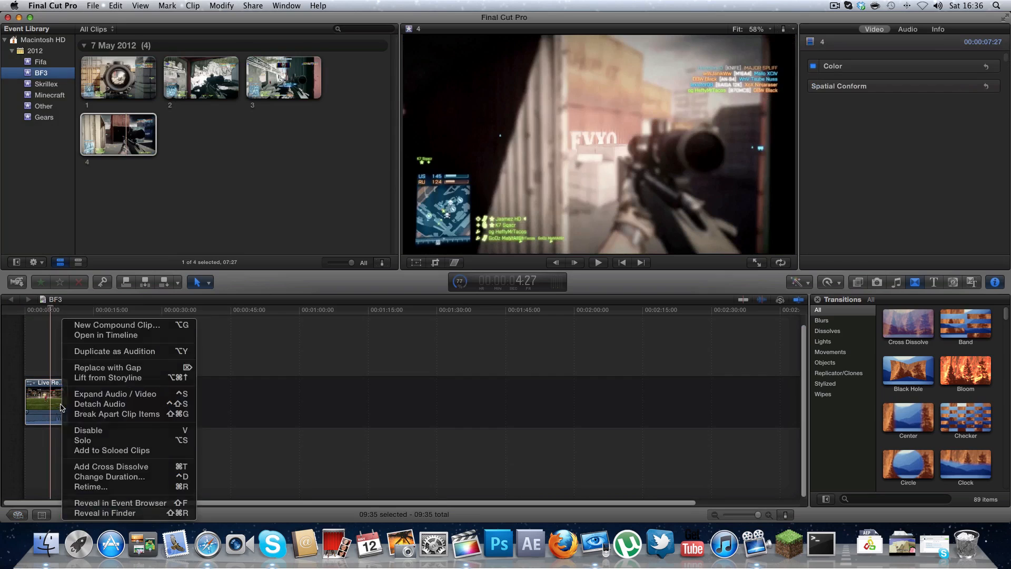
pyautogui.moveTo(110, 364)
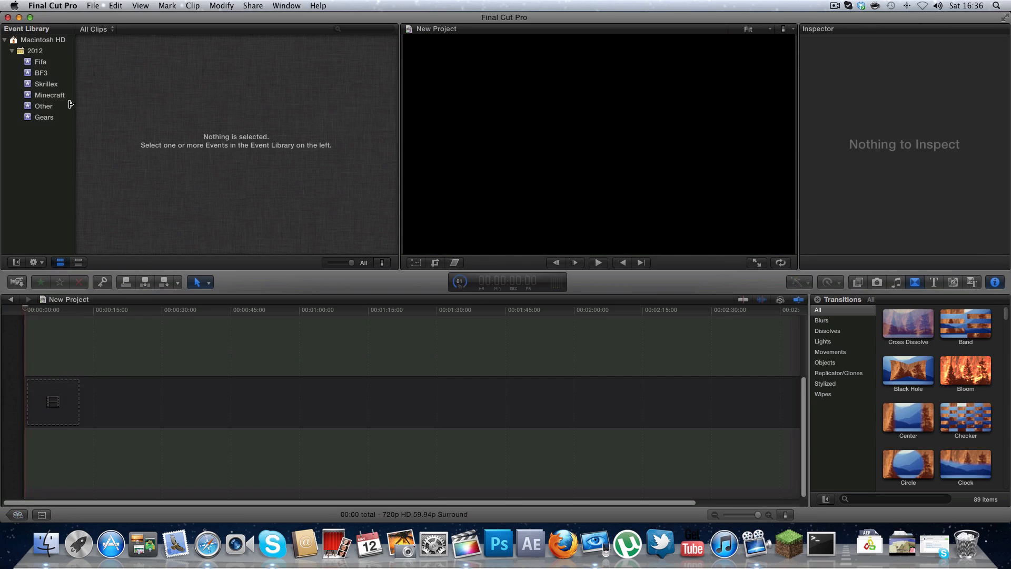
# Review the project properties and keep 720p HD, 59.94p with Apple ProRes 422 rendering.
pyautogui.click(40, 61)
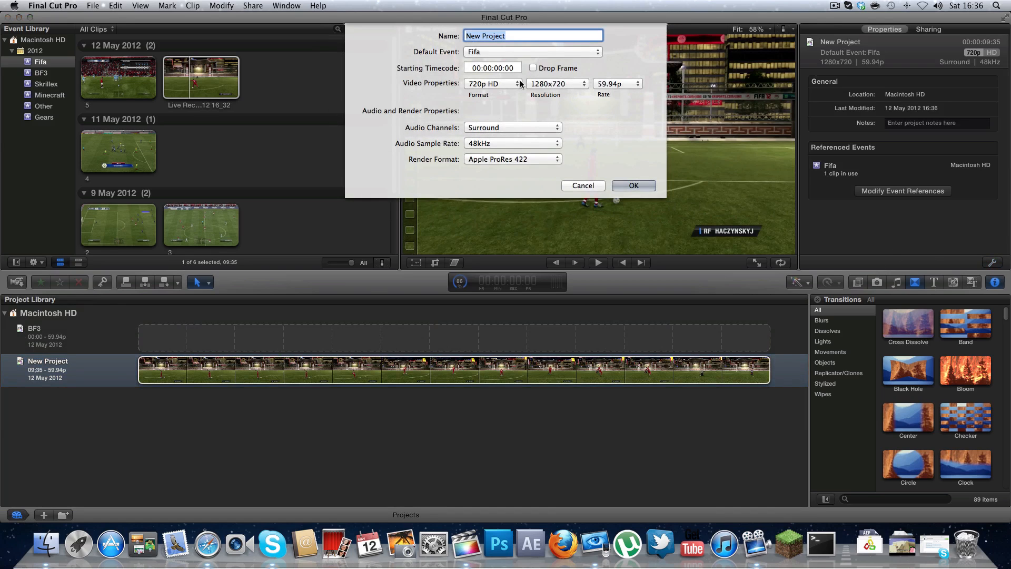
pyautogui.click(635, 83)
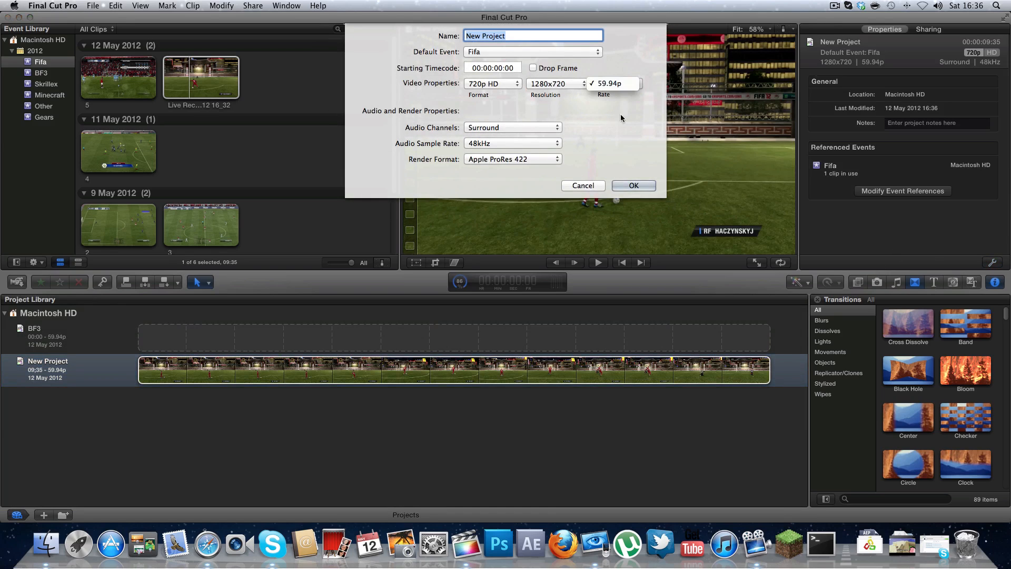
pyautogui.click(492, 83)
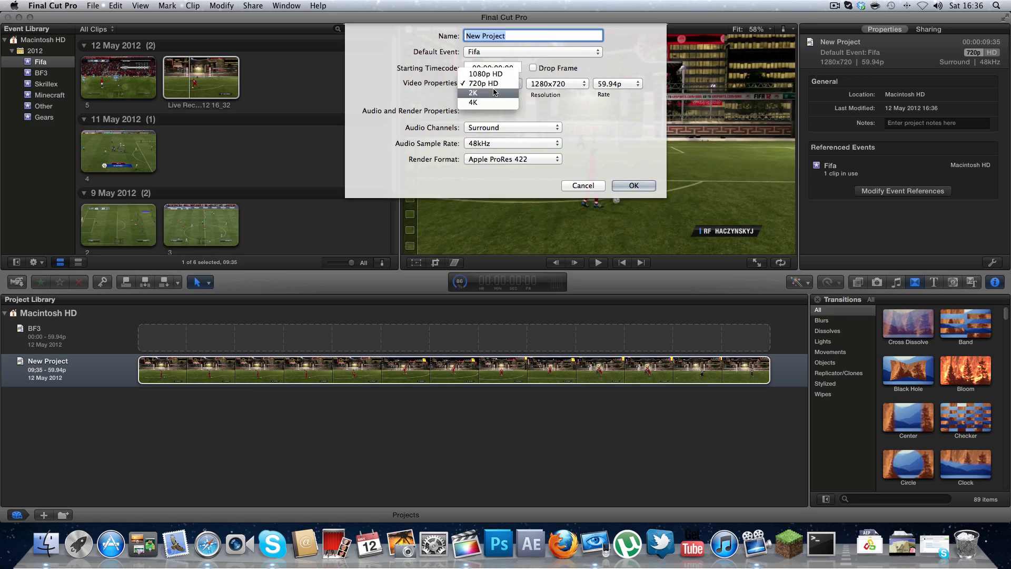
pyautogui.moveTo(560, 69)
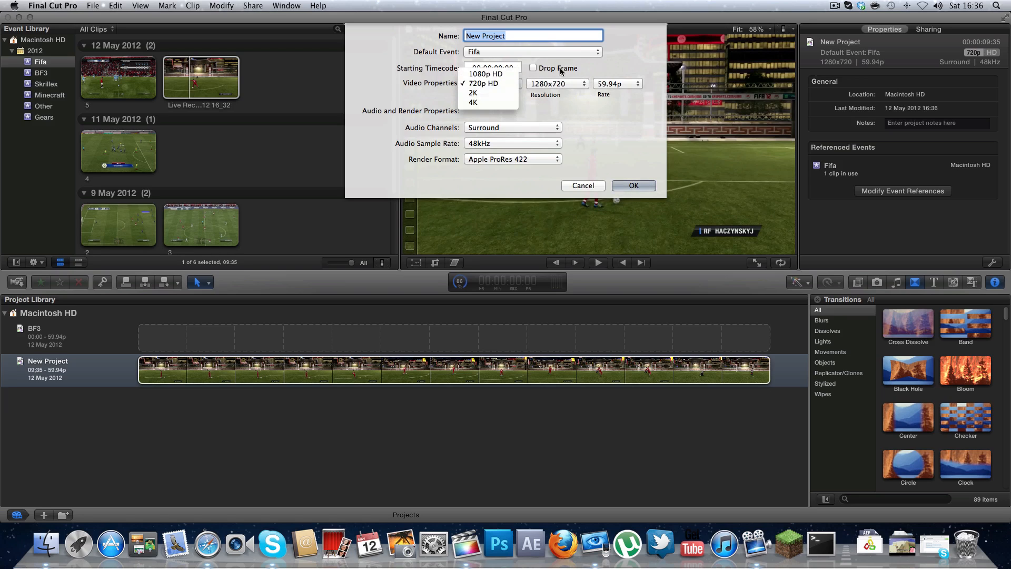
pyautogui.click(484, 82)
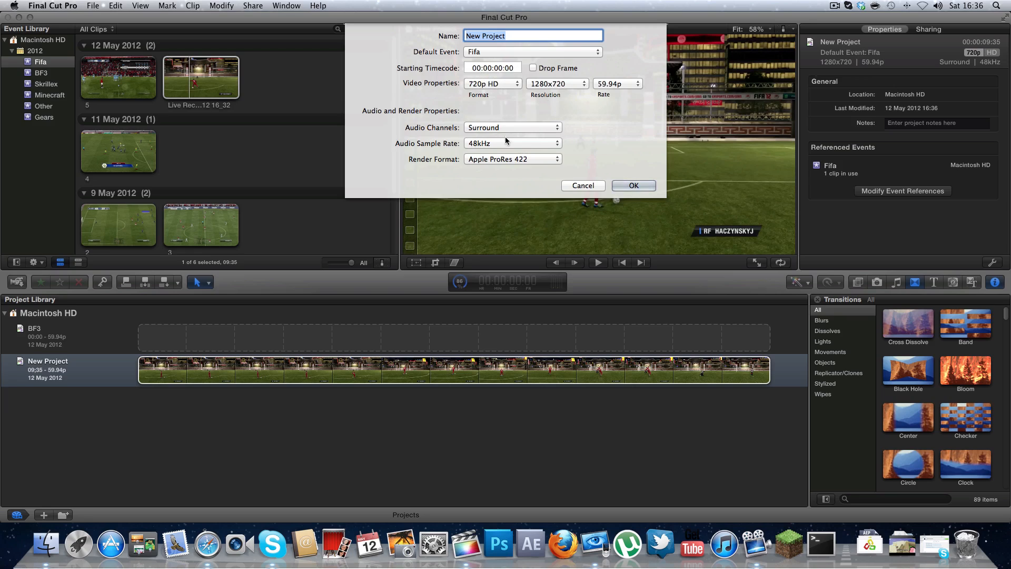
pyautogui.click(513, 159)
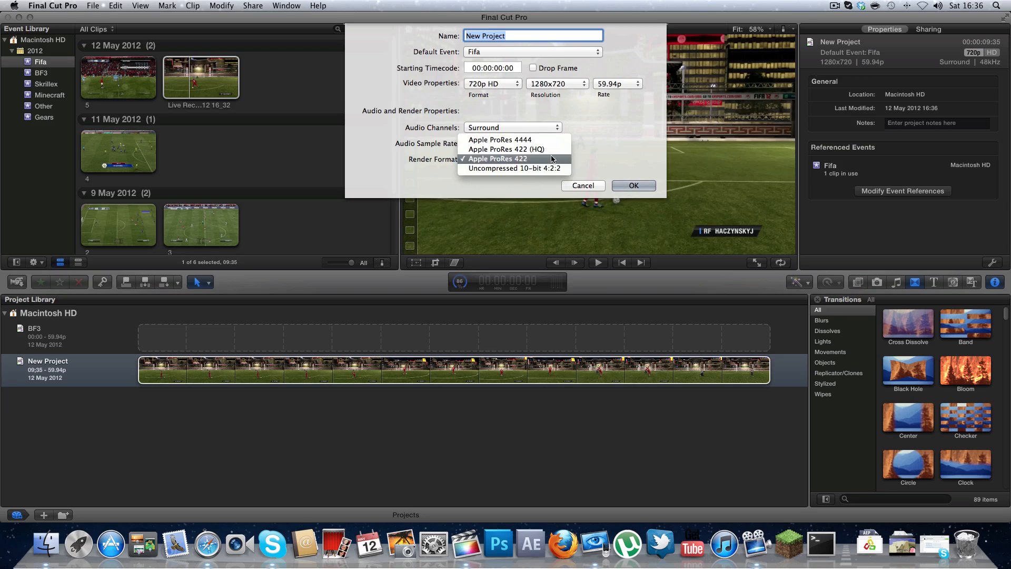
pyautogui.moveTo(509, 149)
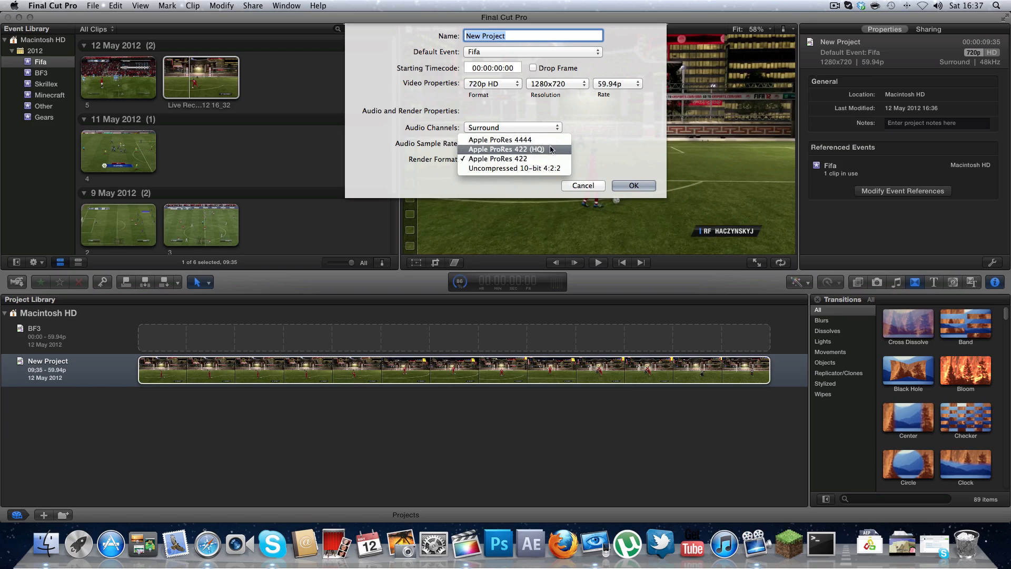
pyautogui.click(498, 159)
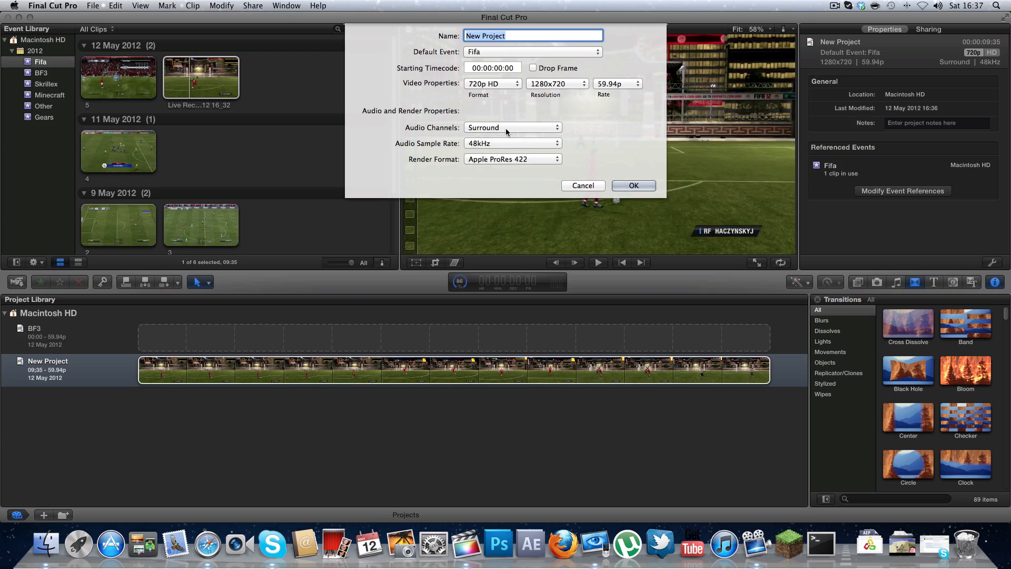
pyautogui.moveTo(472, 91)
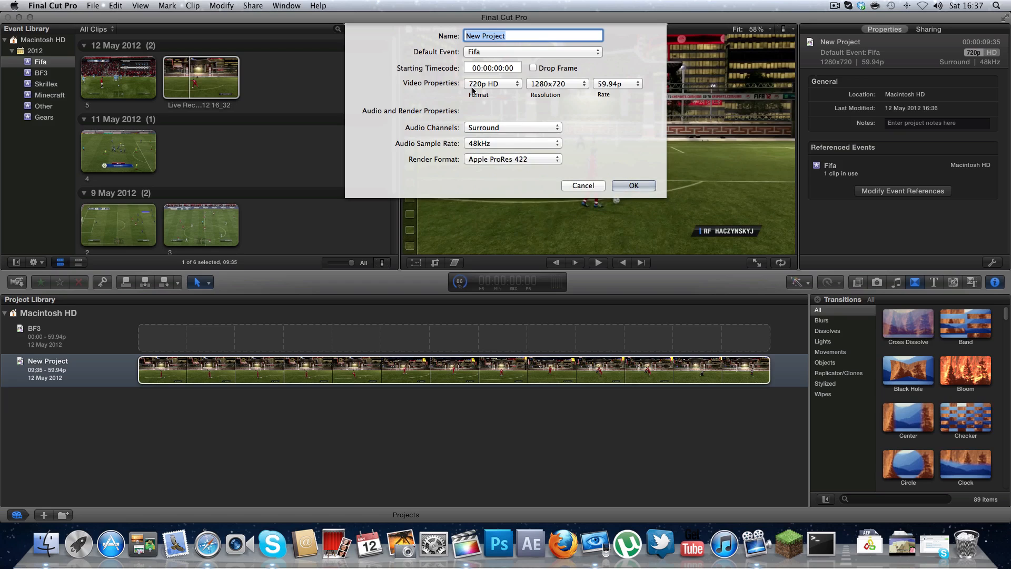
pyautogui.moveTo(492, 84)
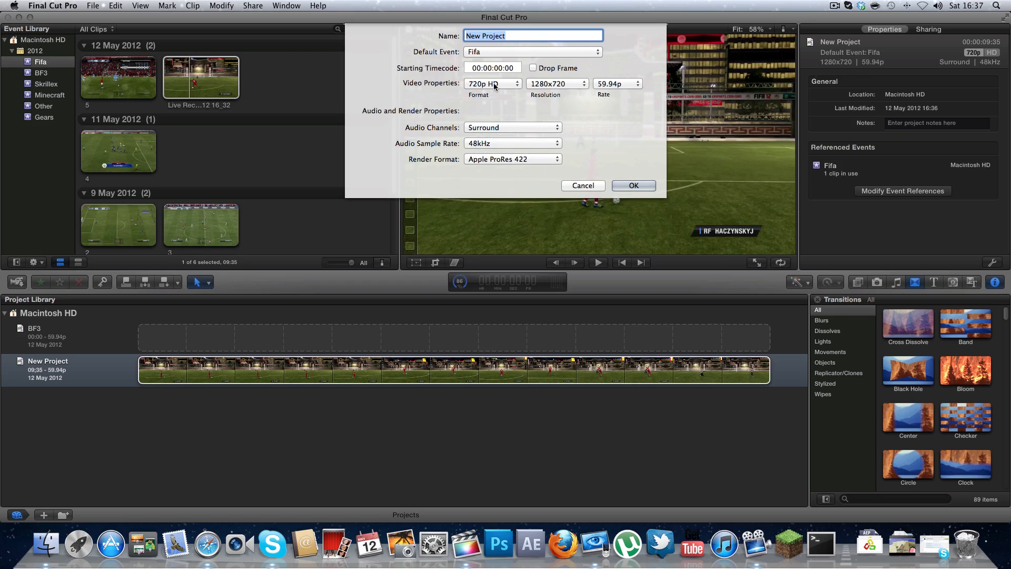
pyautogui.moveTo(633, 185)
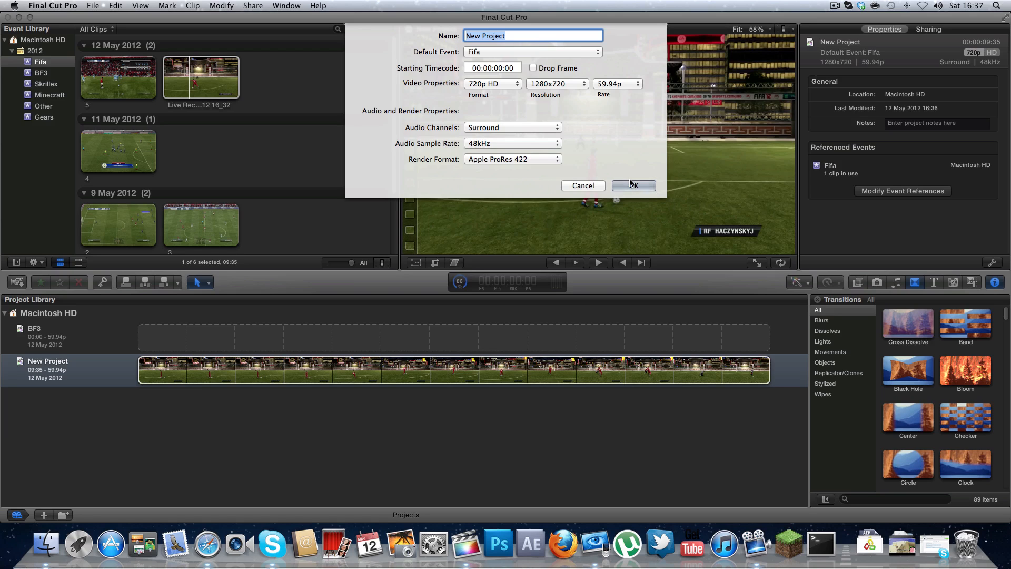
pyautogui.click(632, 186)
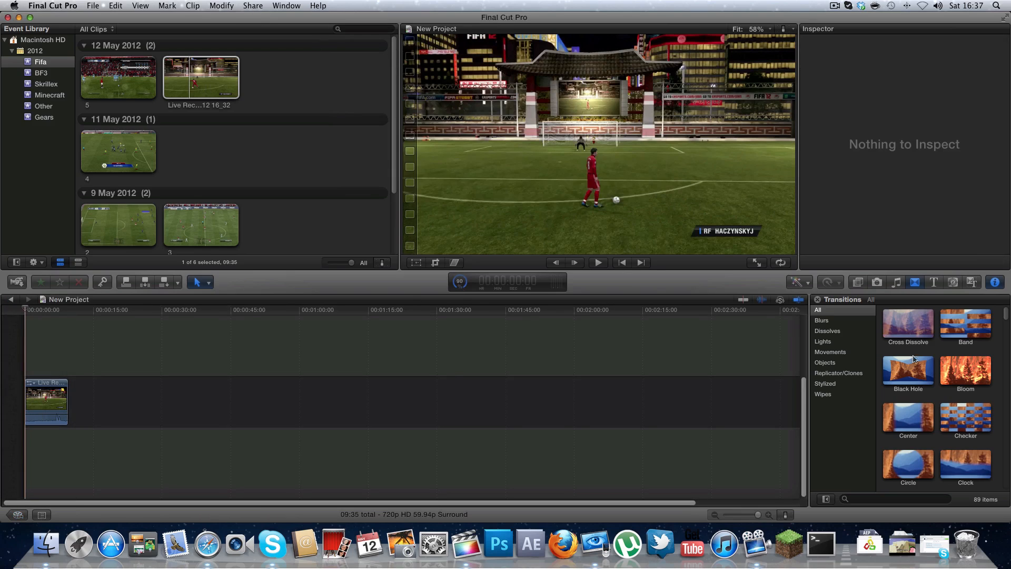
# Browse the Objects transitions, then the Magic Bullet Looks video effects.
pyautogui.click(825, 362)
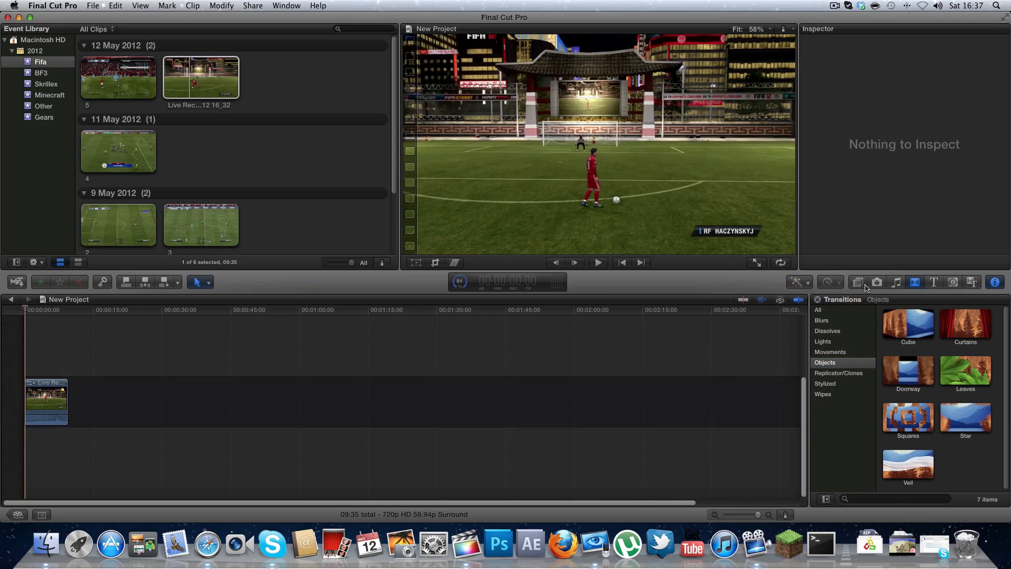
pyautogui.click(858, 283)
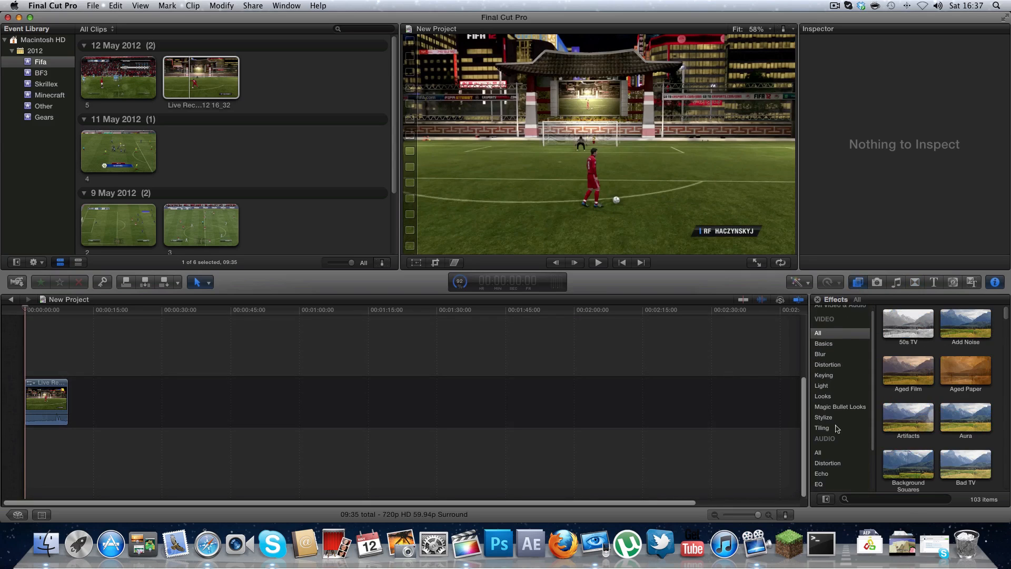
pyautogui.click(839, 406)
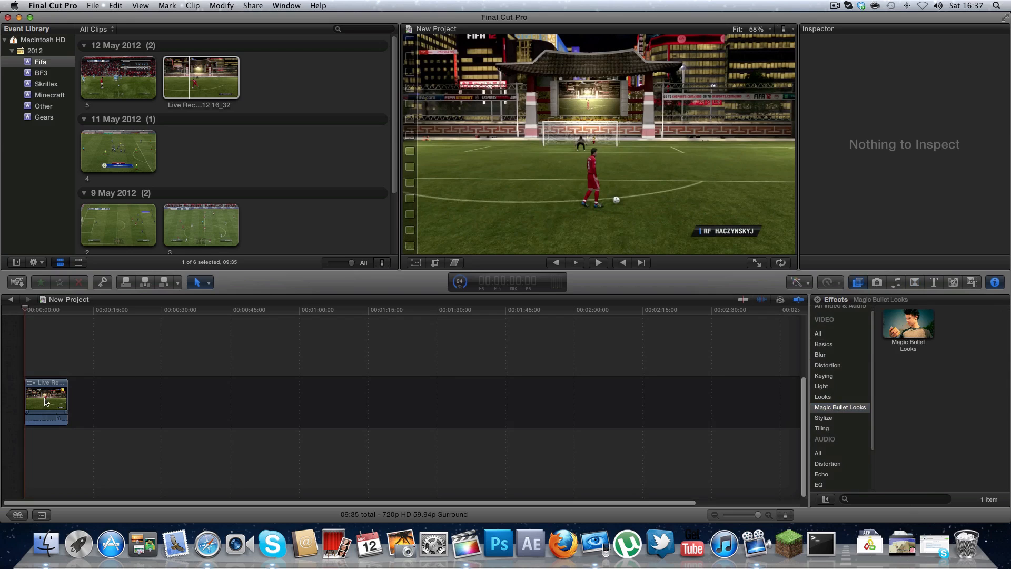
# Select the Live Recording timeline clip and start exporting the project as a movie.
pyautogui.click(46, 401)
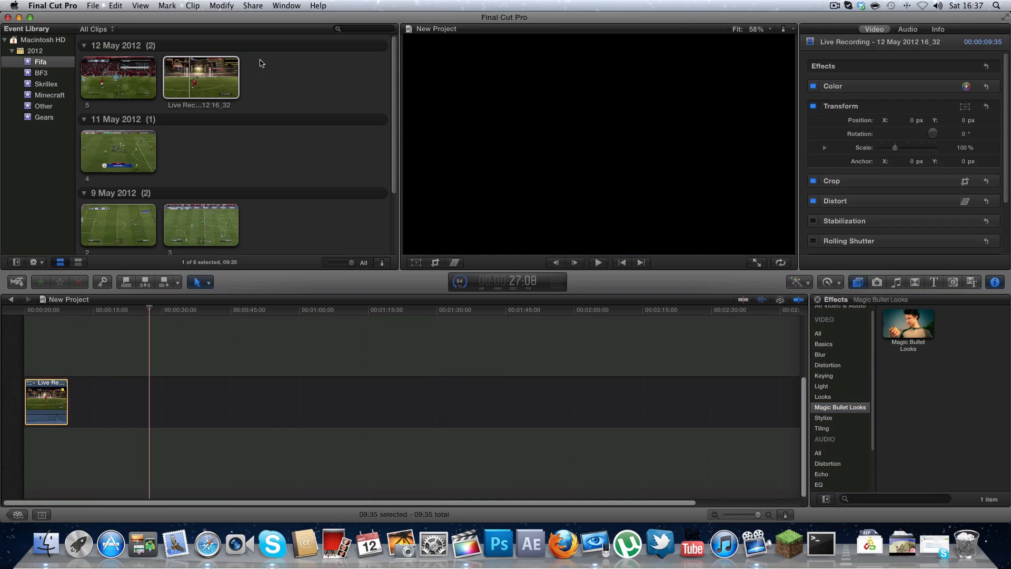
pyautogui.click(251, 5)
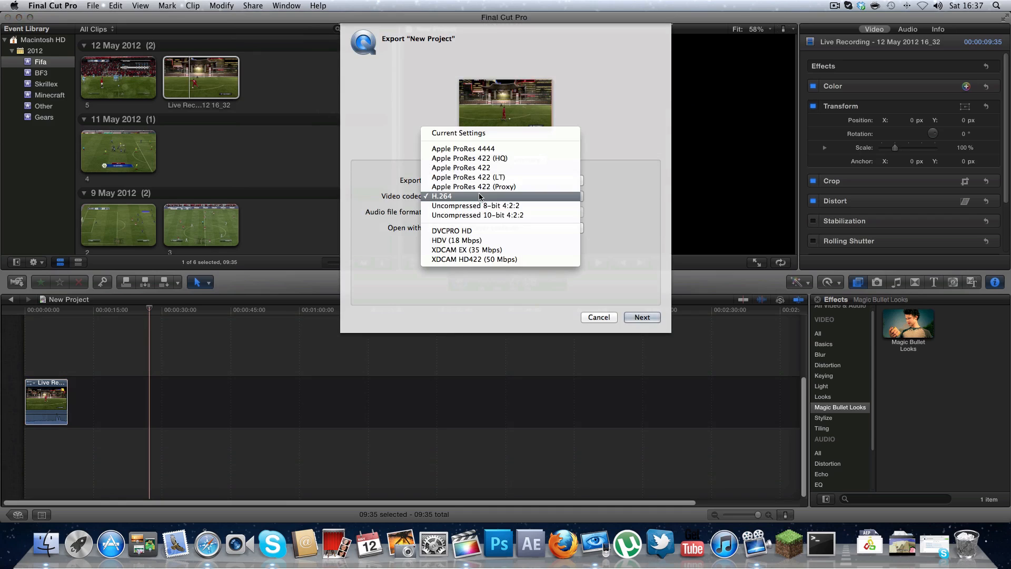
pyautogui.moveTo(487, 201)
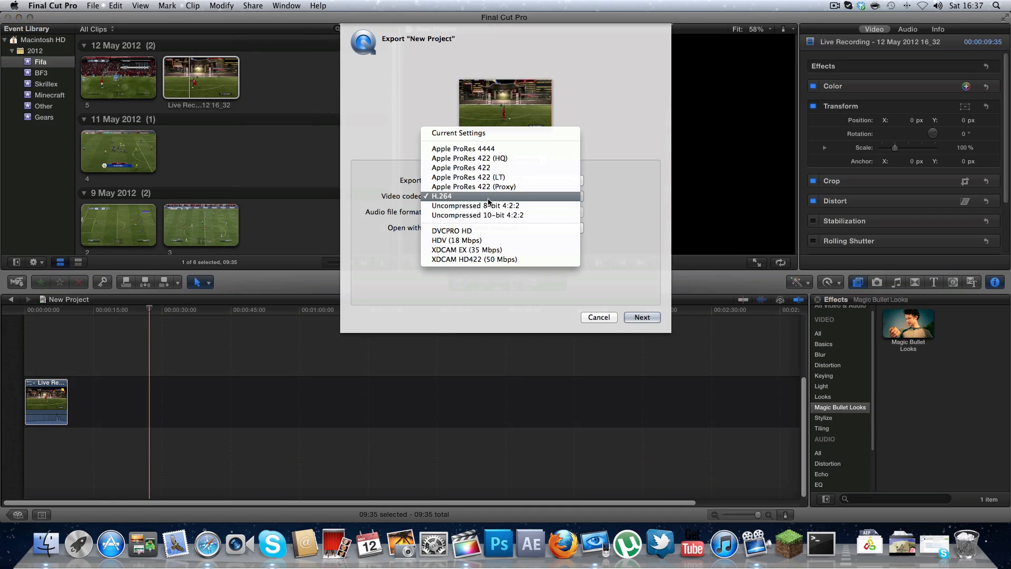
# Keep H.264 as the export video codec and review the export summary.
pyautogui.click(442, 196)
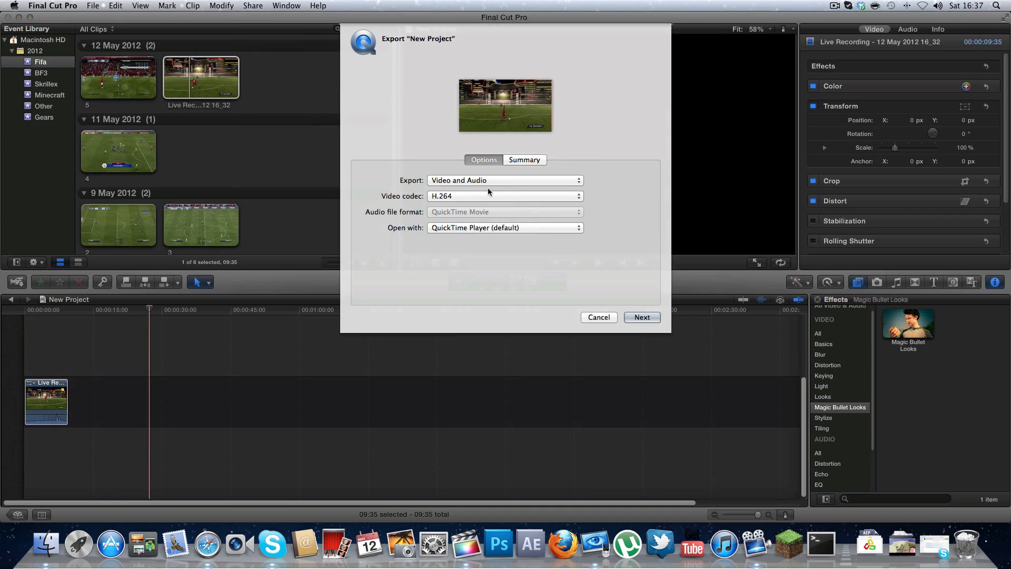
pyautogui.click(524, 160)
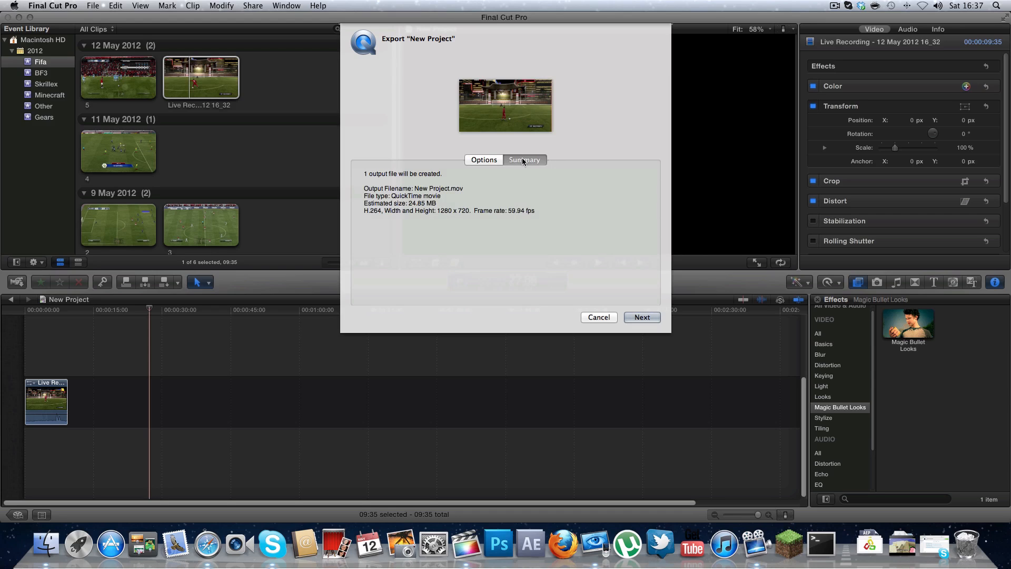
pyautogui.moveTo(408, 213)
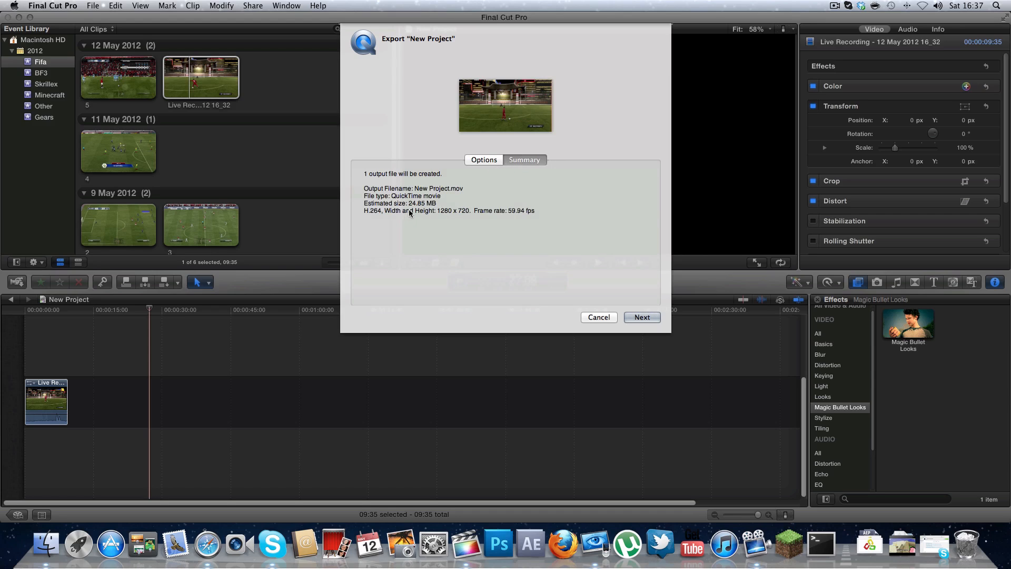
pyautogui.moveTo(452, 213)
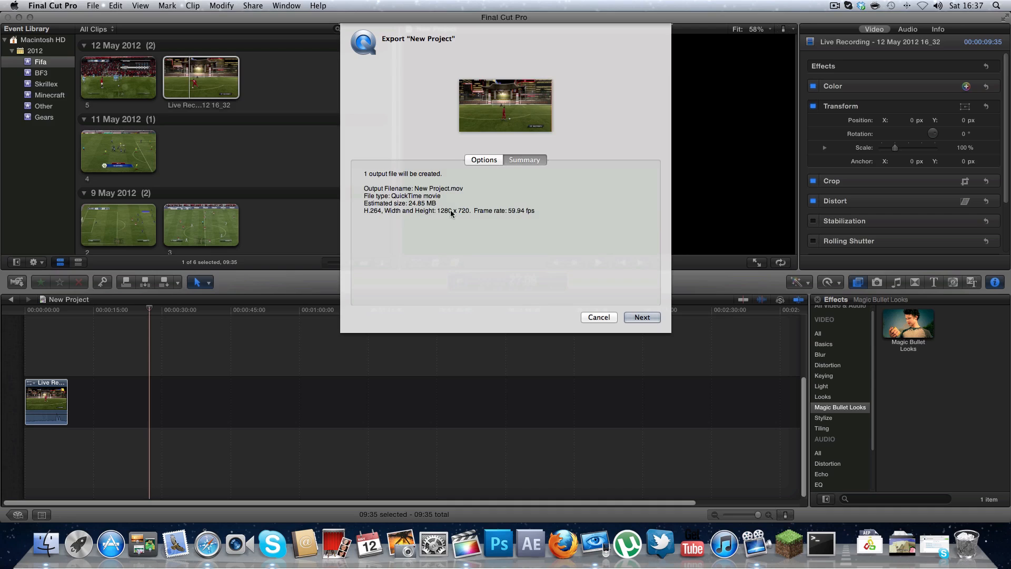
pyautogui.moveTo(425, 207)
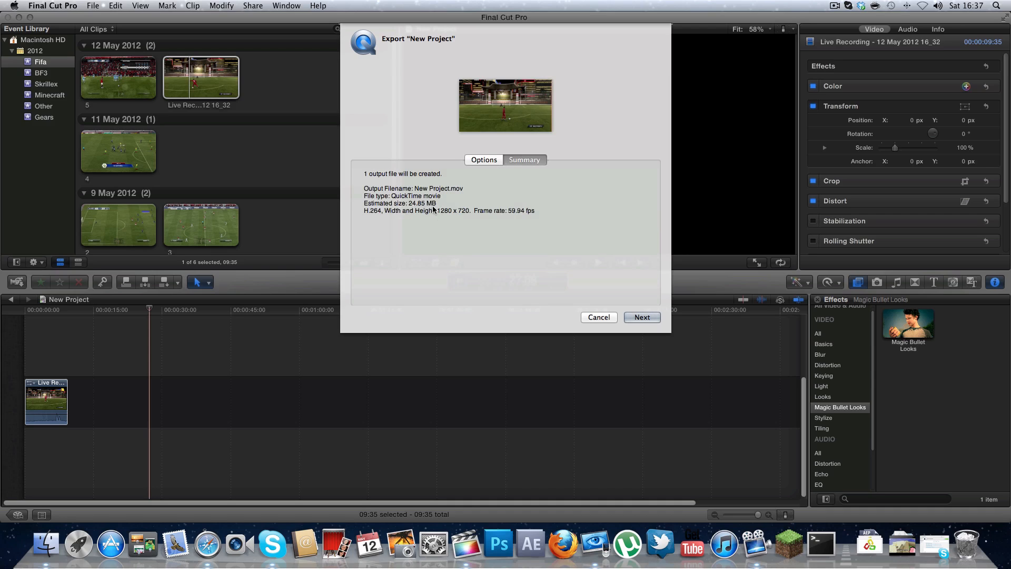
pyautogui.moveTo(369, 215)
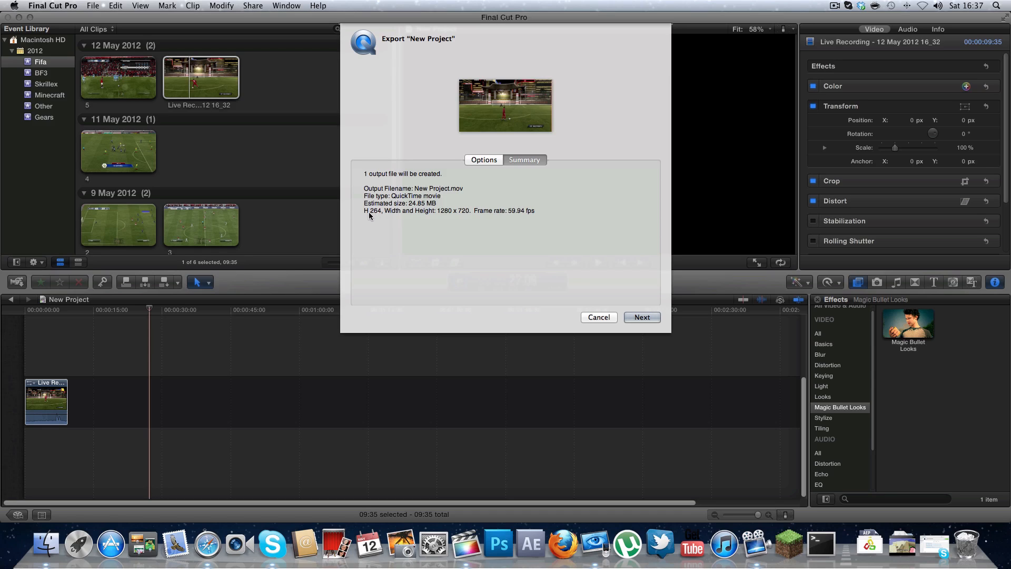
pyautogui.moveTo(474, 206)
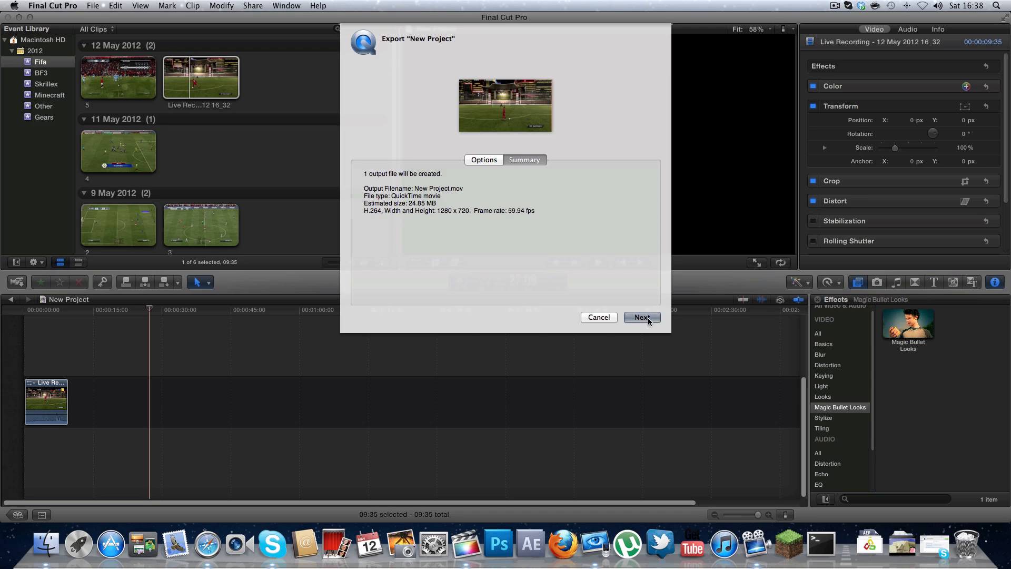
# Save the export as New Project.mov on the Desktop.
pyautogui.click(641, 317)
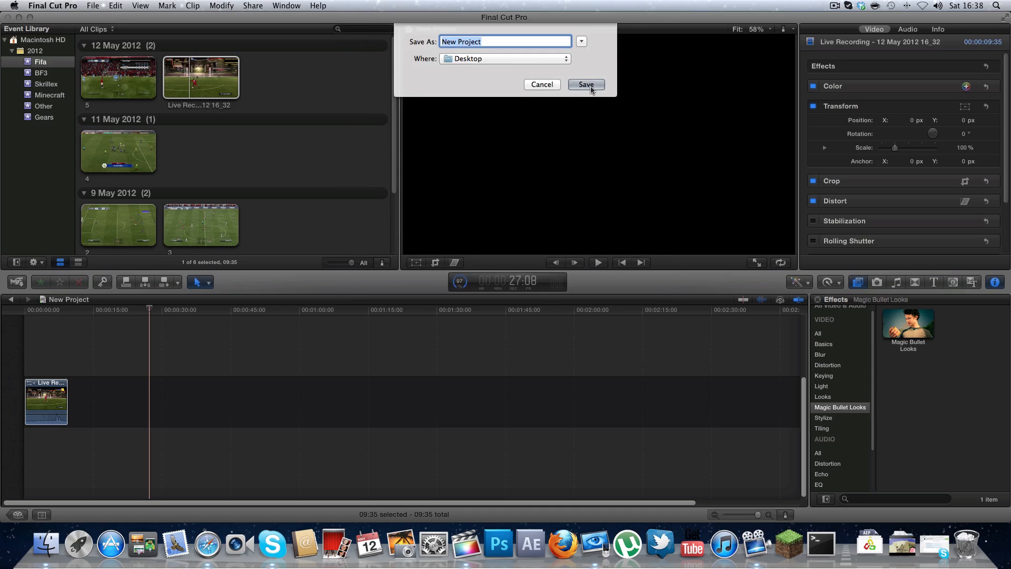
pyautogui.click(585, 84)
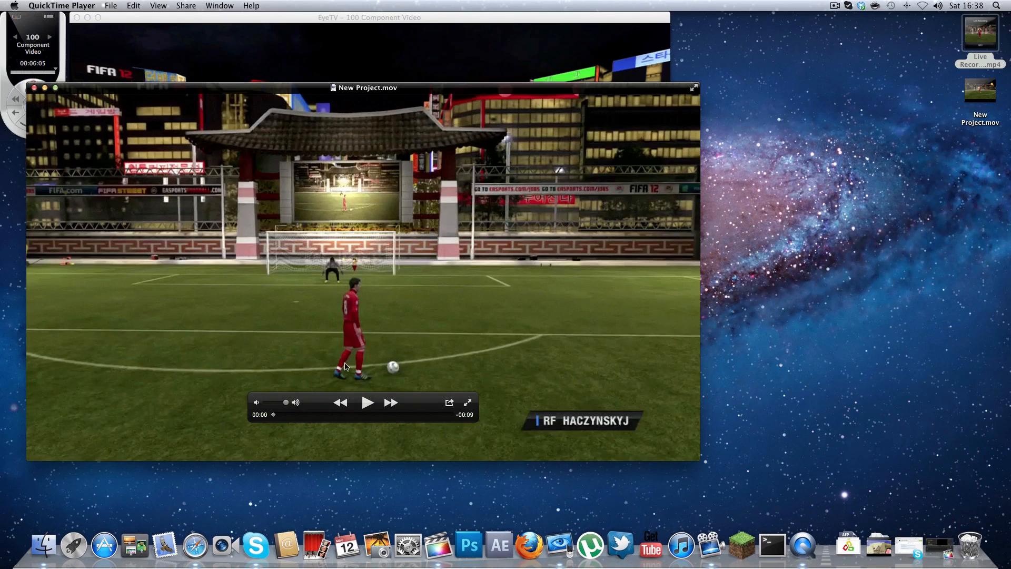
# Close New Project.mov in QuickTime Player and bring up HandBrake's source picker.
pyautogui.click(366, 401)
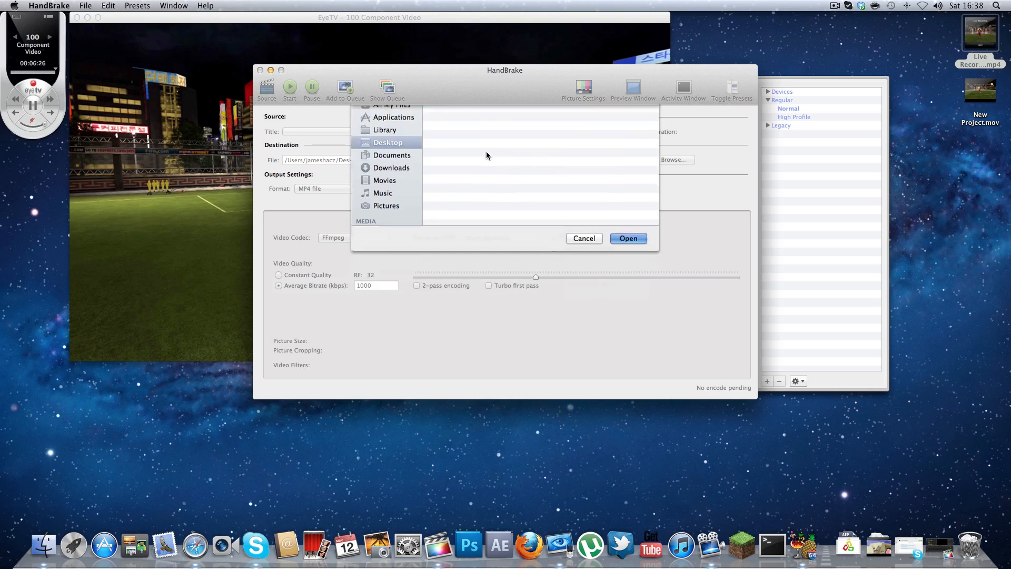
# Load New Project.mov as source, keep MP4 as container and enable web optimization.
pyautogui.click(627, 238)
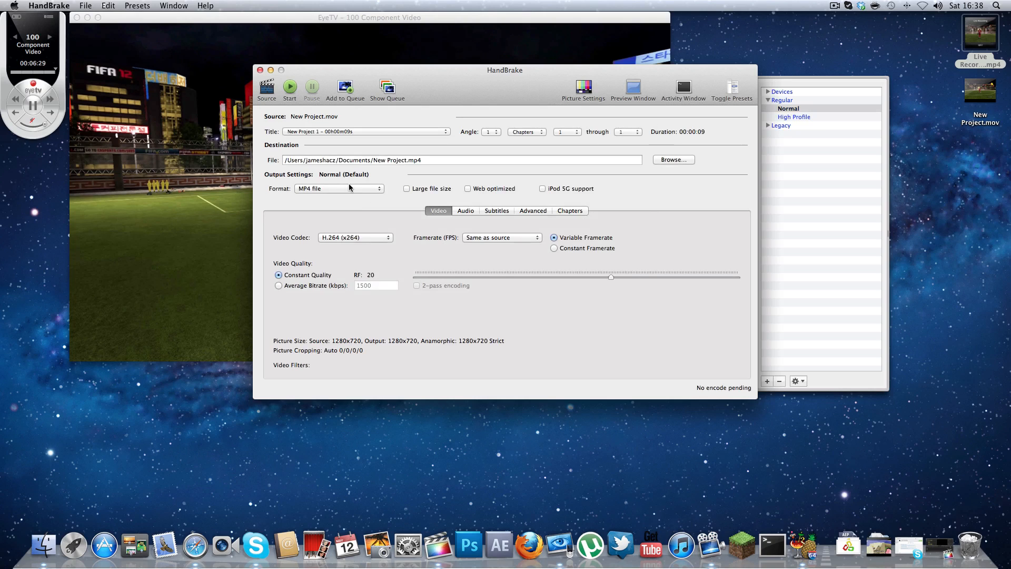
pyautogui.moveTo(381, 200)
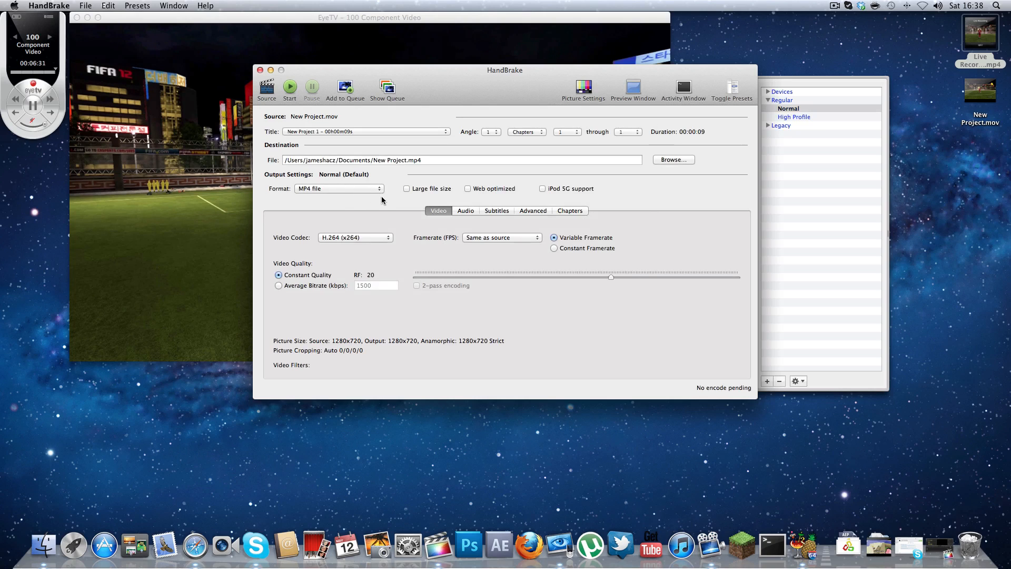
pyautogui.moveTo(389, 194)
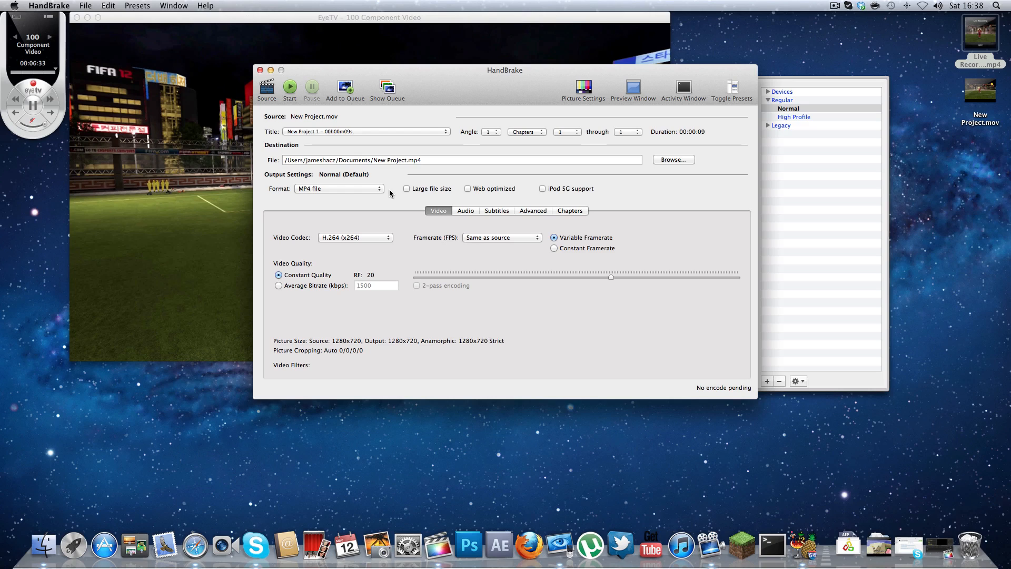
pyautogui.moveTo(380, 168)
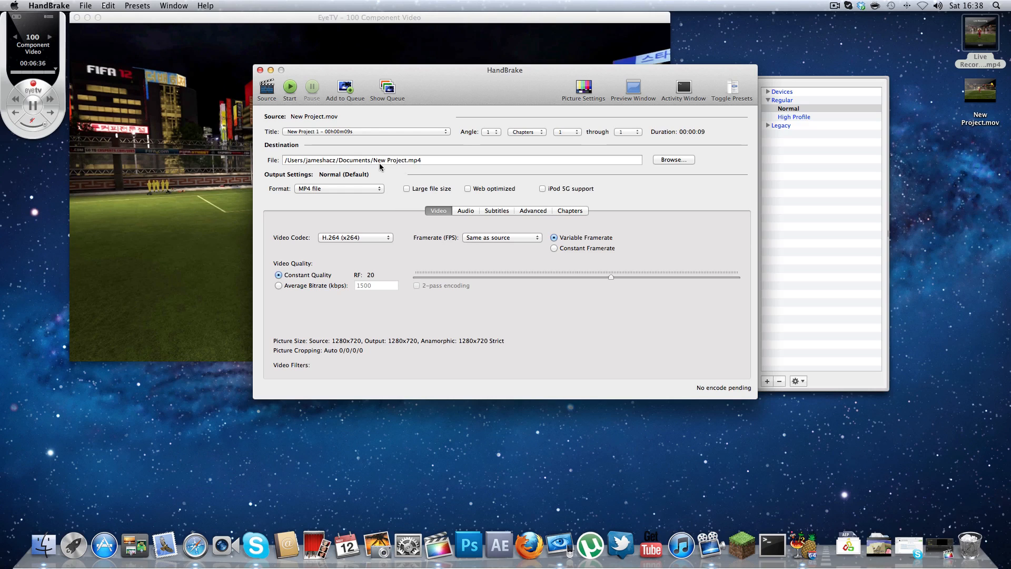
pyautogui.moveTo(375, 189)
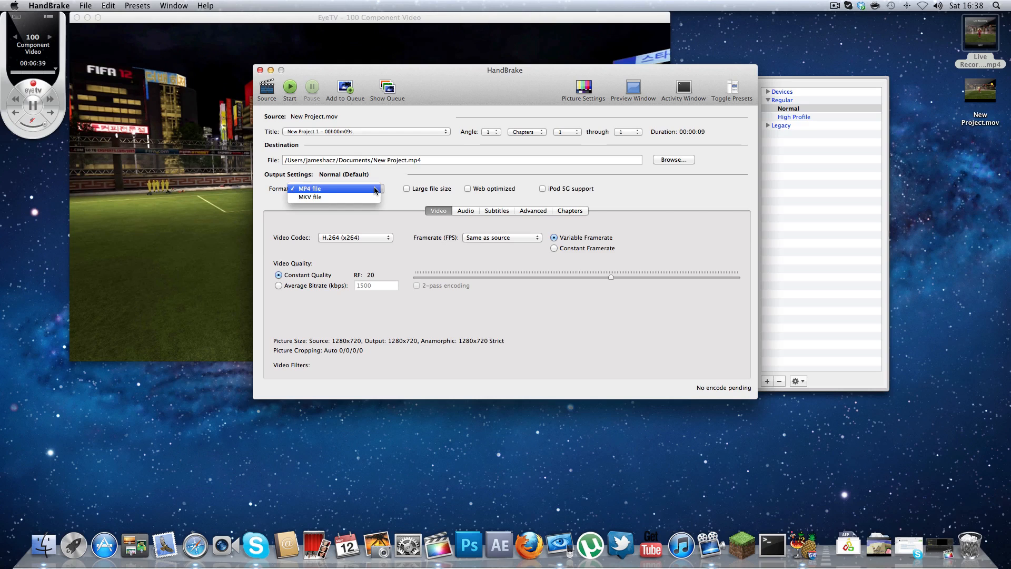
pyautogui.click(310, 187)
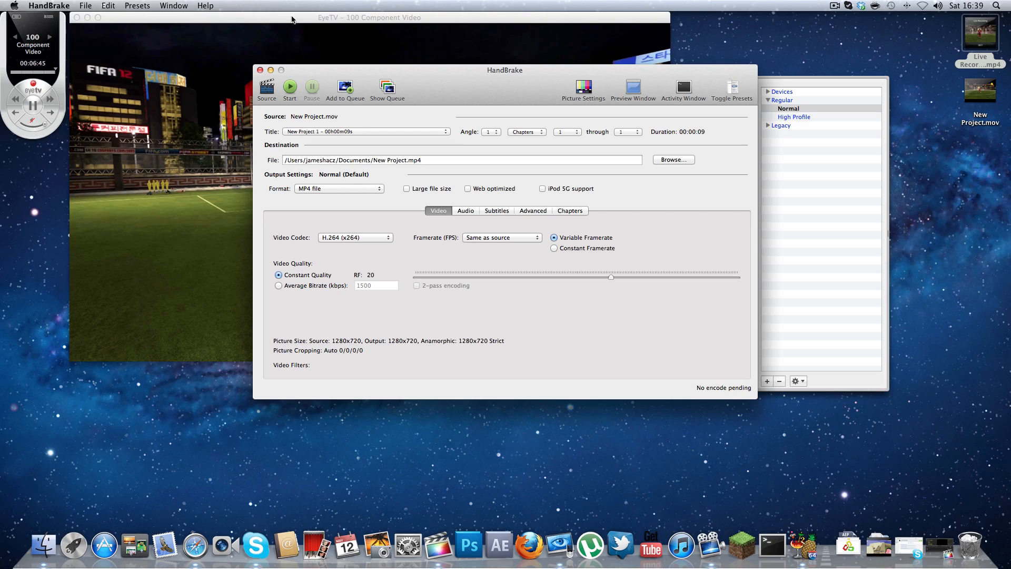
pyautogui.click(338, 189)
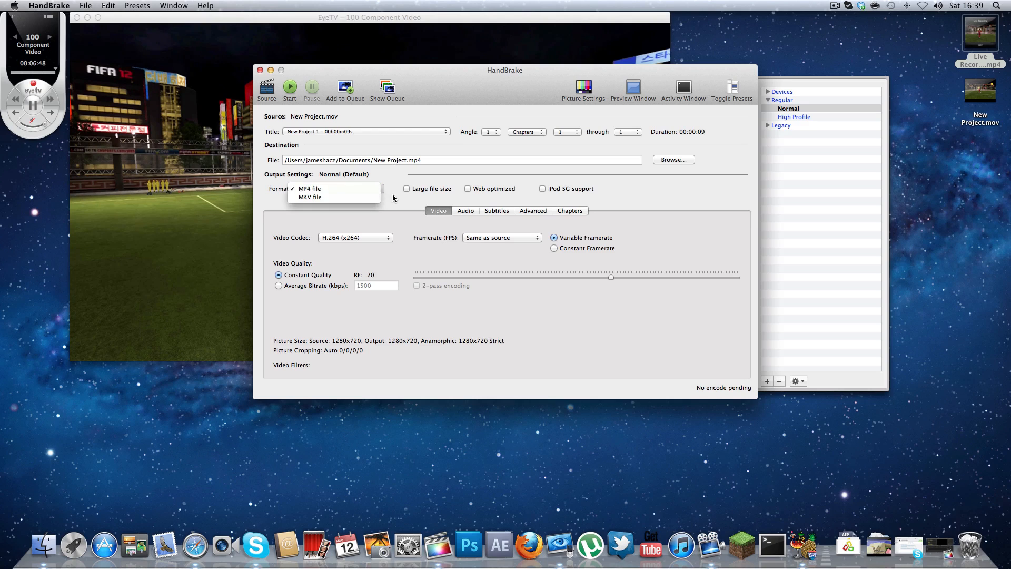
pyautogui.click(310, 188)
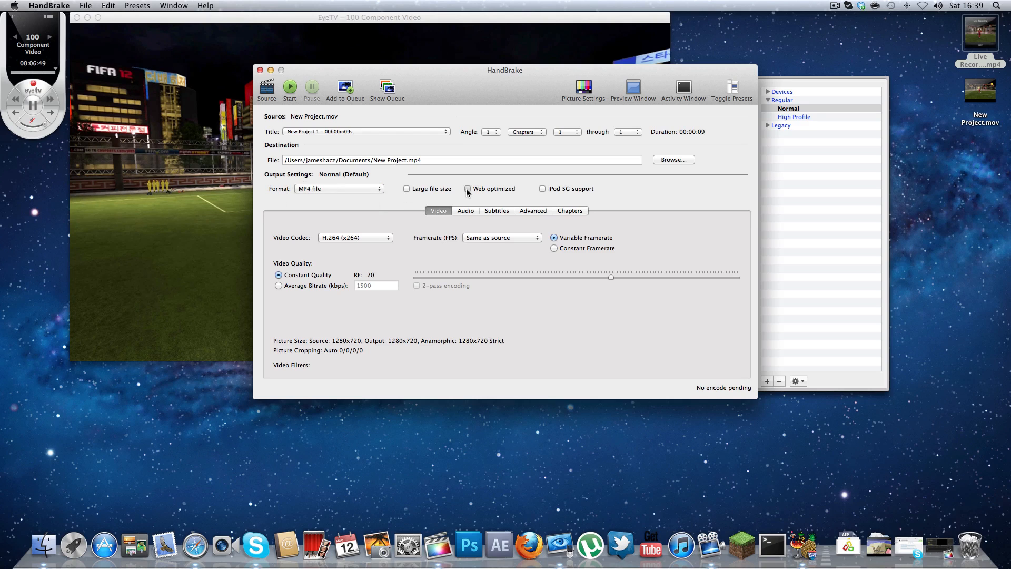
pyautogui.click(467, 189)
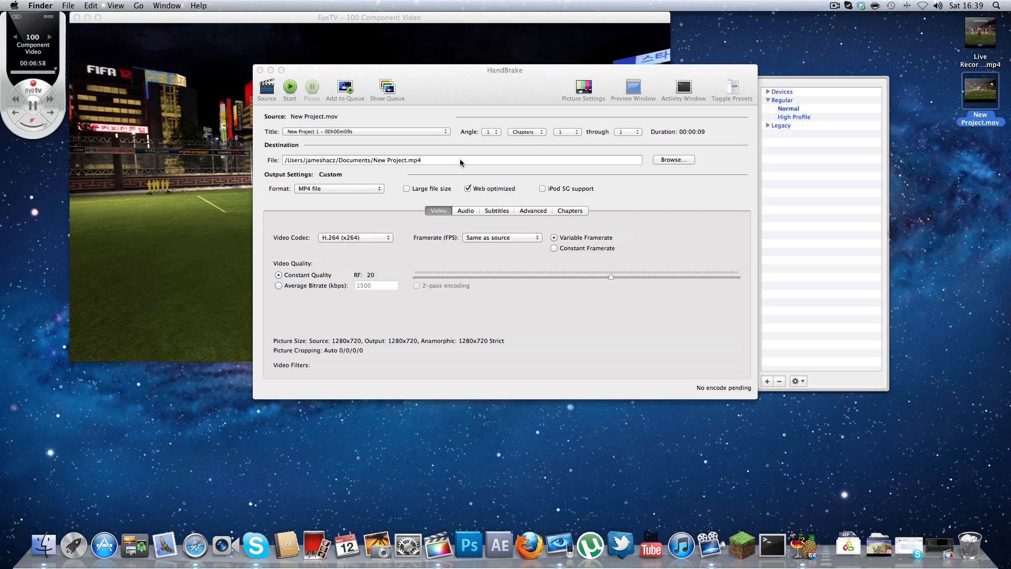
pyautogui.moveTo(476, 354)
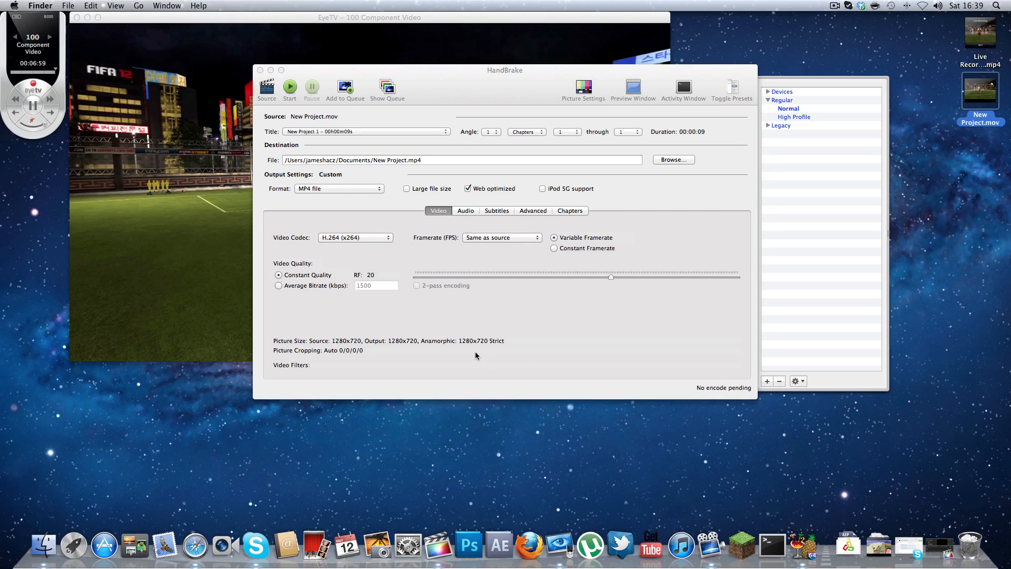
pyautogui.moveTo(328, 96)
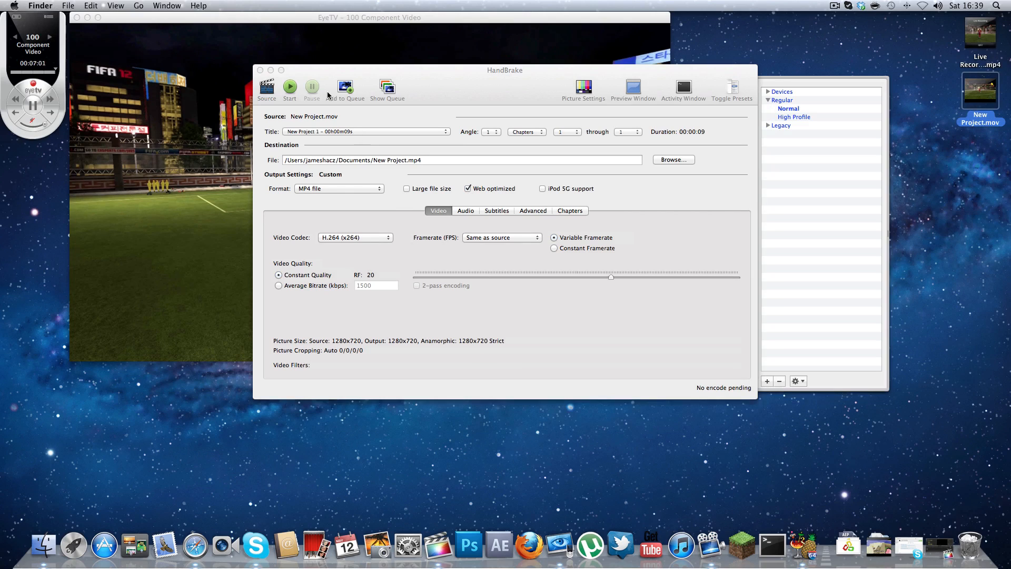
# Encode the clip to New Project.mp4, acknowledge completion and close HandBrake.
pyautogui.click(289, 88)
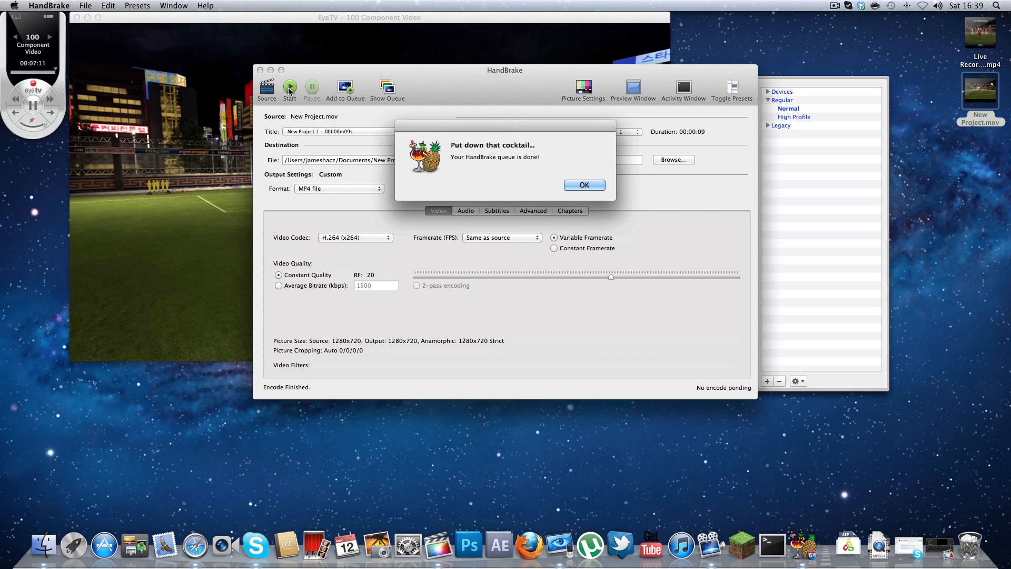
pyautogui.click(583, 186)
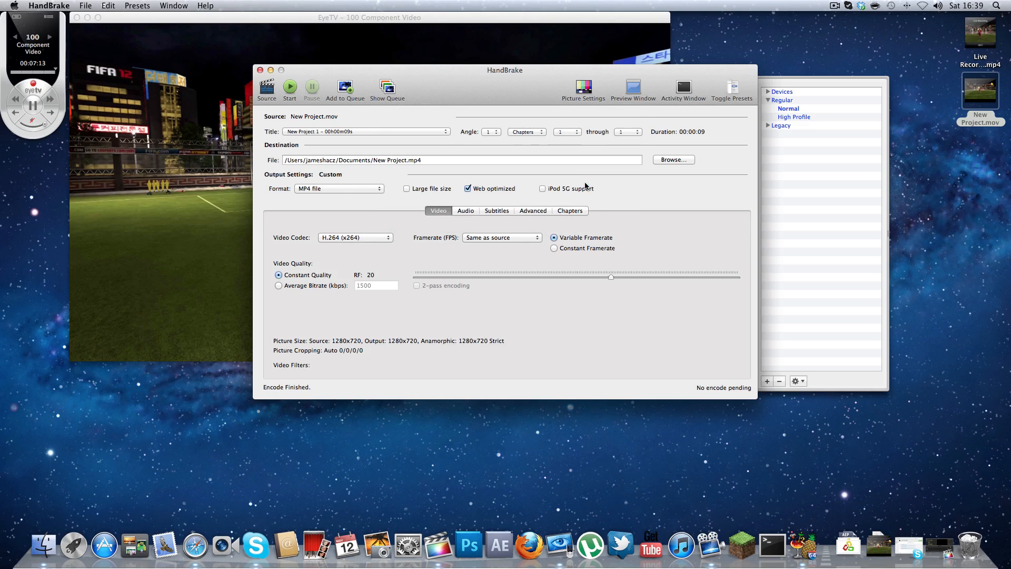
pyautogui.moveTo(272, 82)
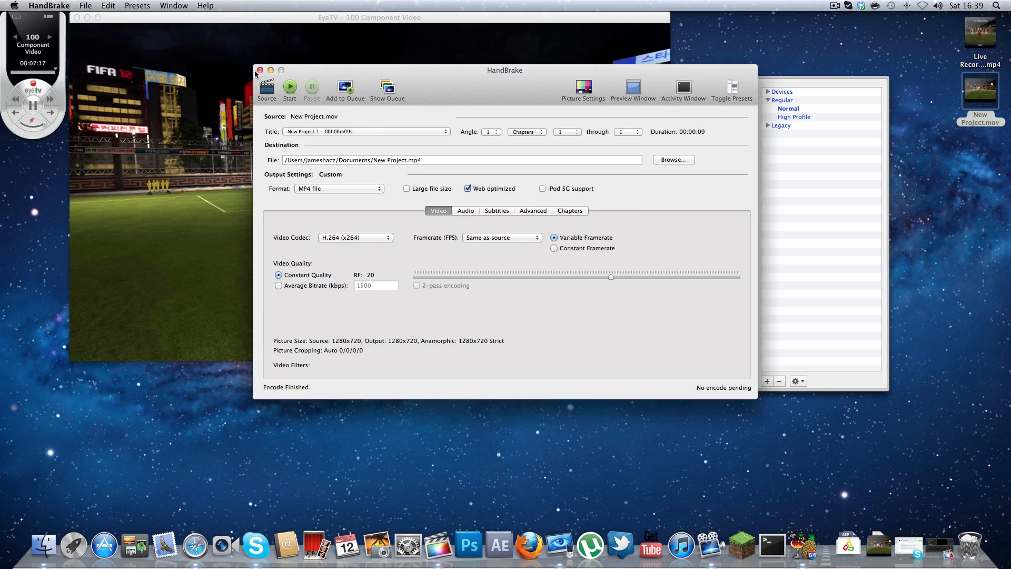
pyautogui.click(261, 71)
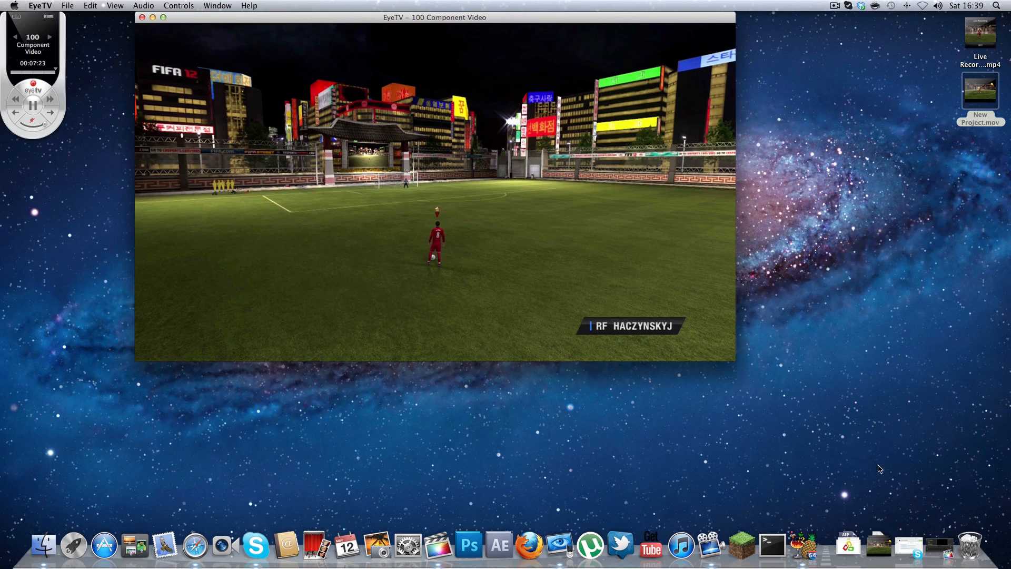
pyautogui.moveTo(878, 549)
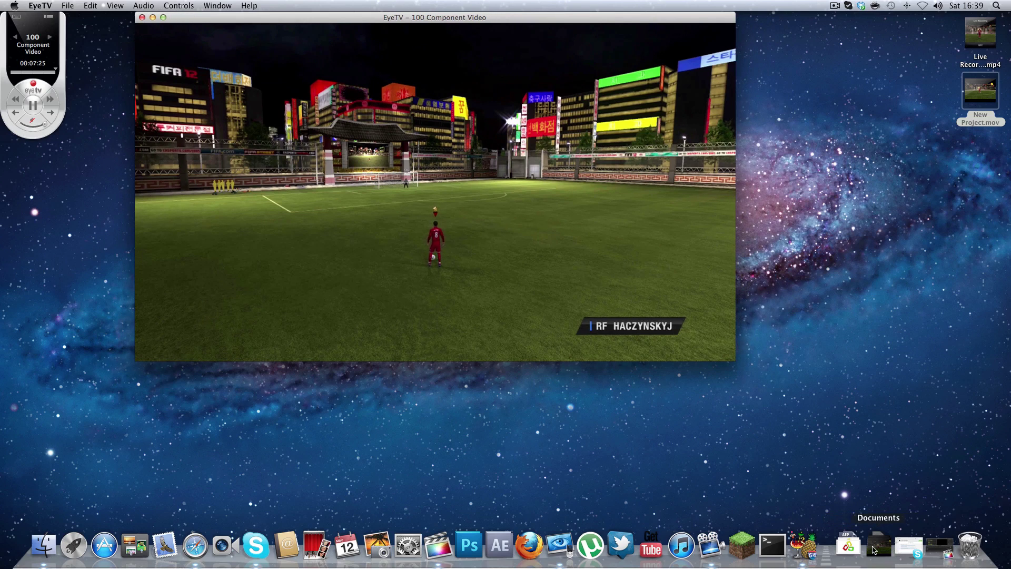
# Locate the new MP4 in Documents and view New Project.mov's info showing 15.5 MB, 1280×720 H.264.
pyautogui.click(878, 545)
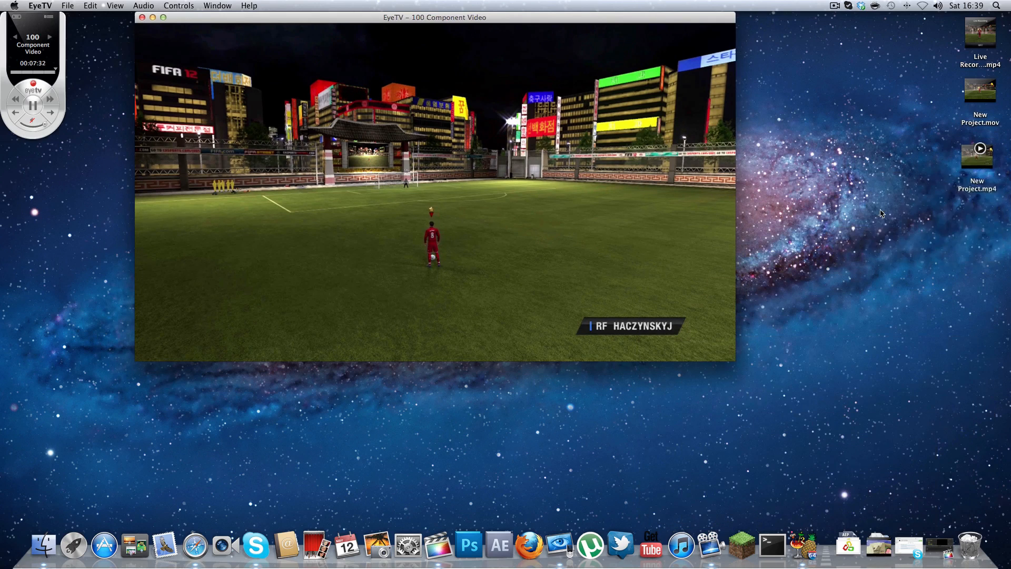
pyautogui.click(980, 89)
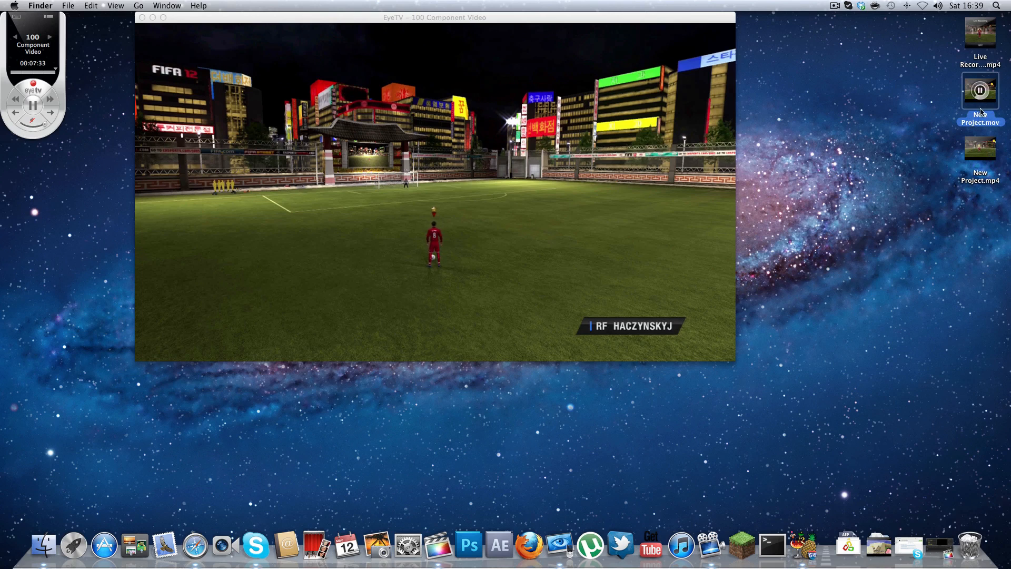
pyautogui.rightClick(980, 90)
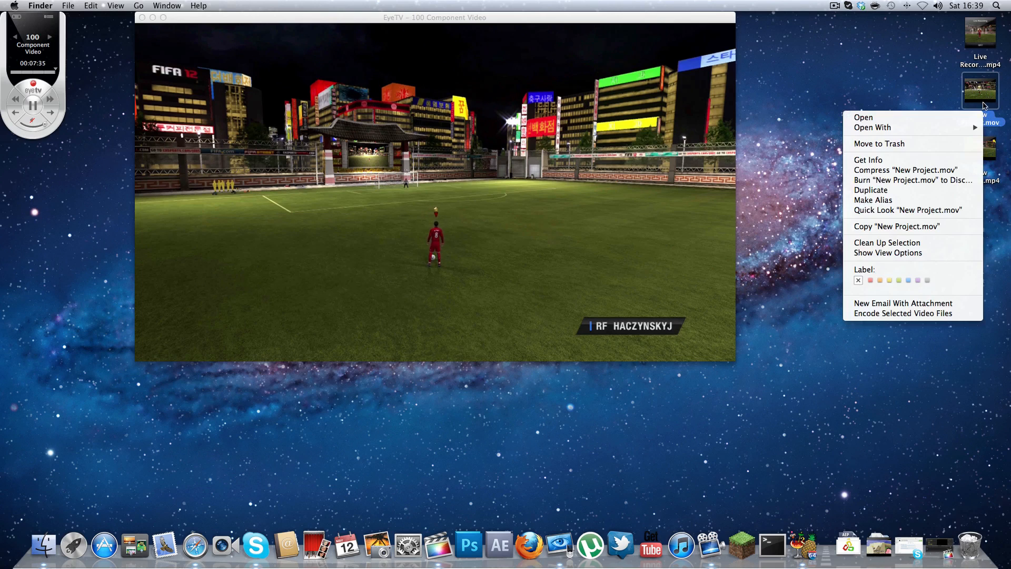
pyautogui.moveTo(906, 169)
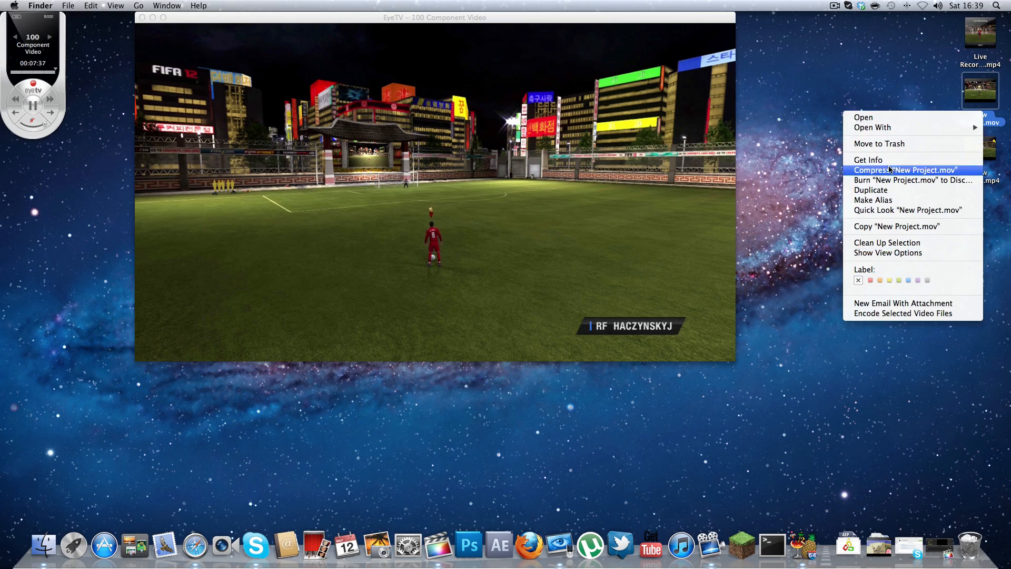
pyautogui.click(867, 159)
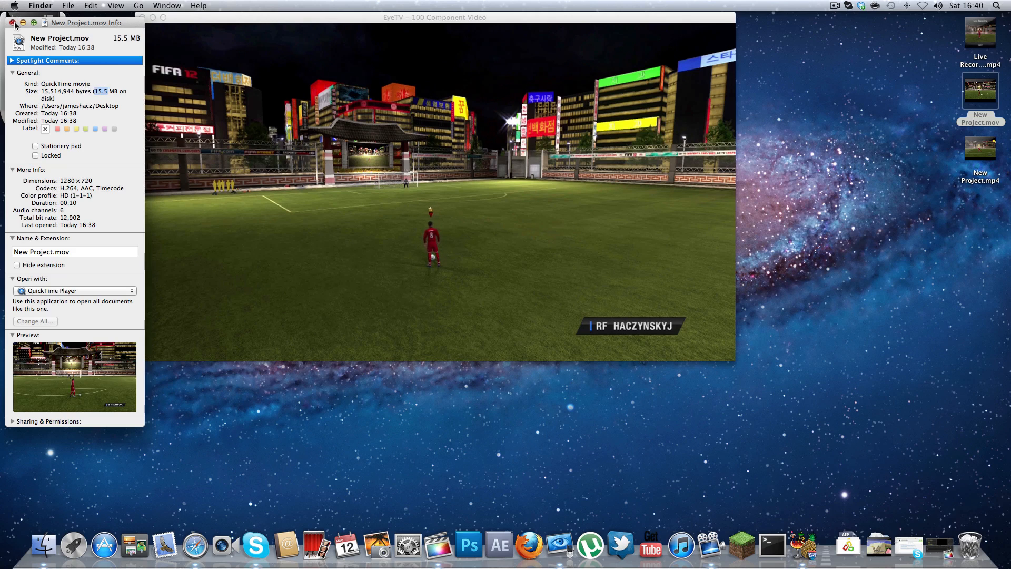
# Bring up the actions for New Project.mp4 on the desktop and view its info.
pyautogui.rightClick(981, 149)
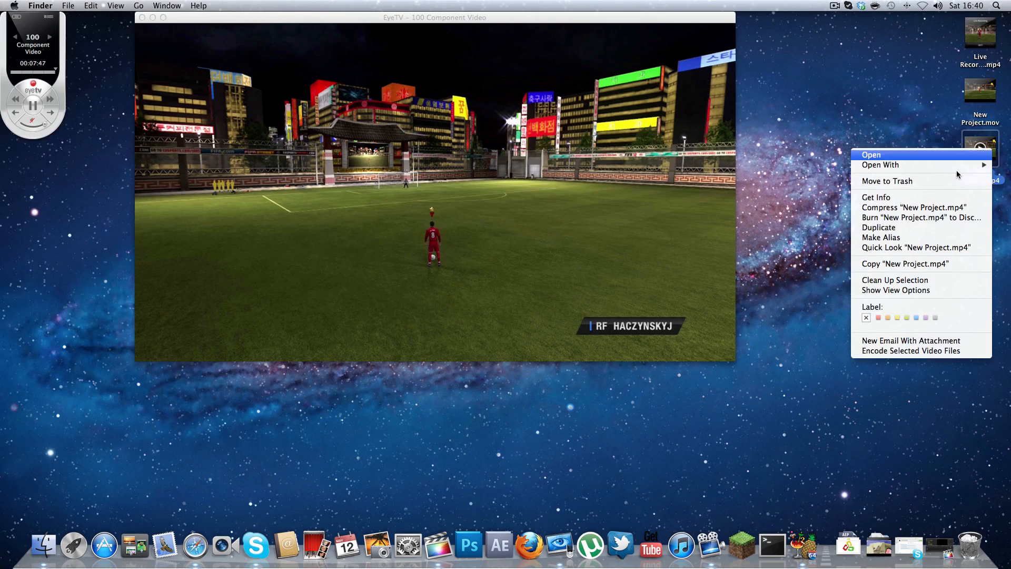
pyautogui.click(876, 197)
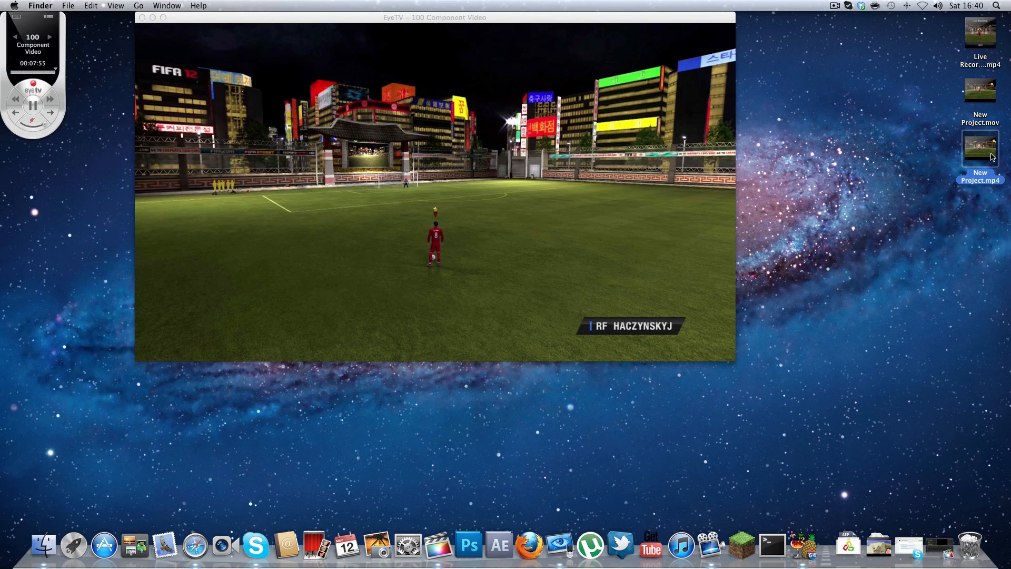
pyautogui.doubleClick(979, 147)
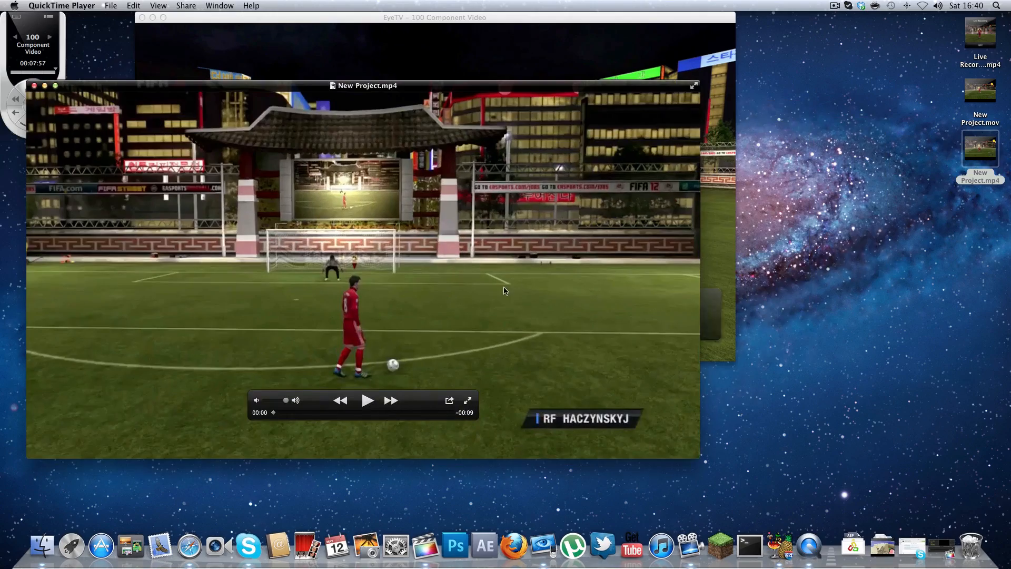
pyautogui.click(367, 400)
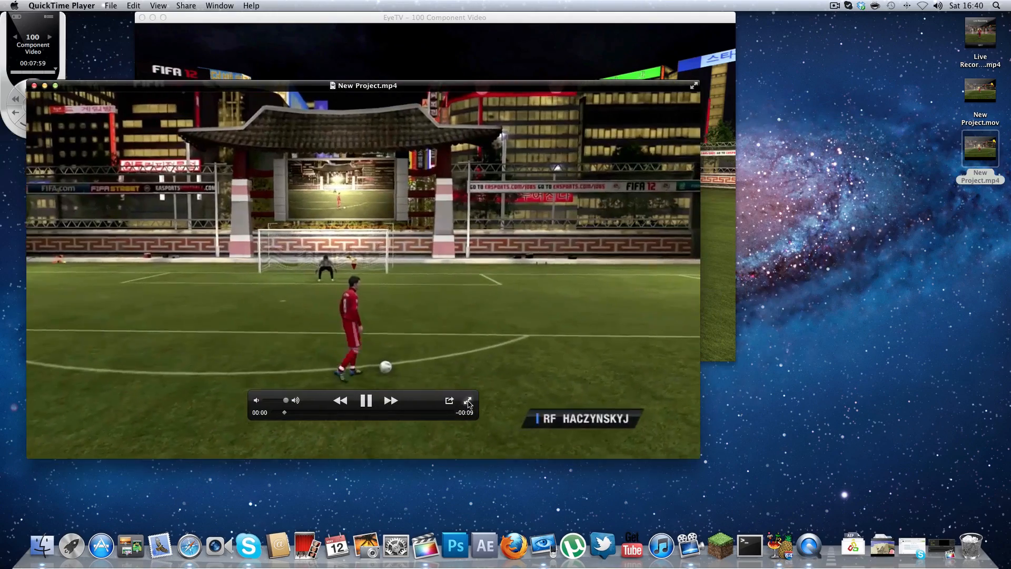
pyautogui.click(469, 400)
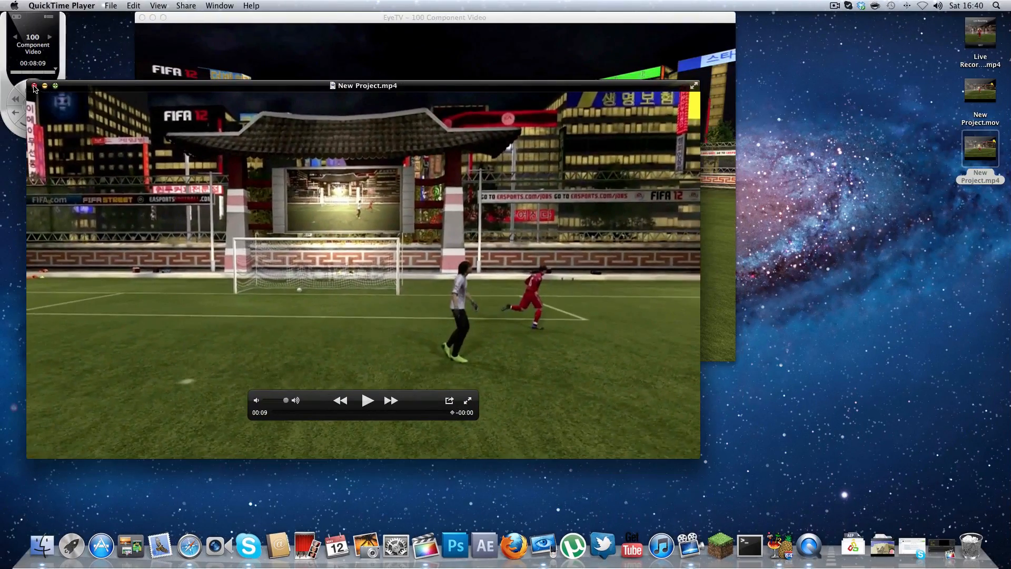
pyautogui.click(33, 86)
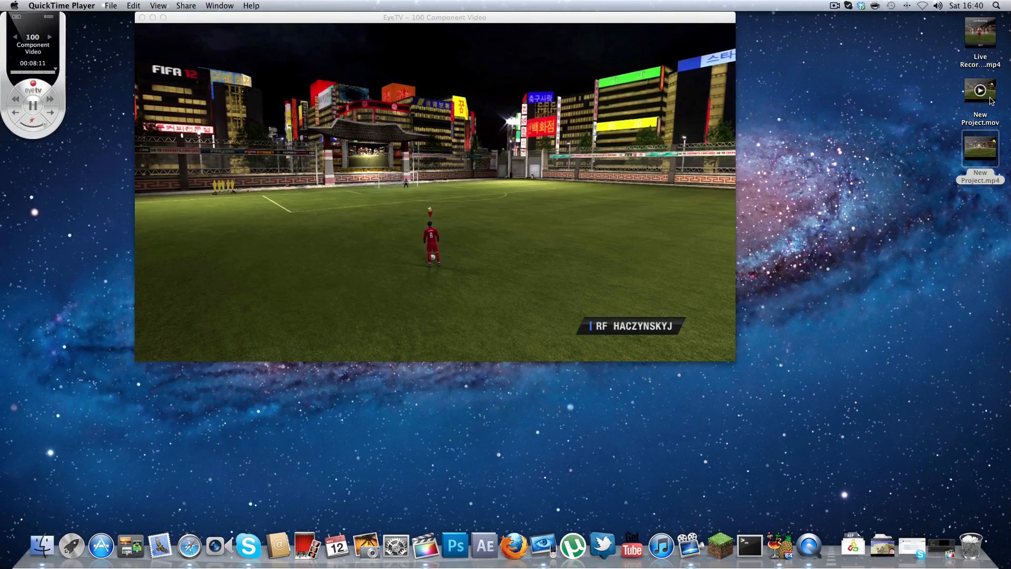
pyautogui.doubleClick(980, 91)
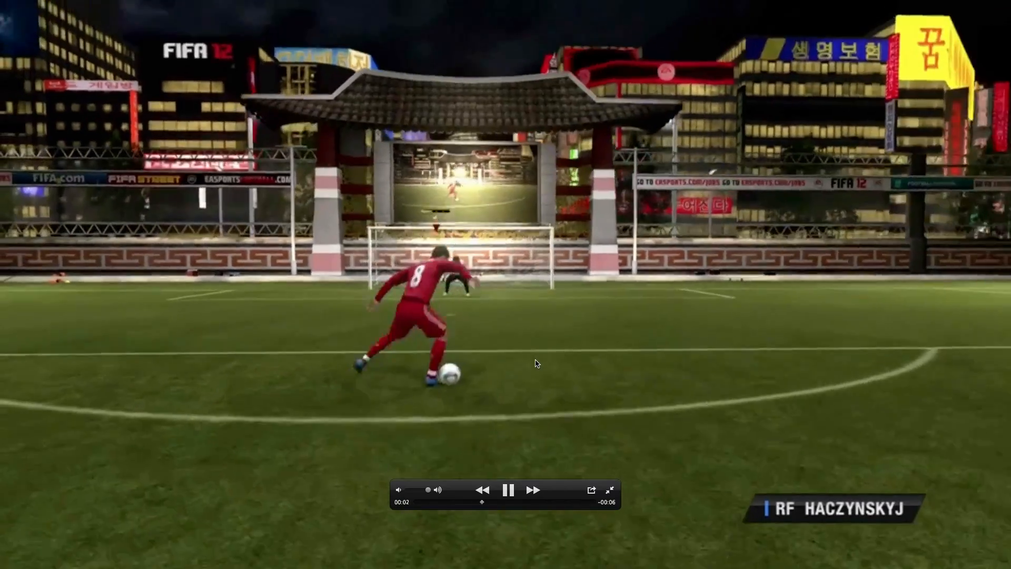
pyautogui.moveTo(200, 62)
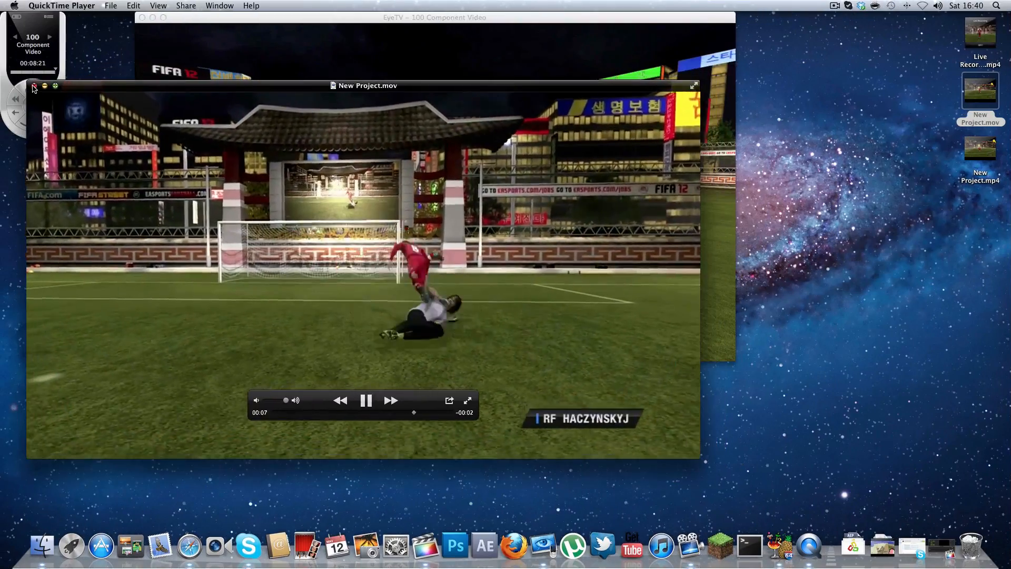
pyautogui.rightClick(981, 90)
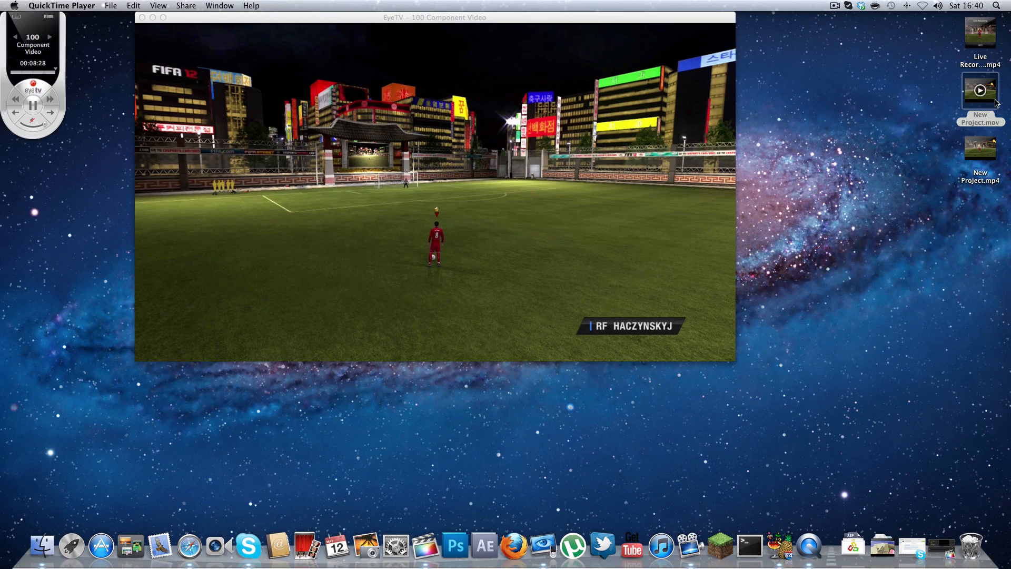
pyautogui.moveTo(534, 7)
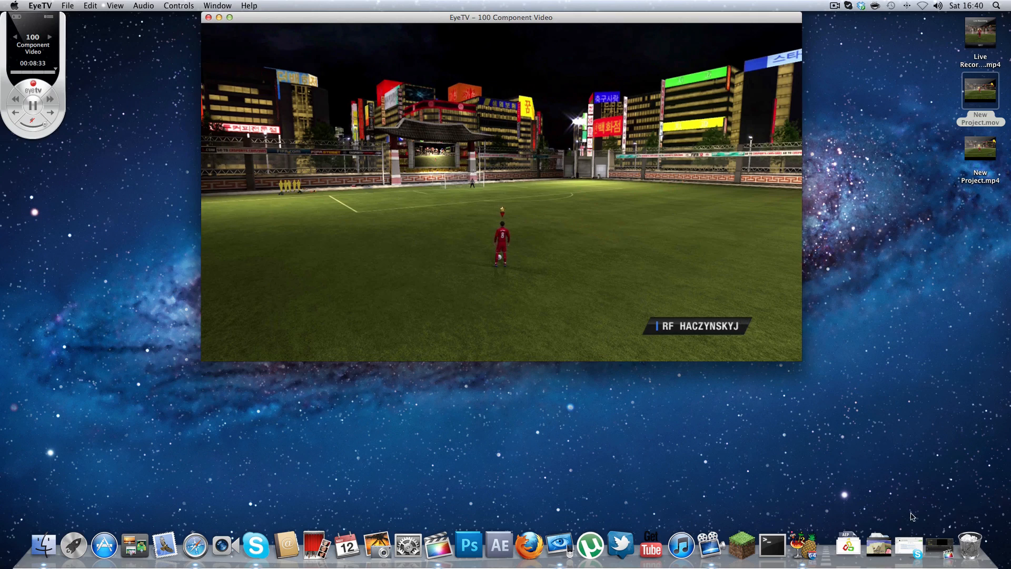
pyautogui.rightClick(804, 544)
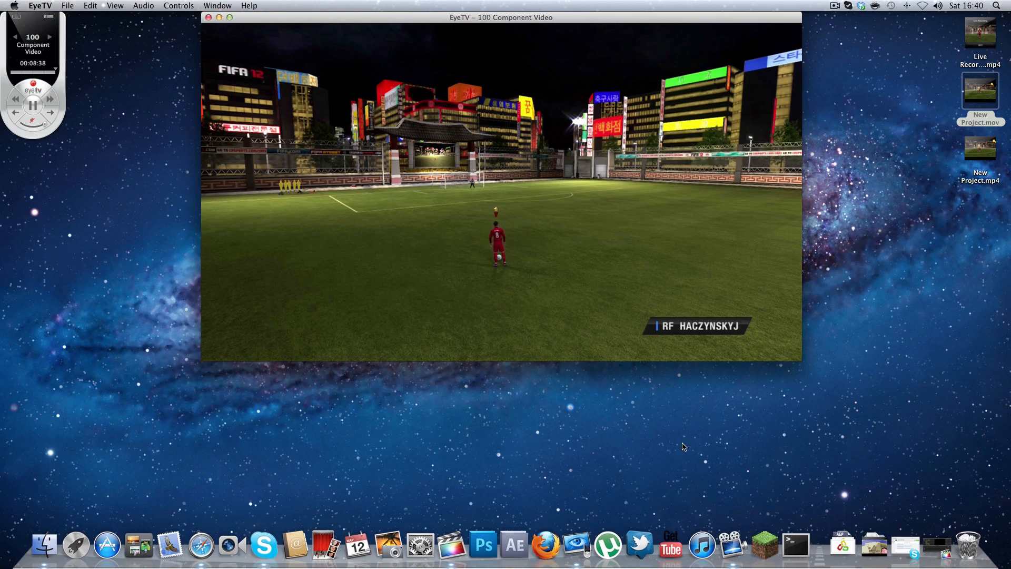
pyautogui.moveTo(996, 160)
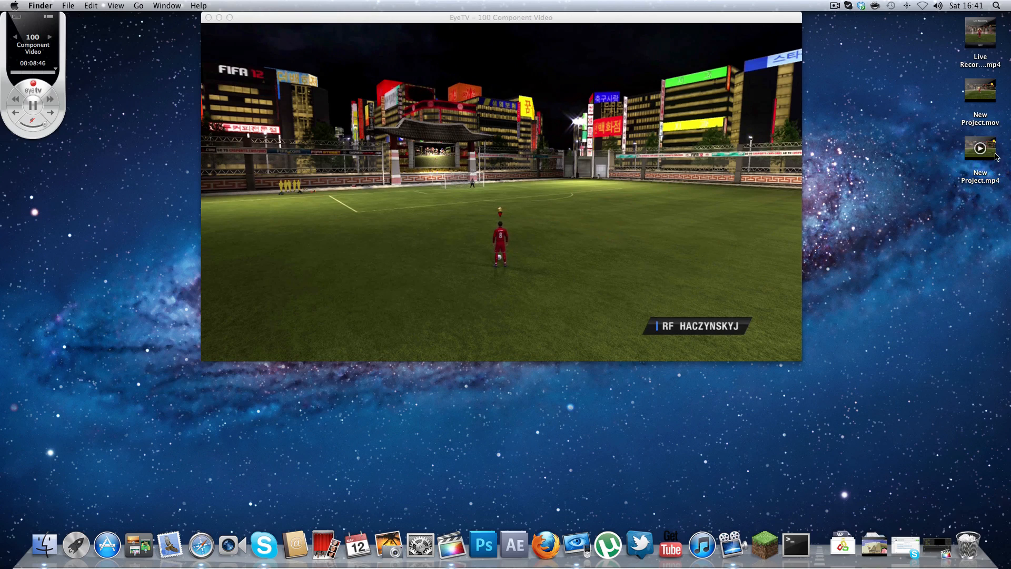
pyautogui.click(834, 7)
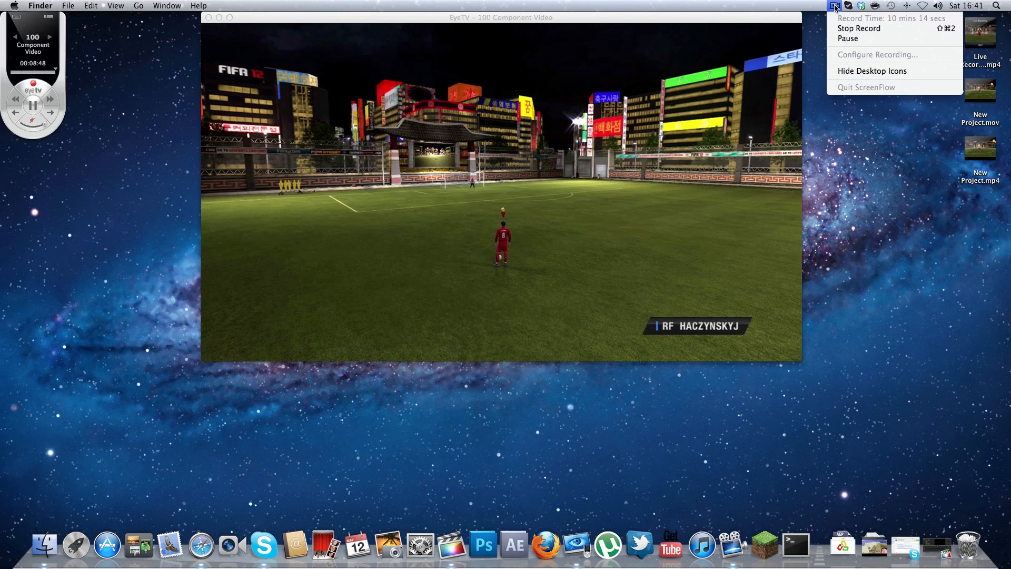